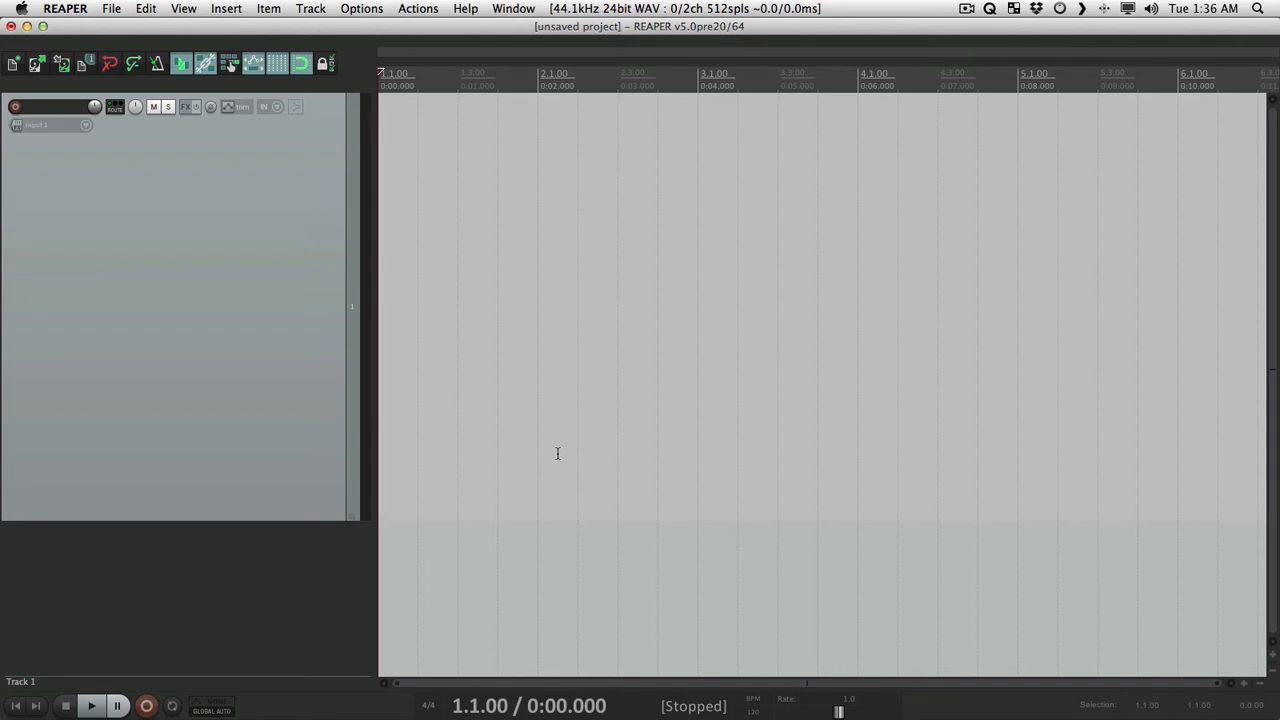
mouse_move(558, 457)
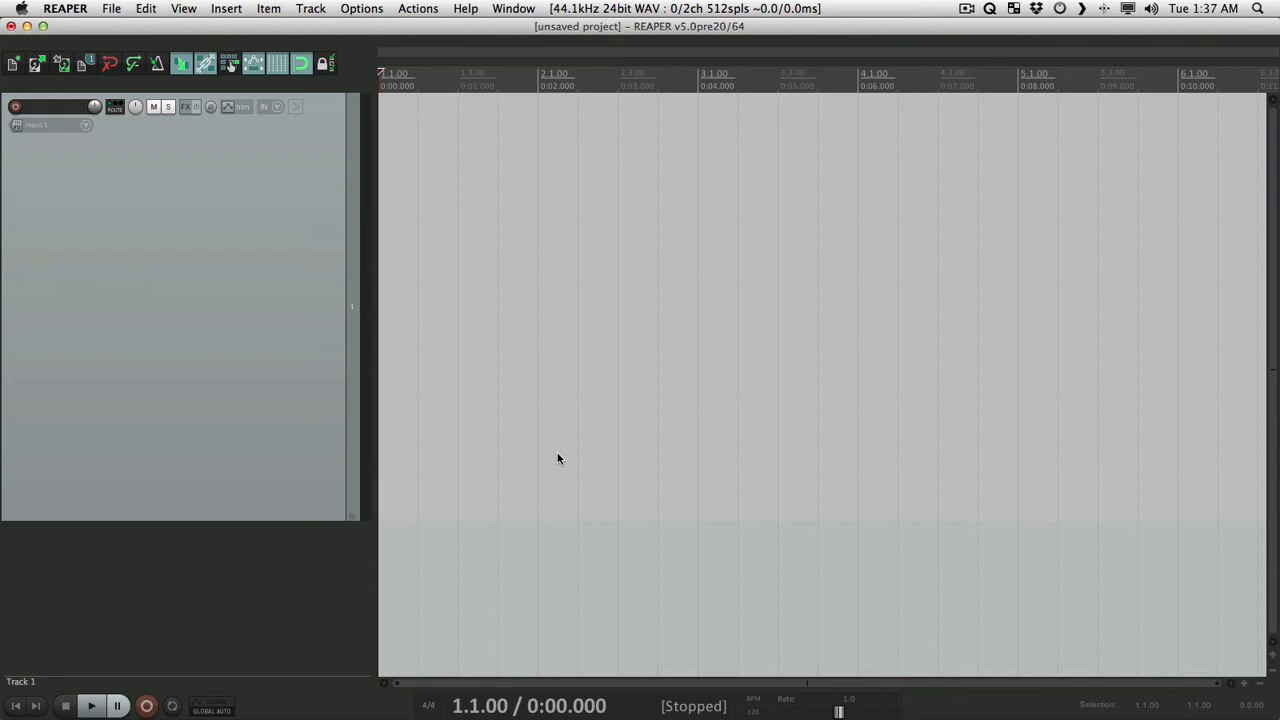
Step: Open Options > Preferences on the Audio > Device page
left_click(361, 8)
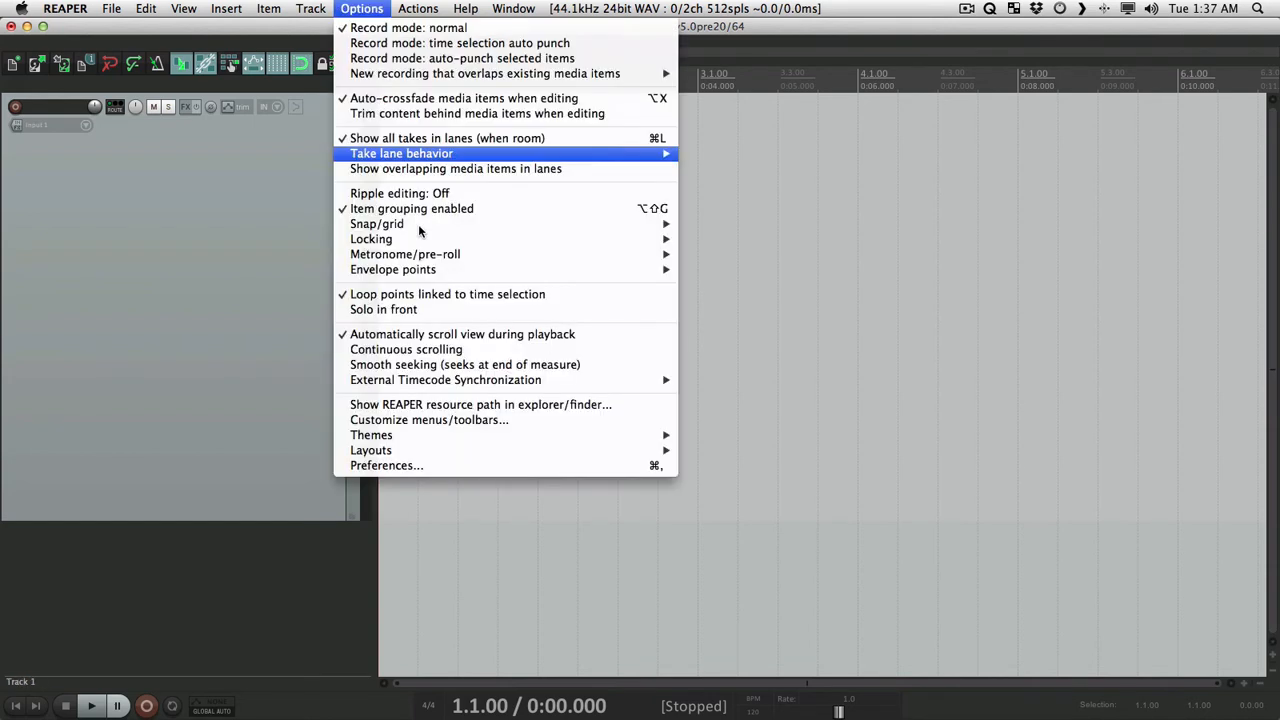
left_click(386, 465)
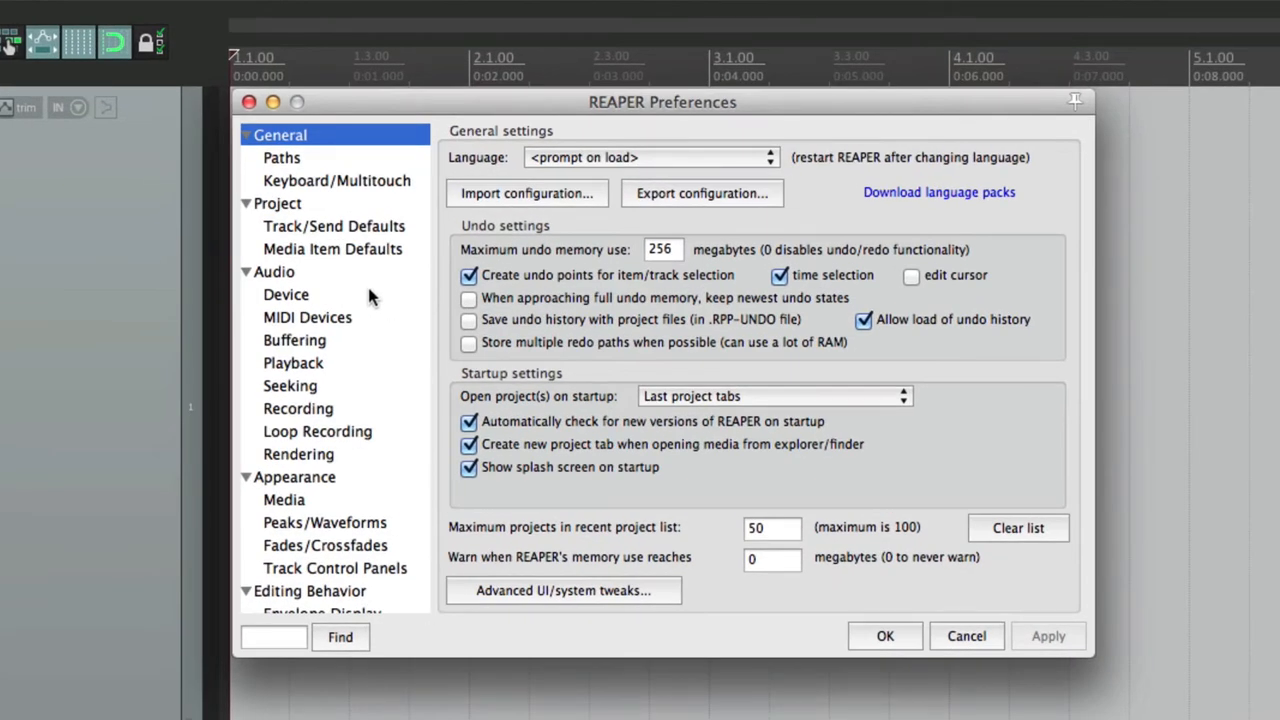
left_click(286, 294)
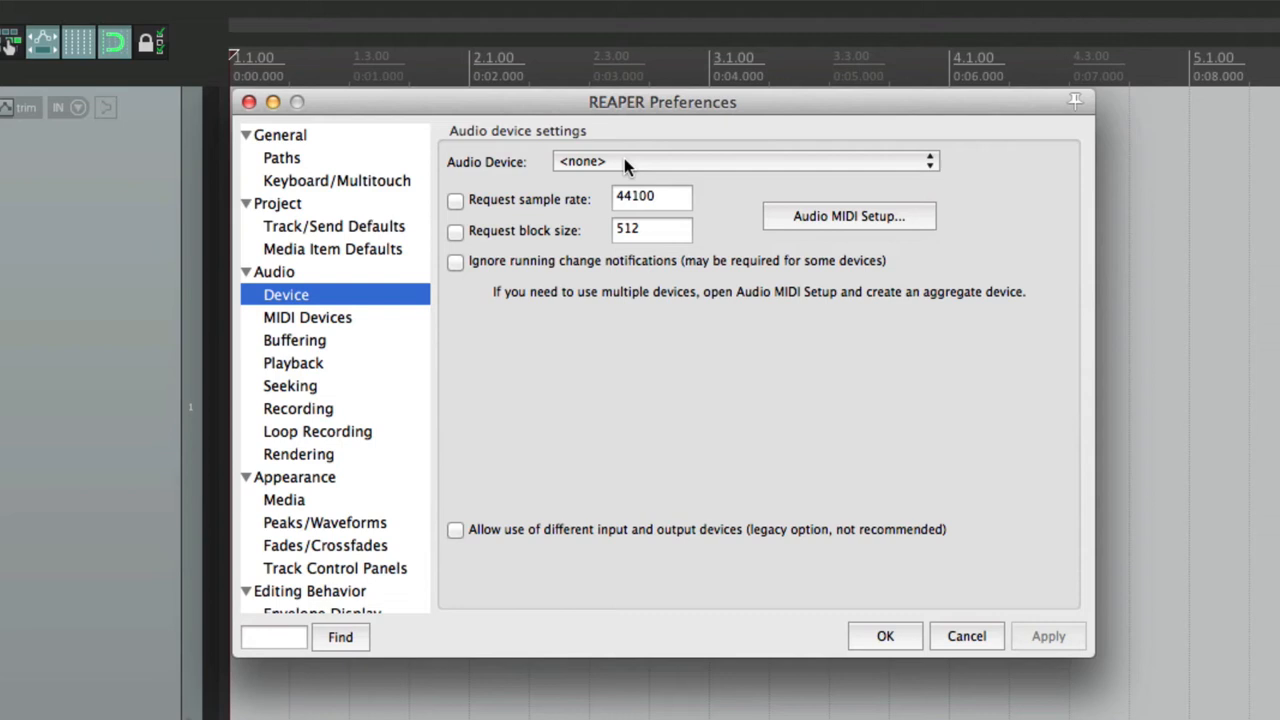
Step: Select Lynx Aurora 16 from the Audio Device list and confirm with OK
left_click(744, 161)
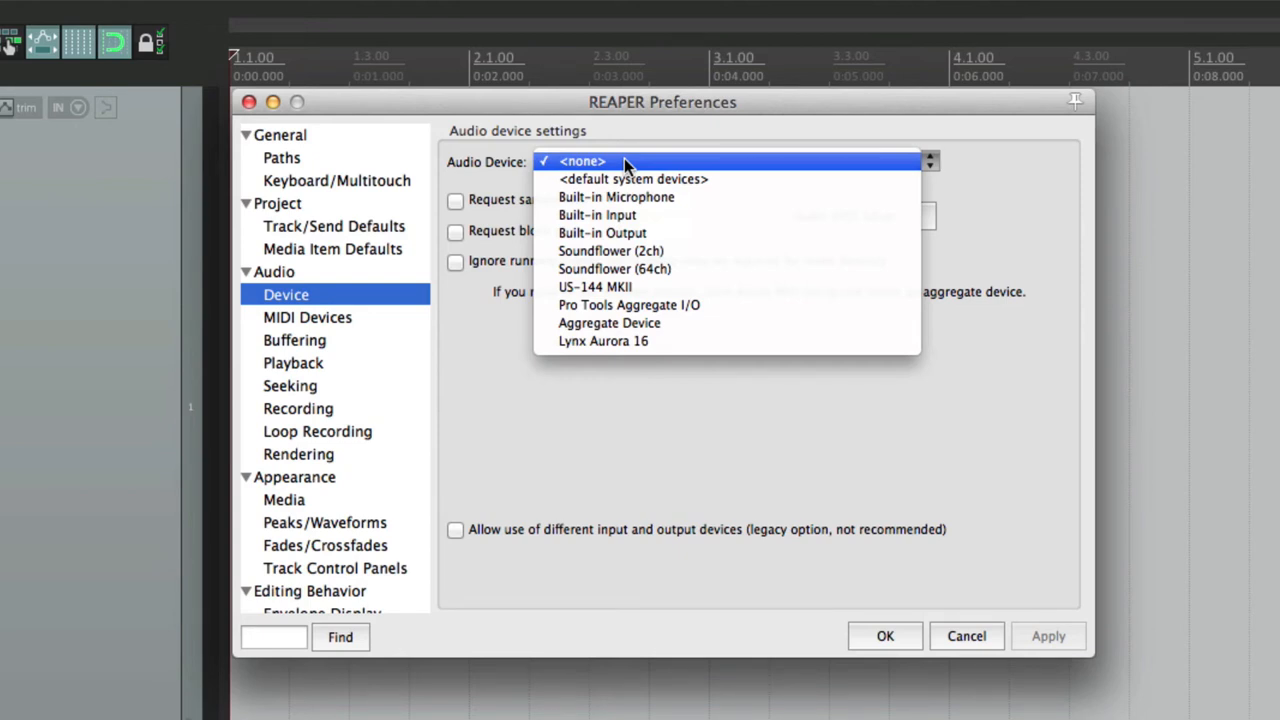
mouse_move(770, 232)
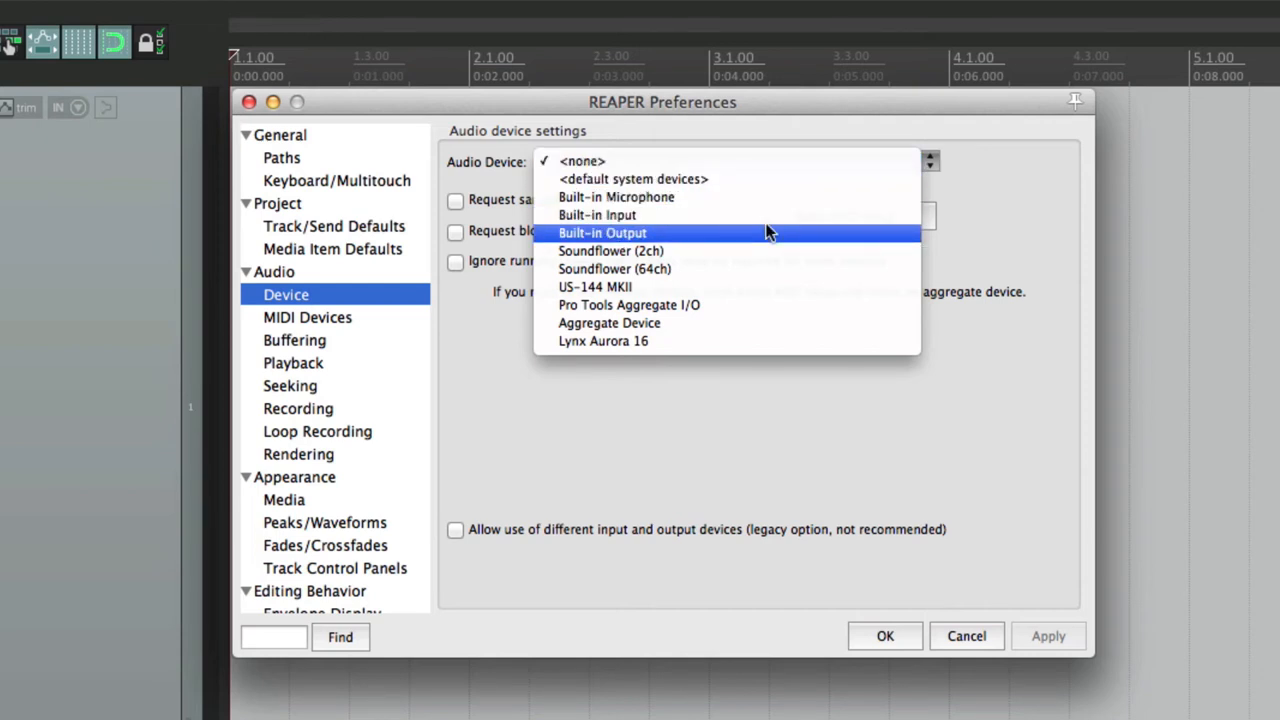
mouse_move(760, 290)
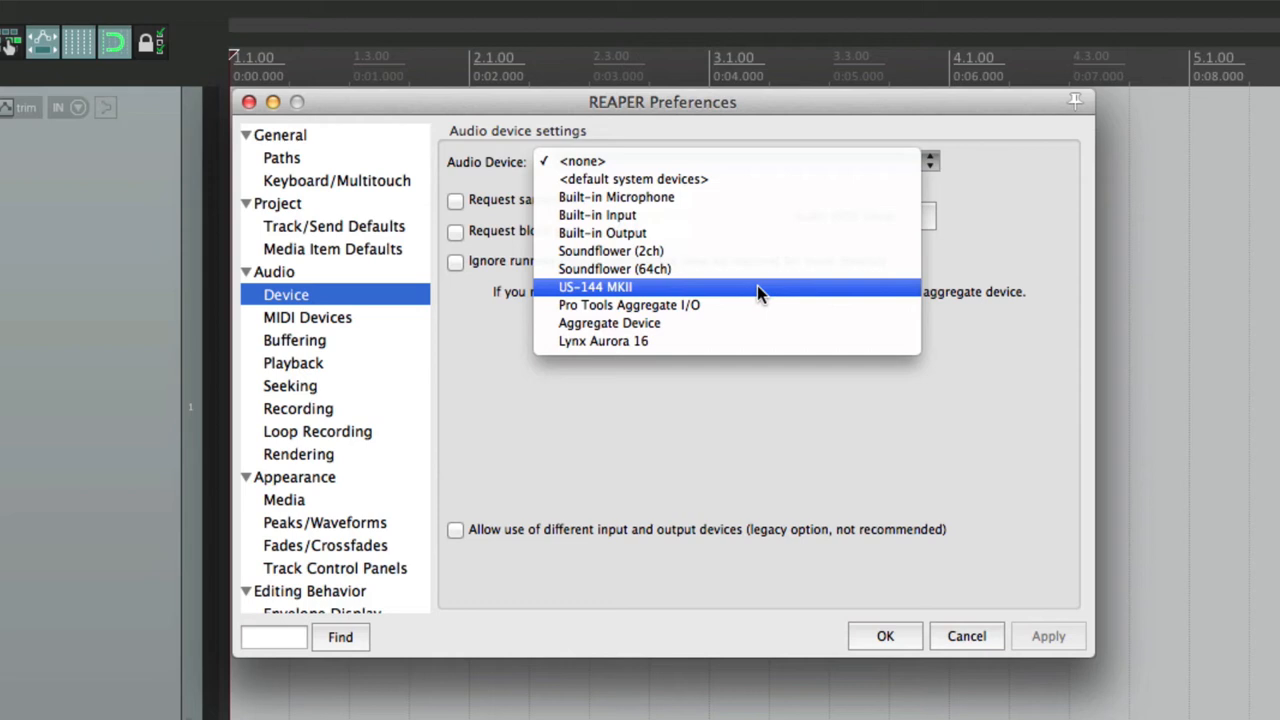
mouse_move(770, 293)
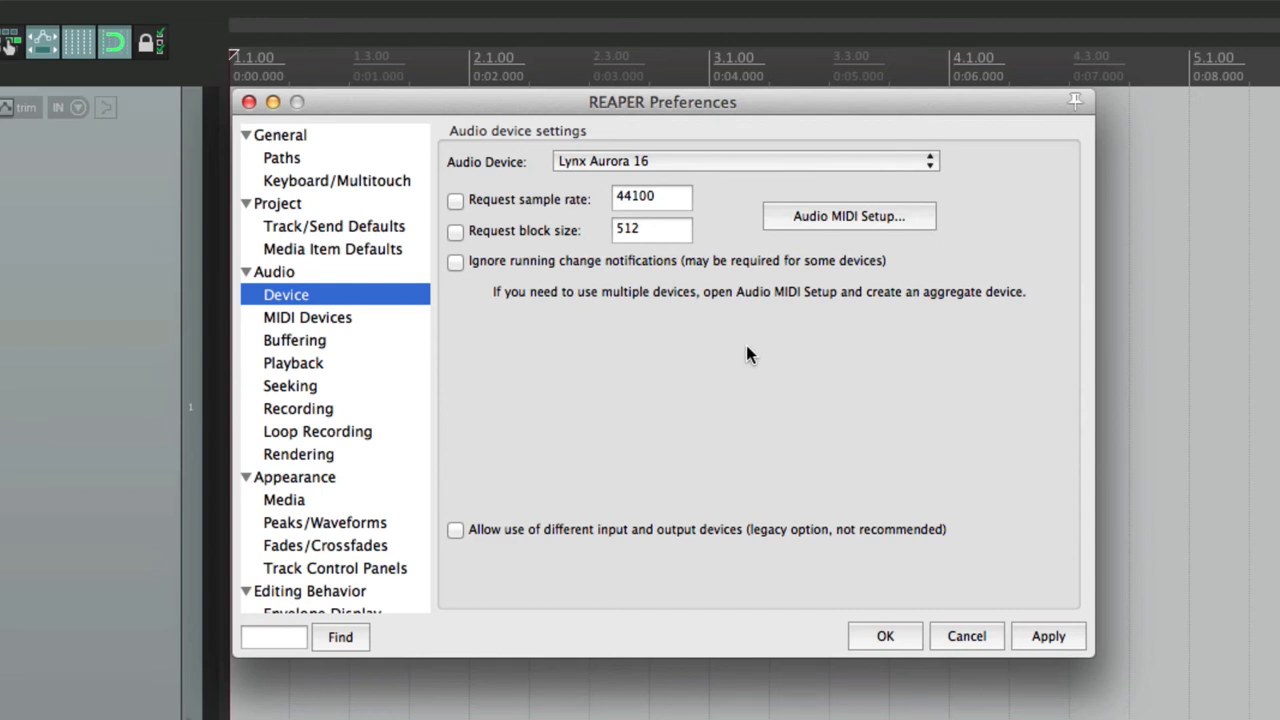
mouse_move(568, 224)
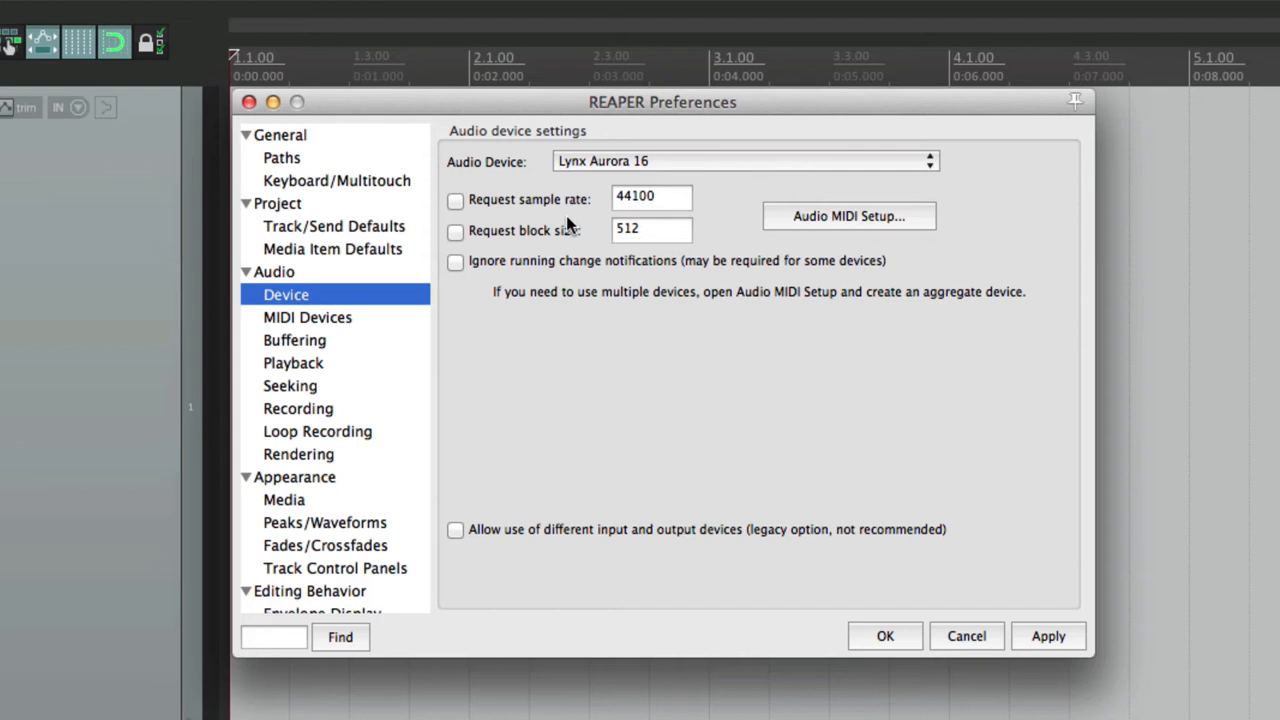
mouse_move(883, 636)
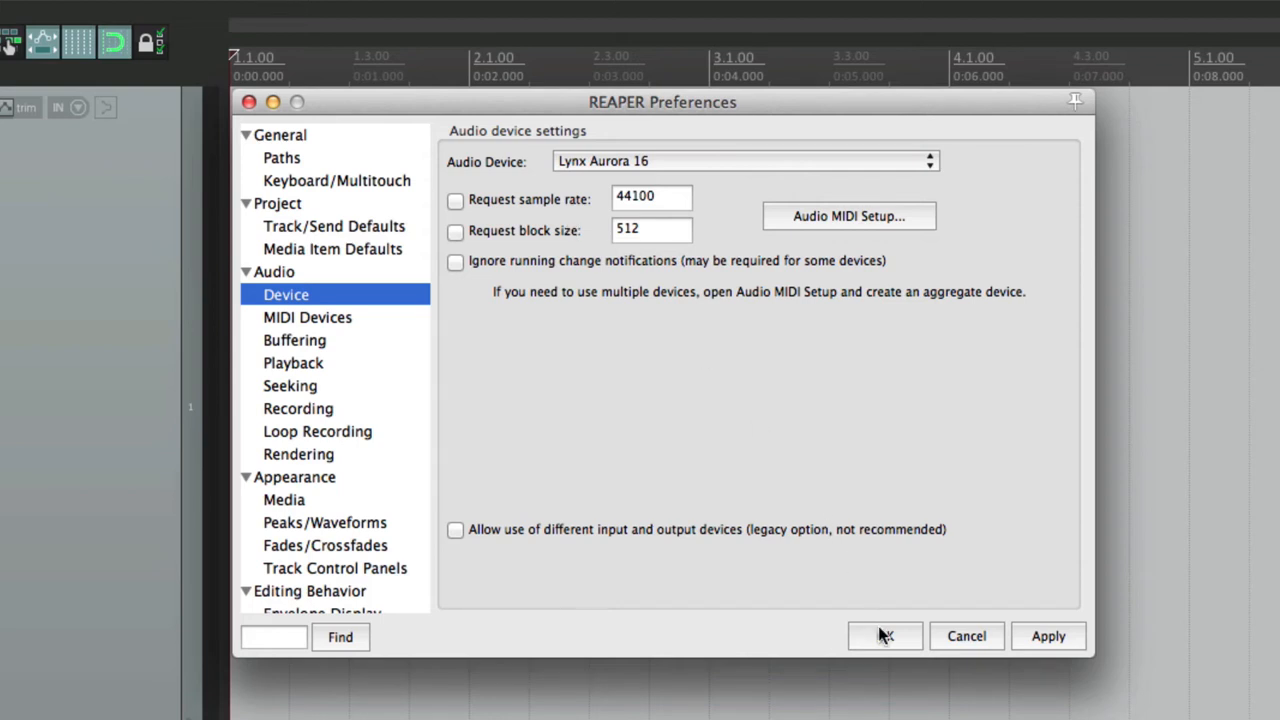
left_click(884, 636)
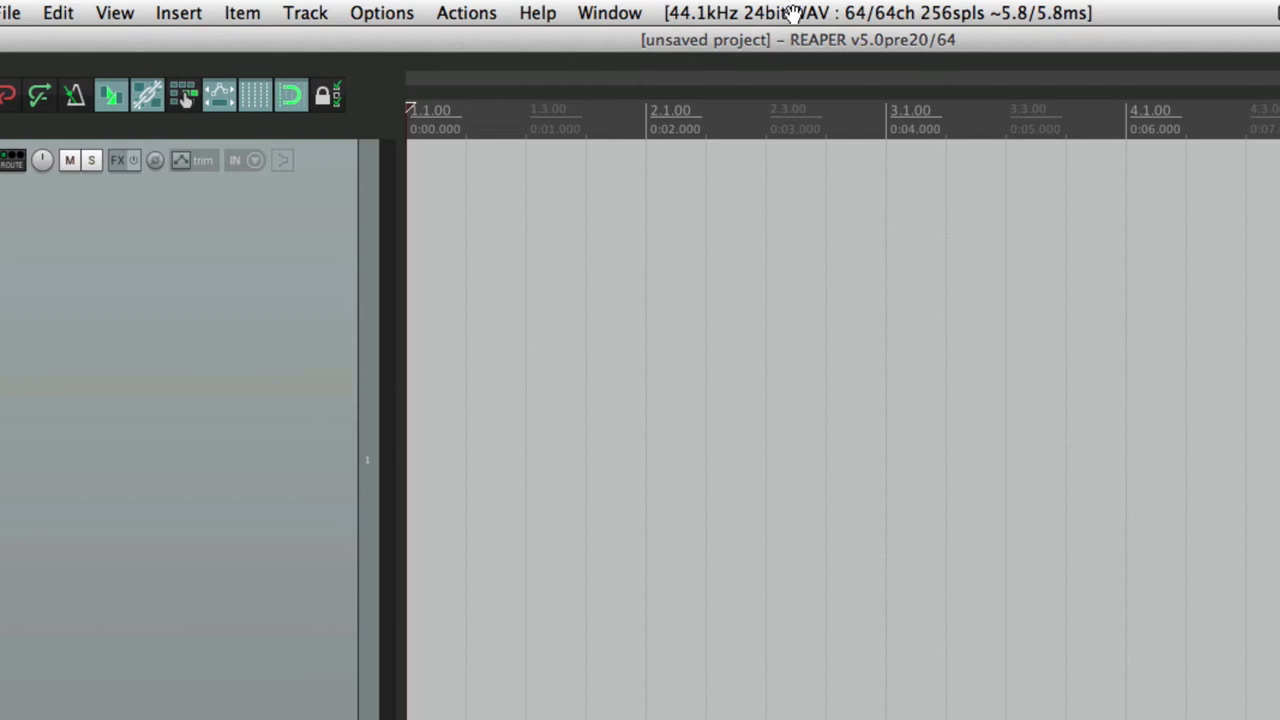
mouse_move(816, 312)
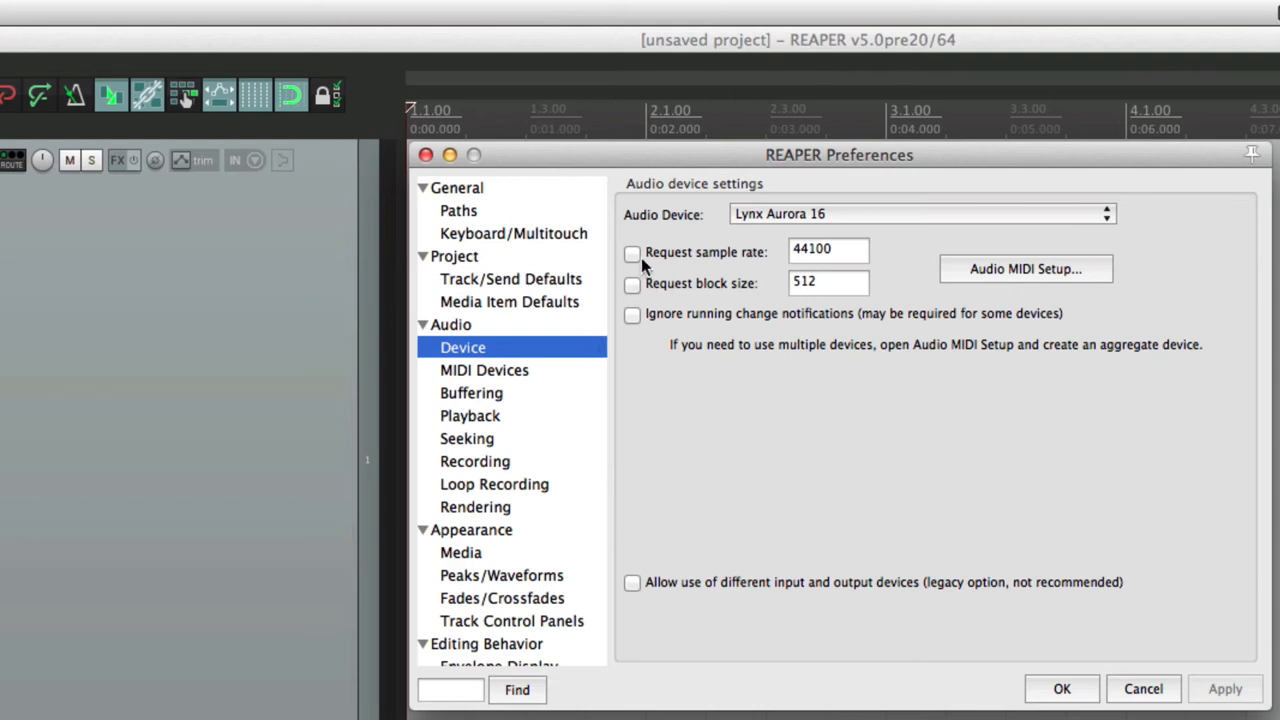
left_click(632, 253)
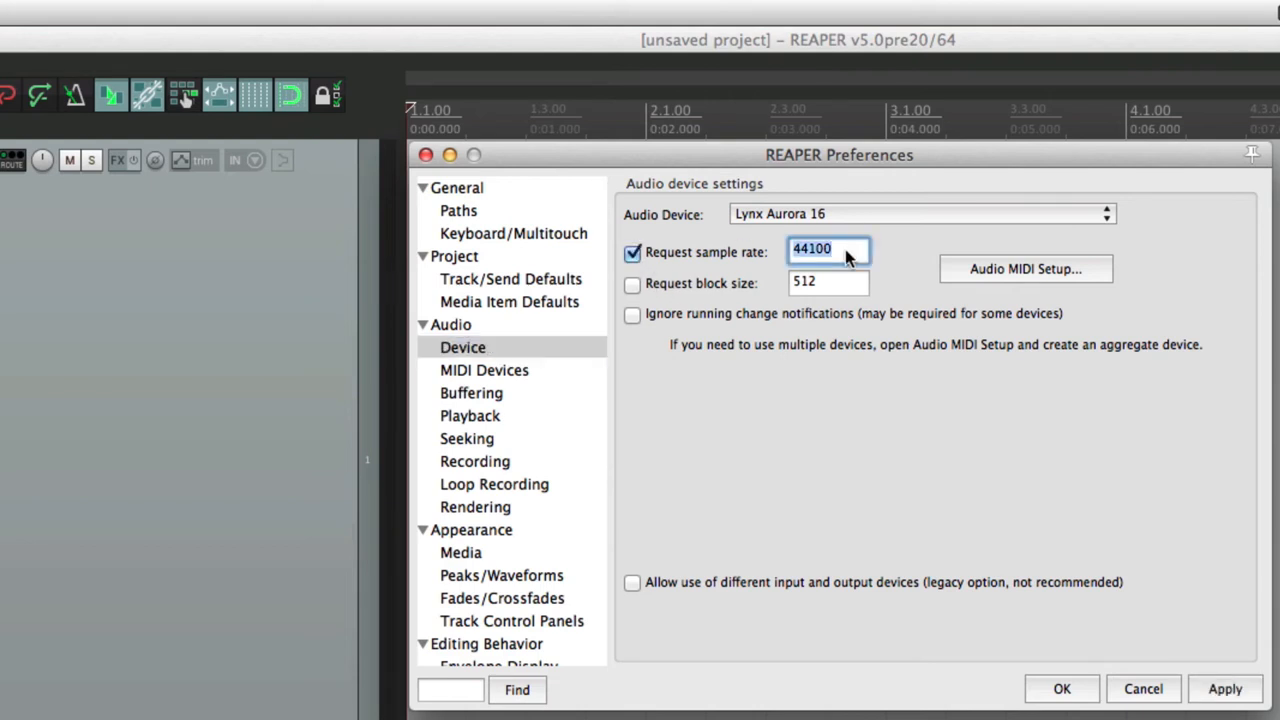
type("48000")
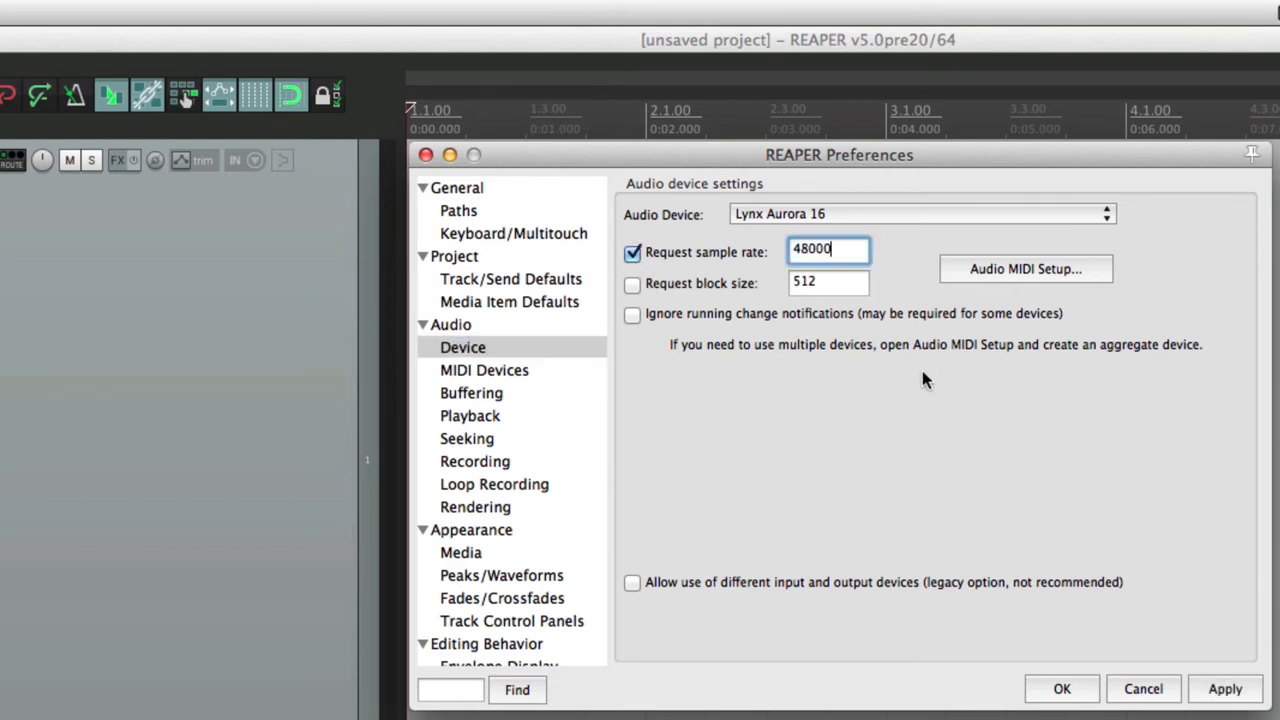
left_click(1061, 688)
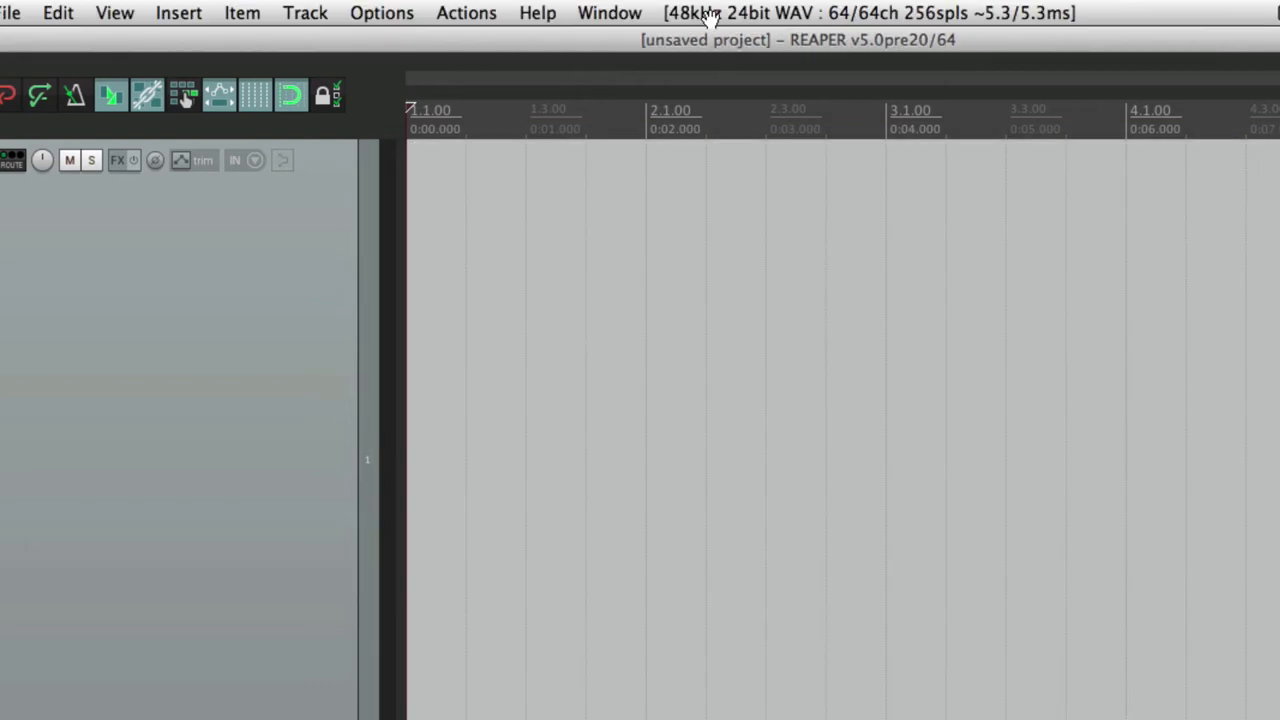
left_click(868, 12)
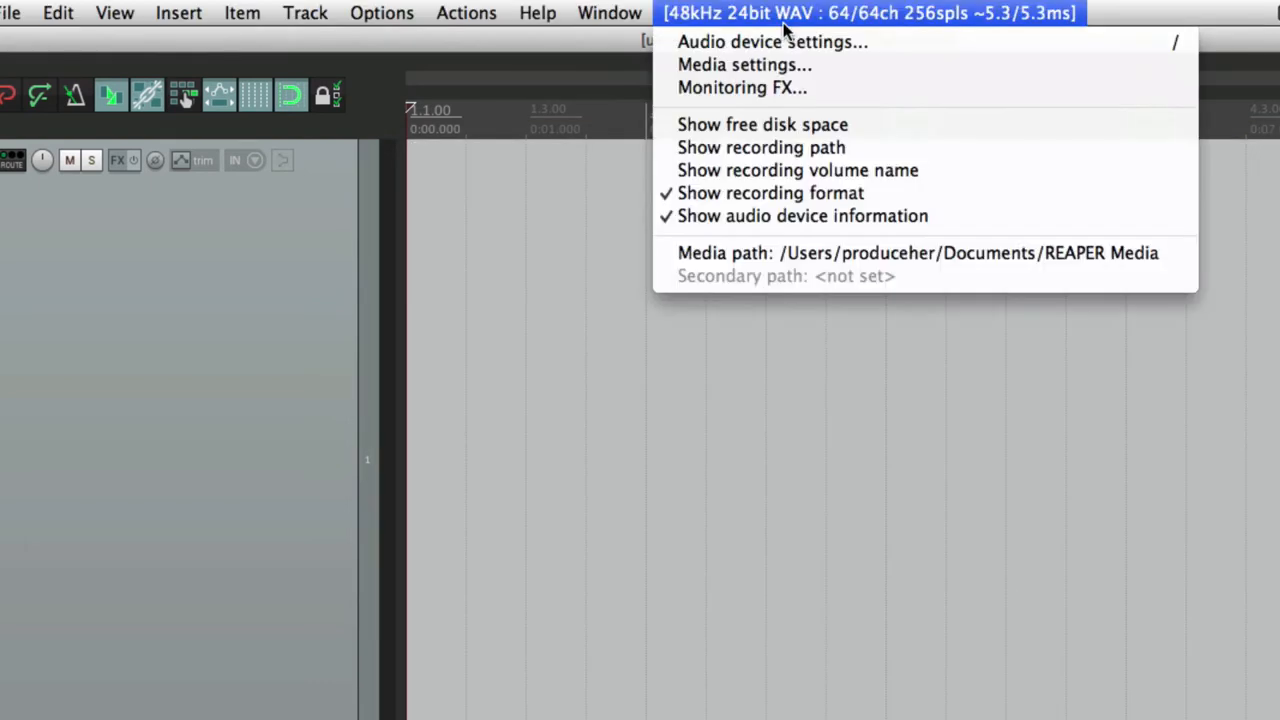
left_click(773, 41)
type("9600")
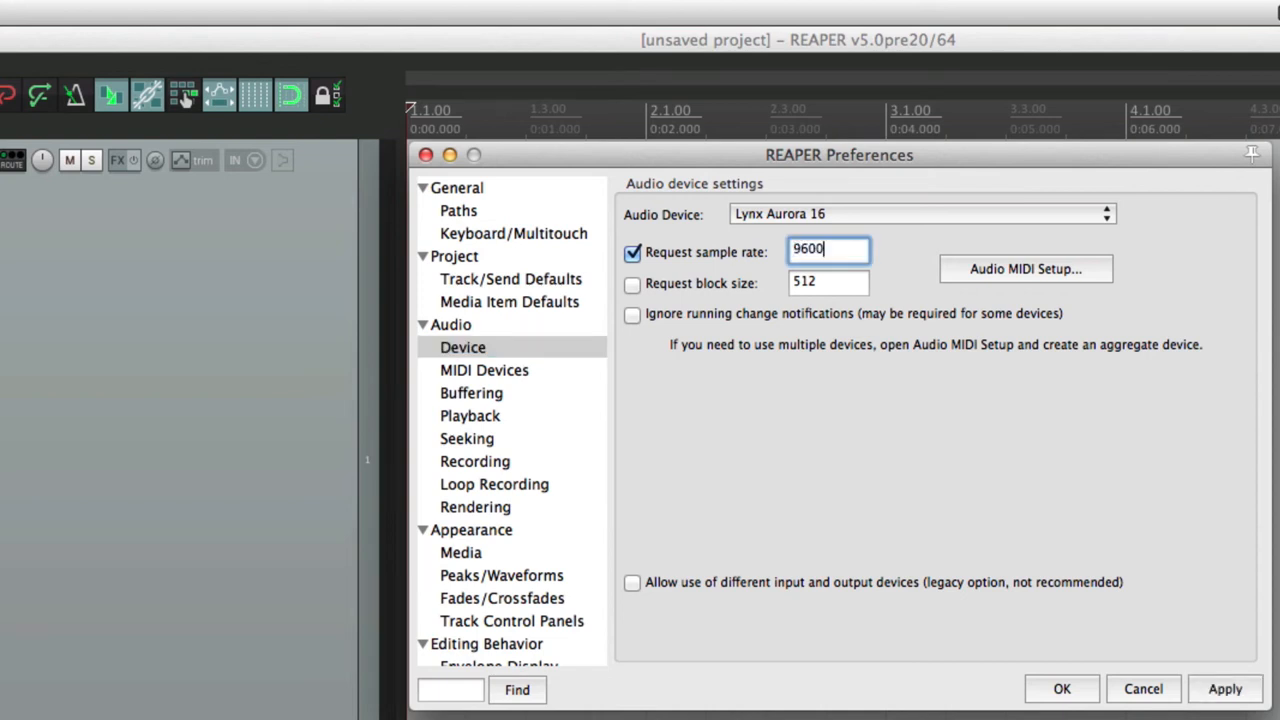
left_click(1061, 688)
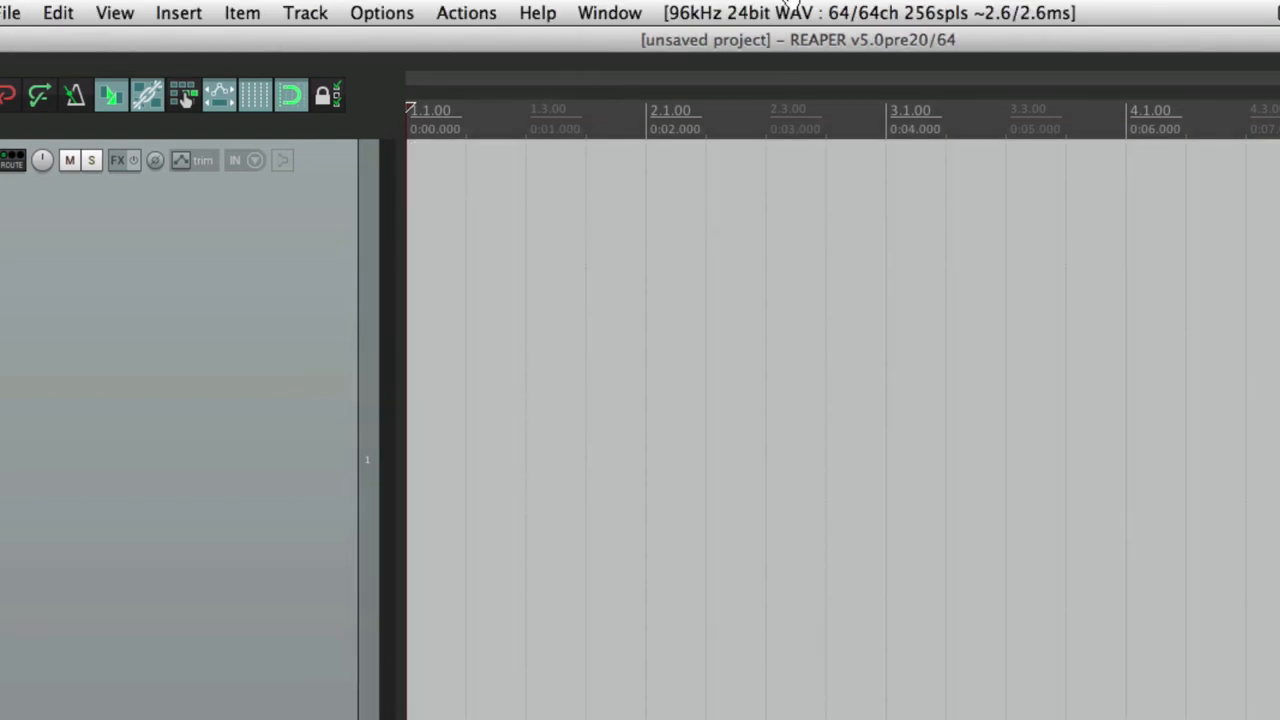
left_click(868, 12)
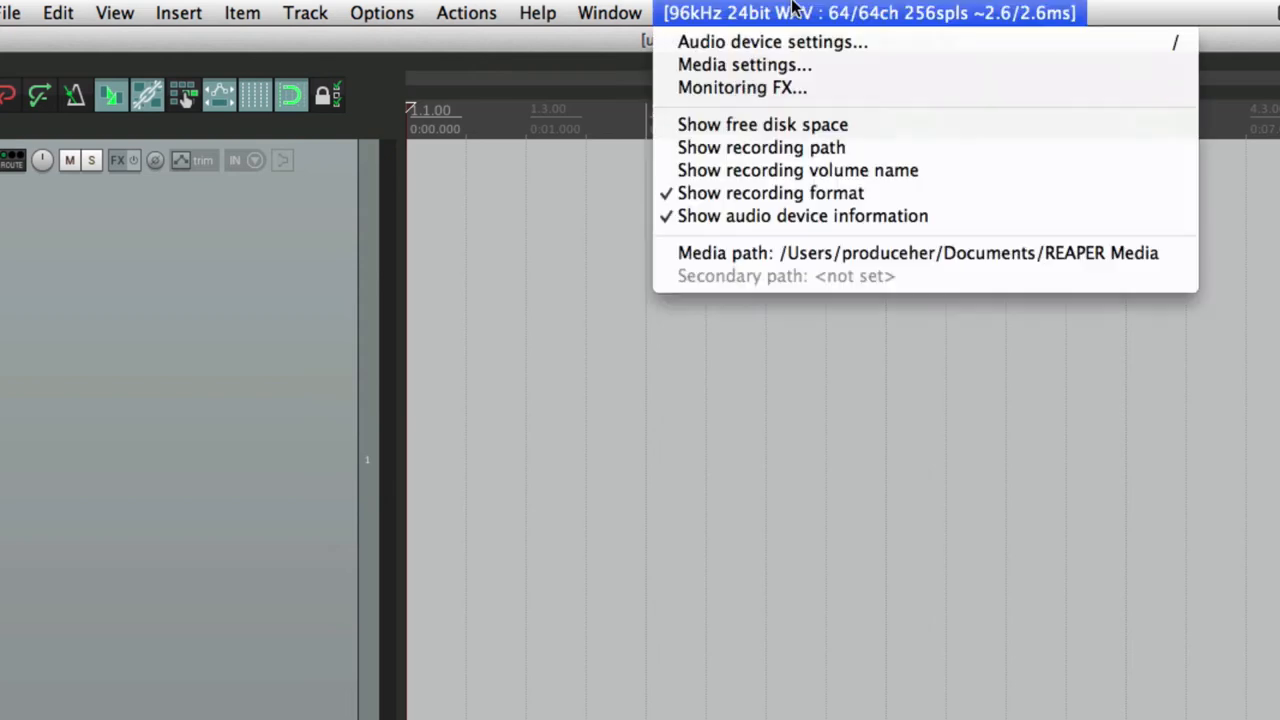
left_click(772, 42)
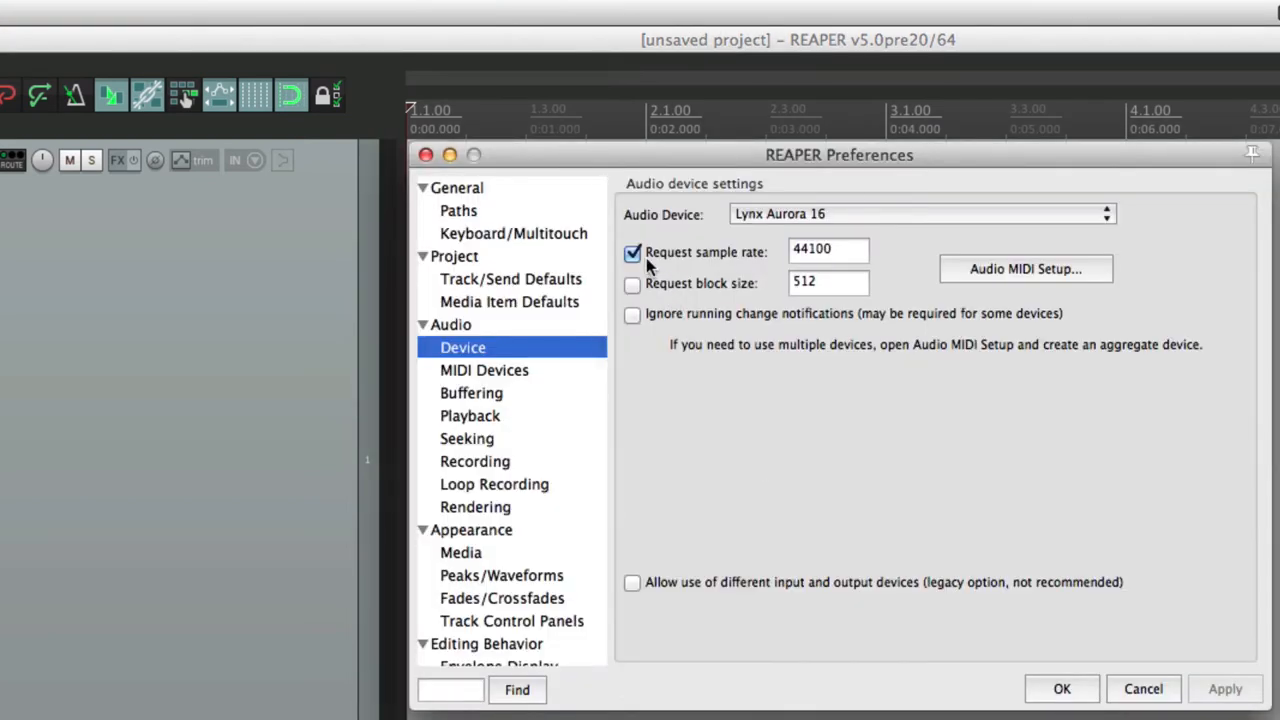
left_click(632, 252)
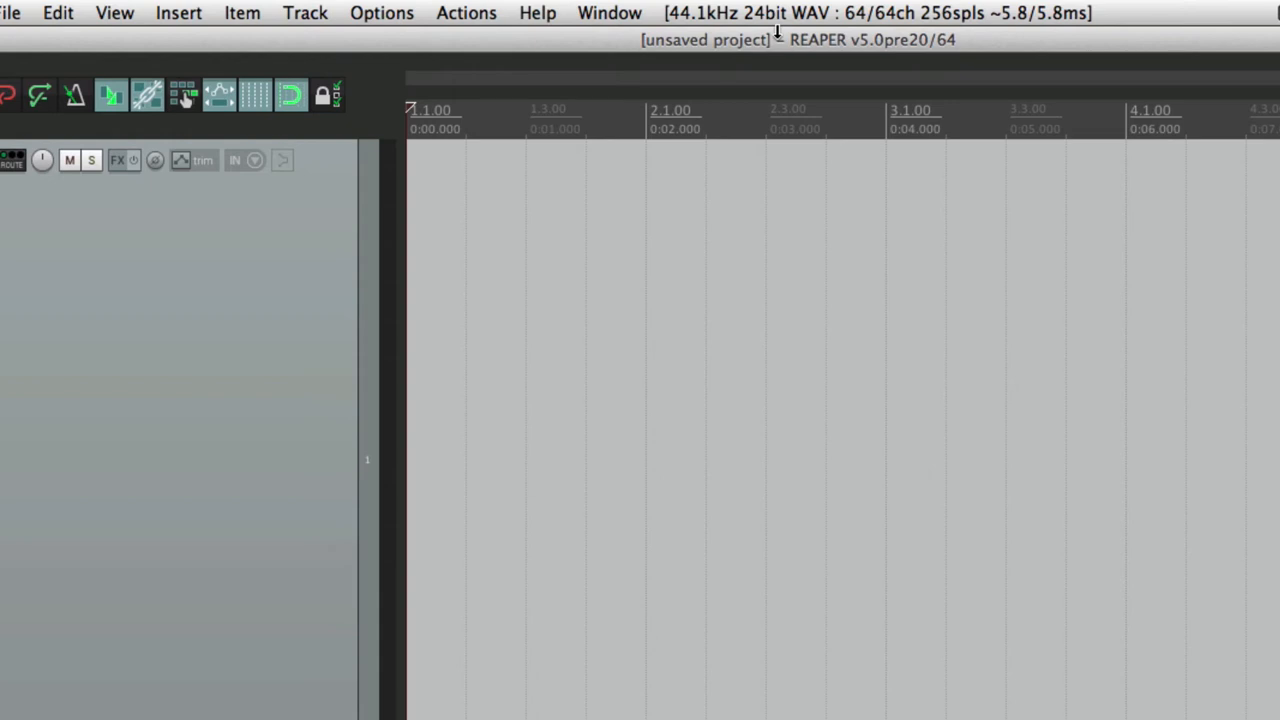
left_click(168, 12)
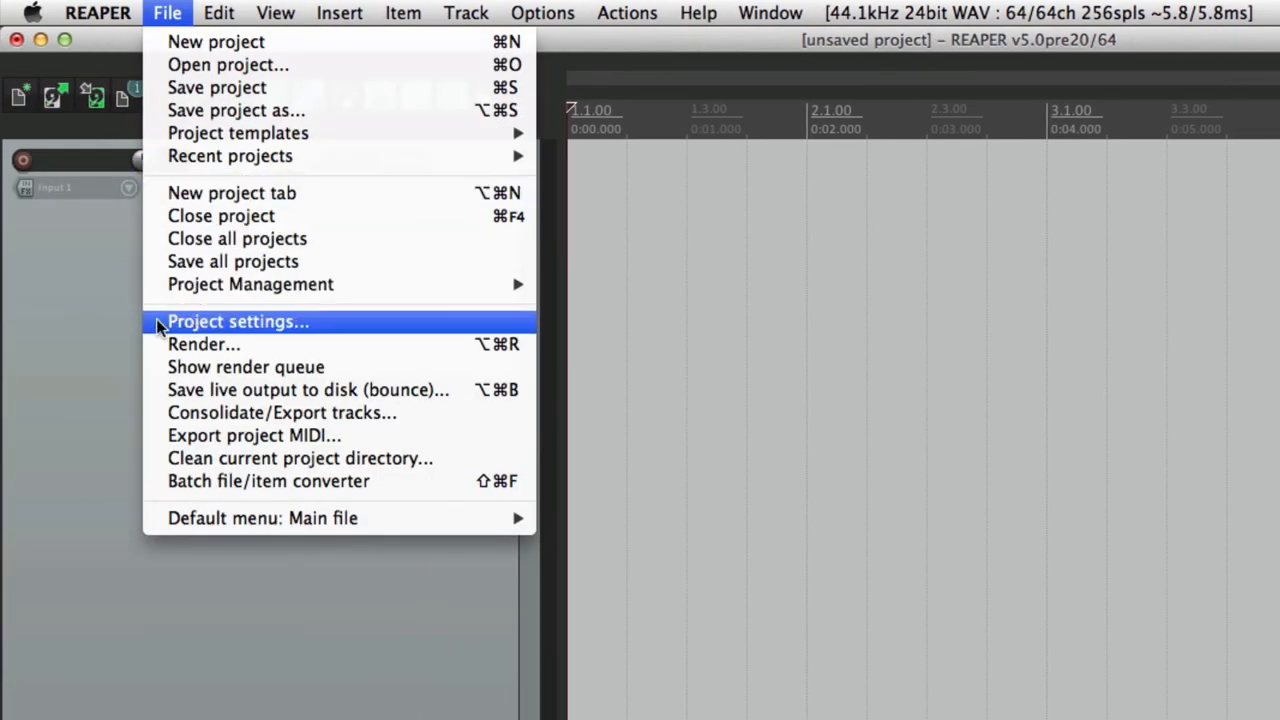
Step: In Project Settings, fix the project sample rate at 48kHz and close the window
left_click(237, 321)
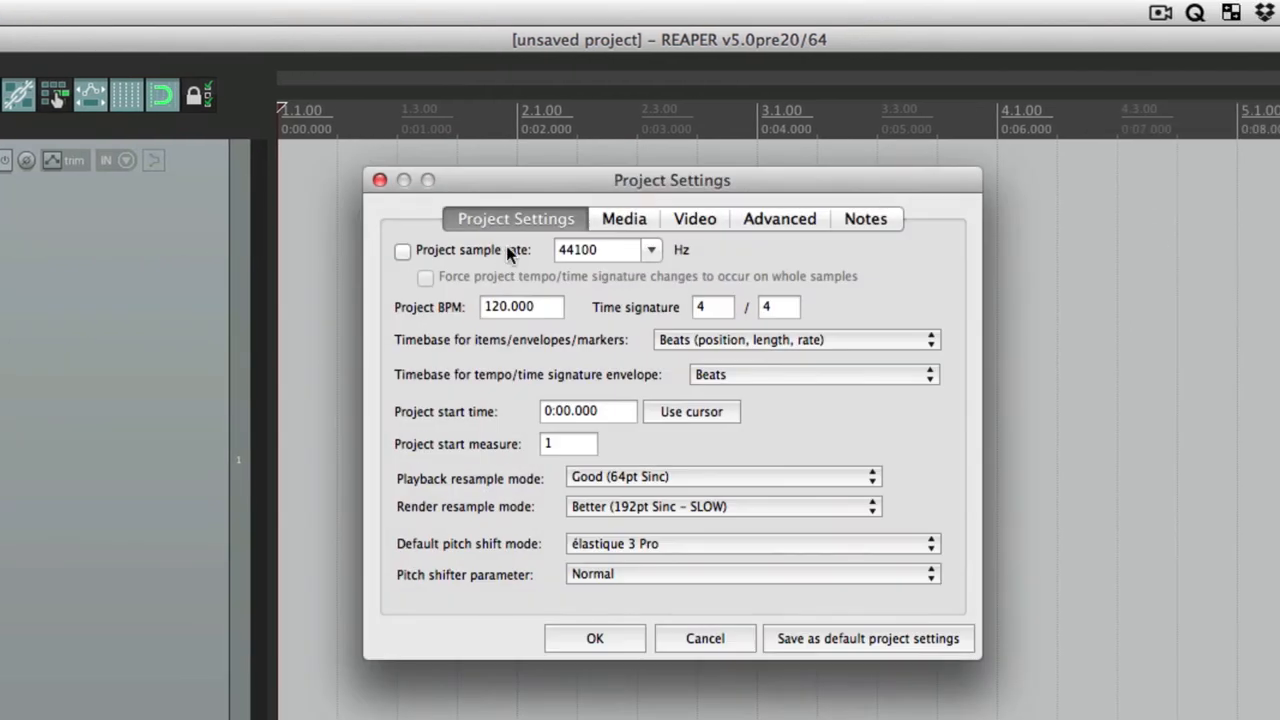
left_click(402, 250)
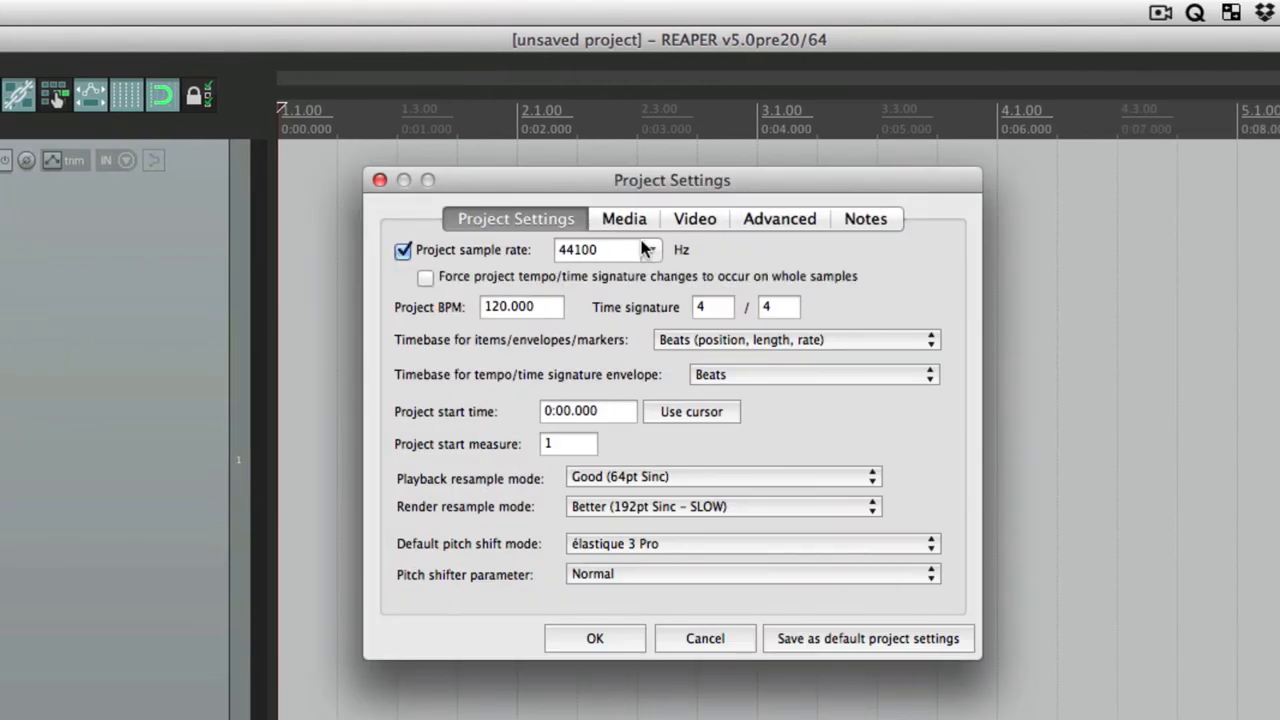
left_click(650, 250)
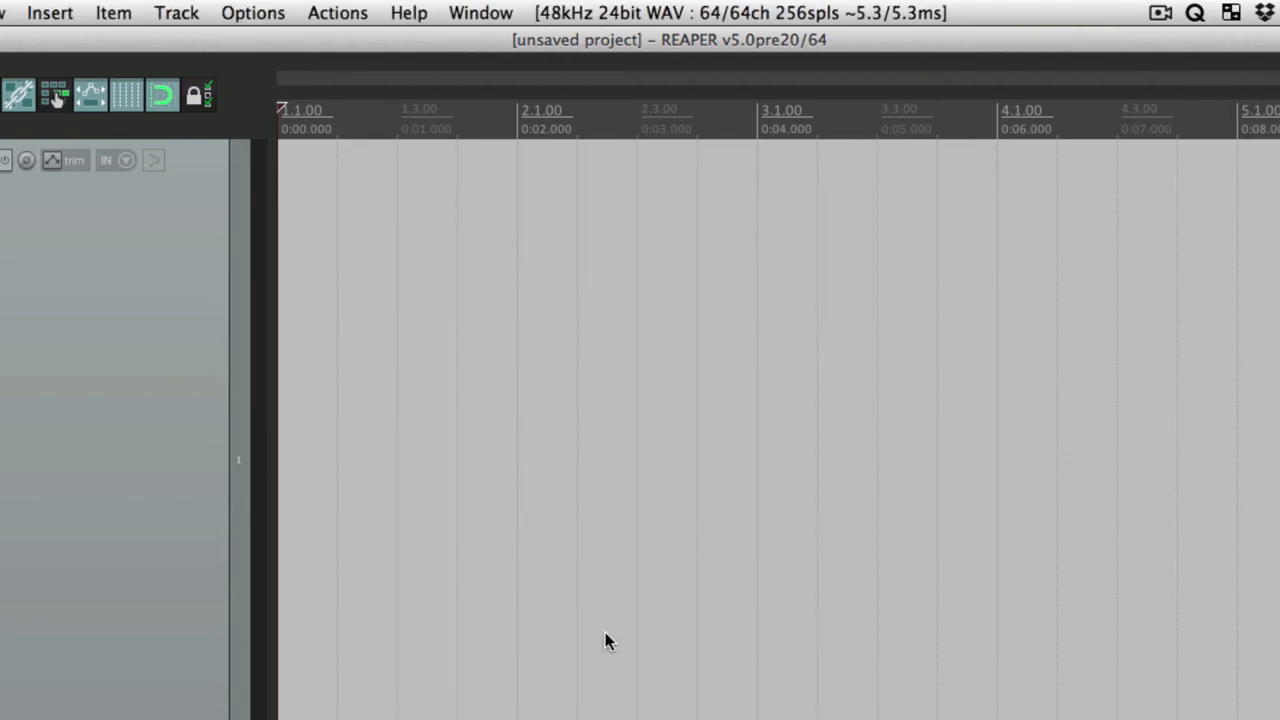
mouse_move(730, 10)
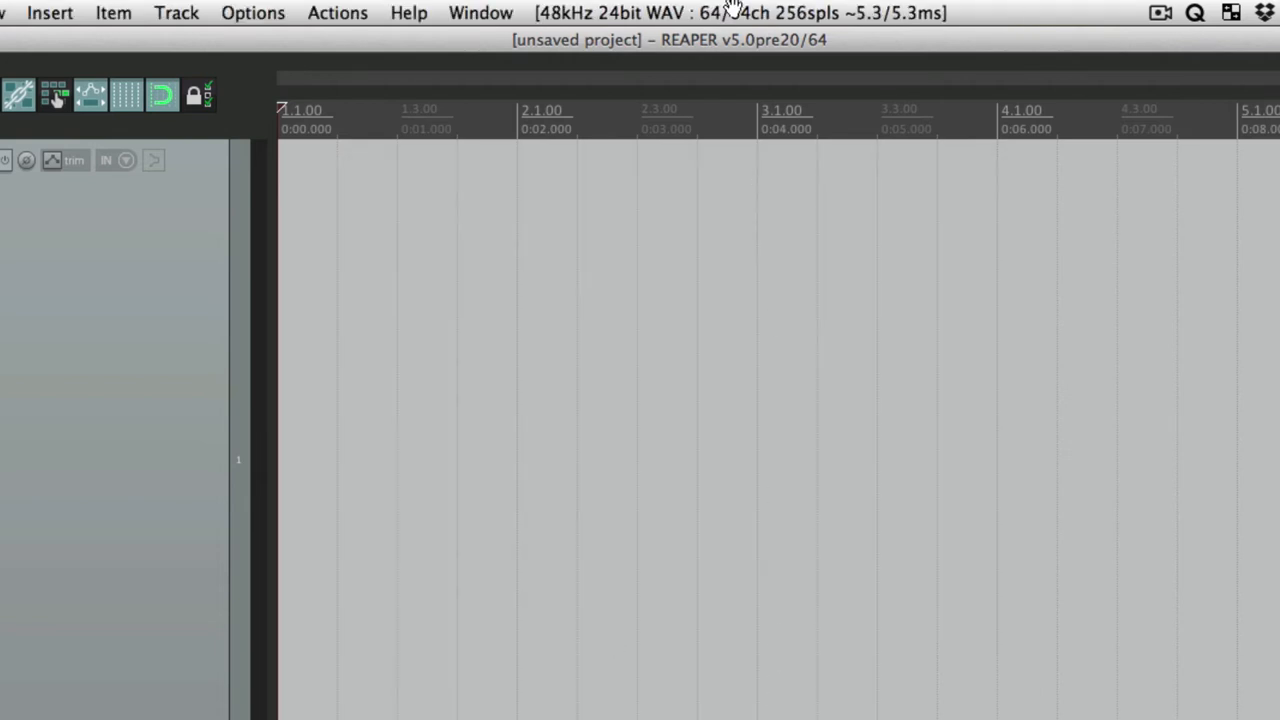
mouse_move(745, 357)
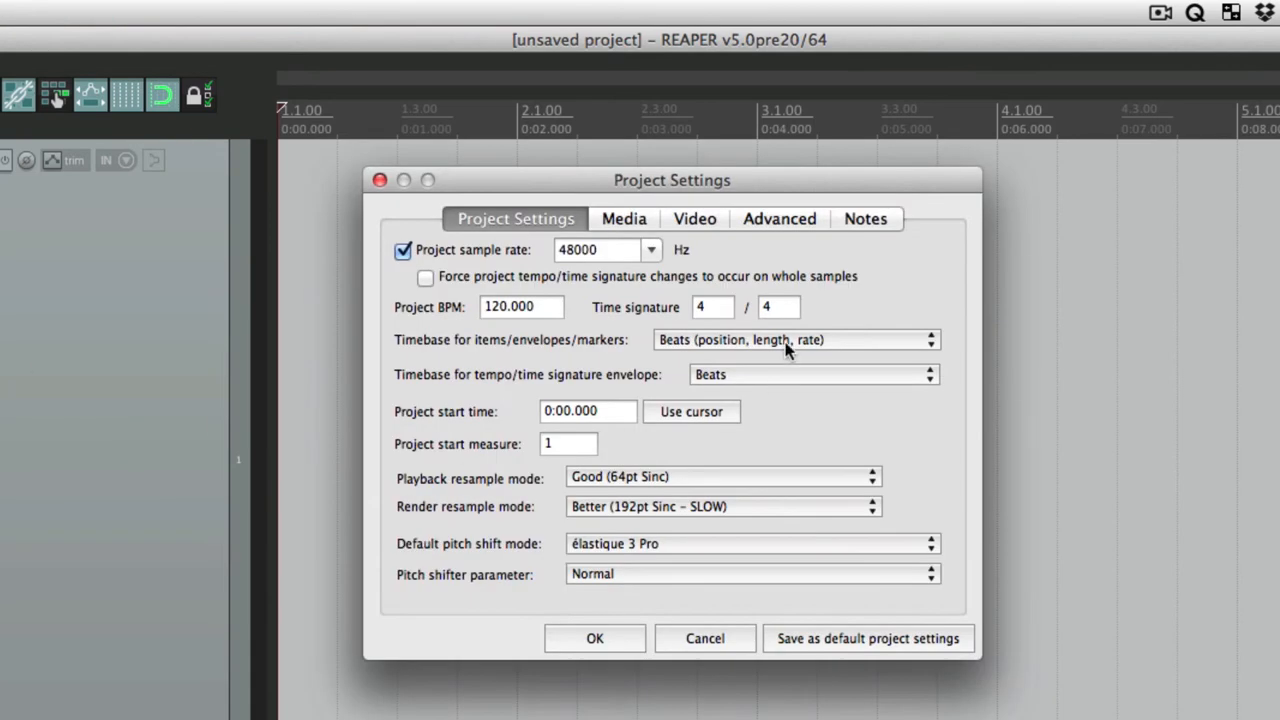
left_click(651, 249)
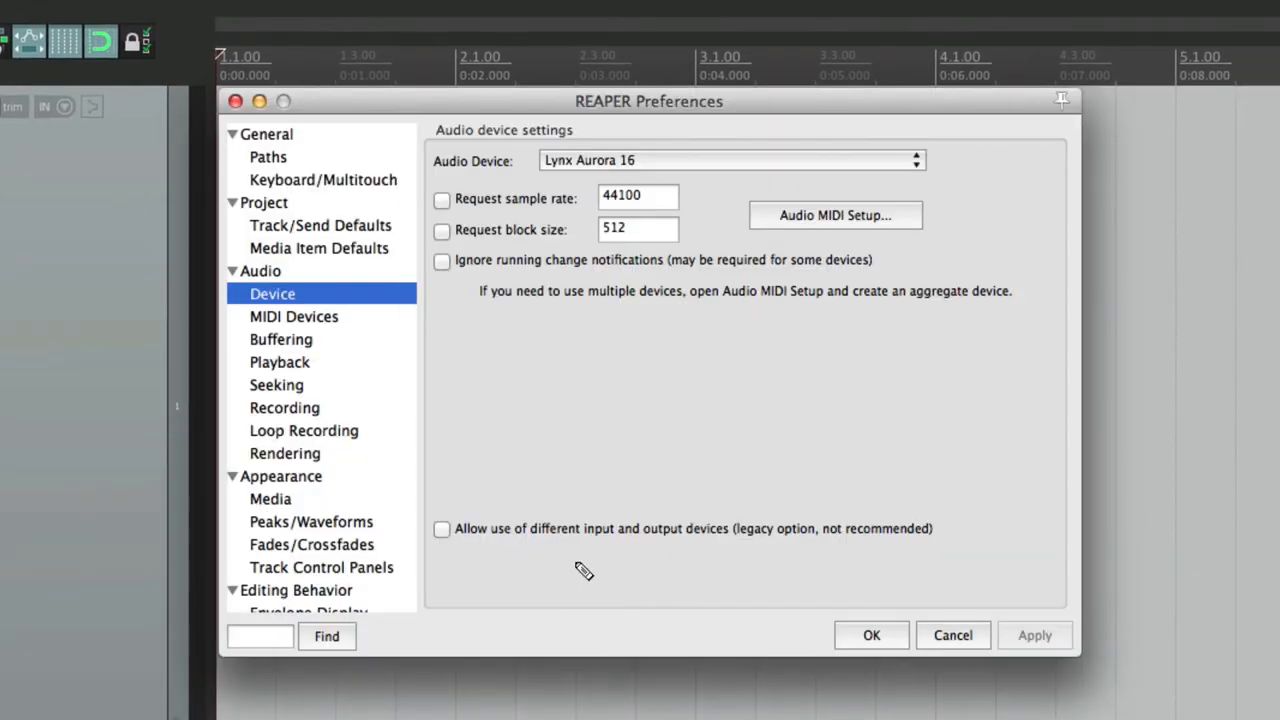
mouse_move(620, 248)
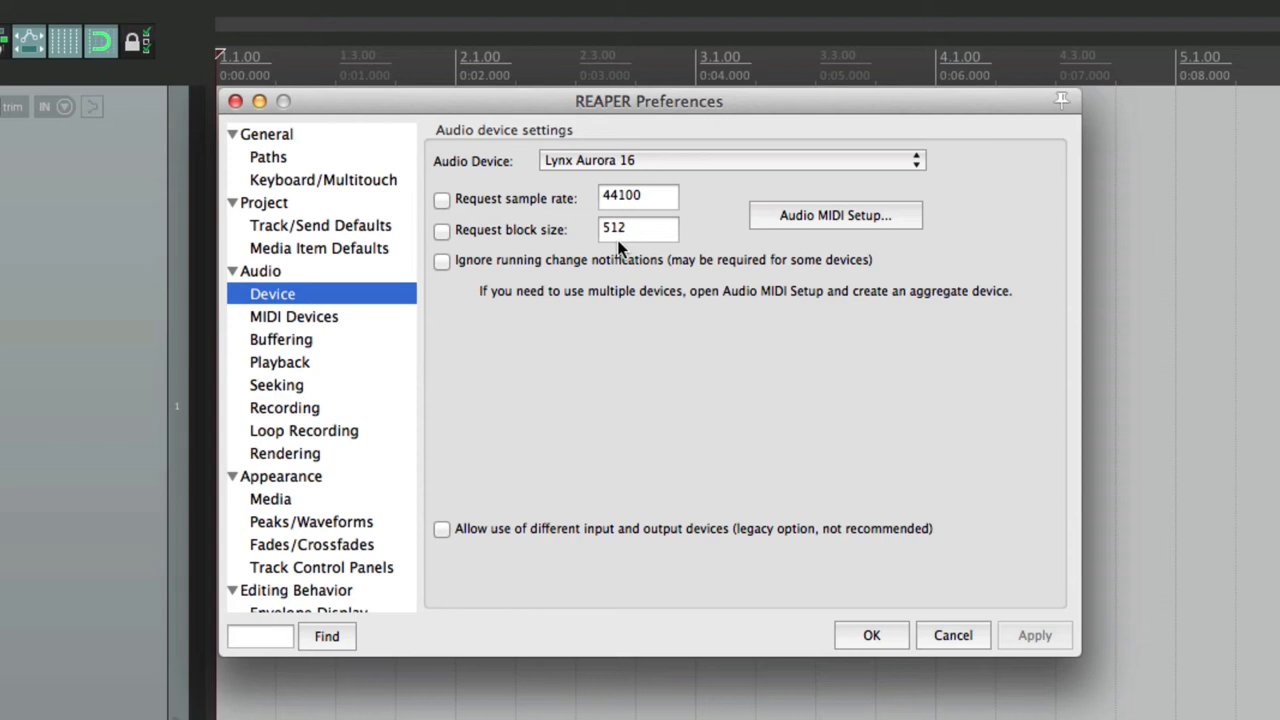
Step: Enable Request block size, applying 512 samples first, then 128 samples
left_click(870, 635)
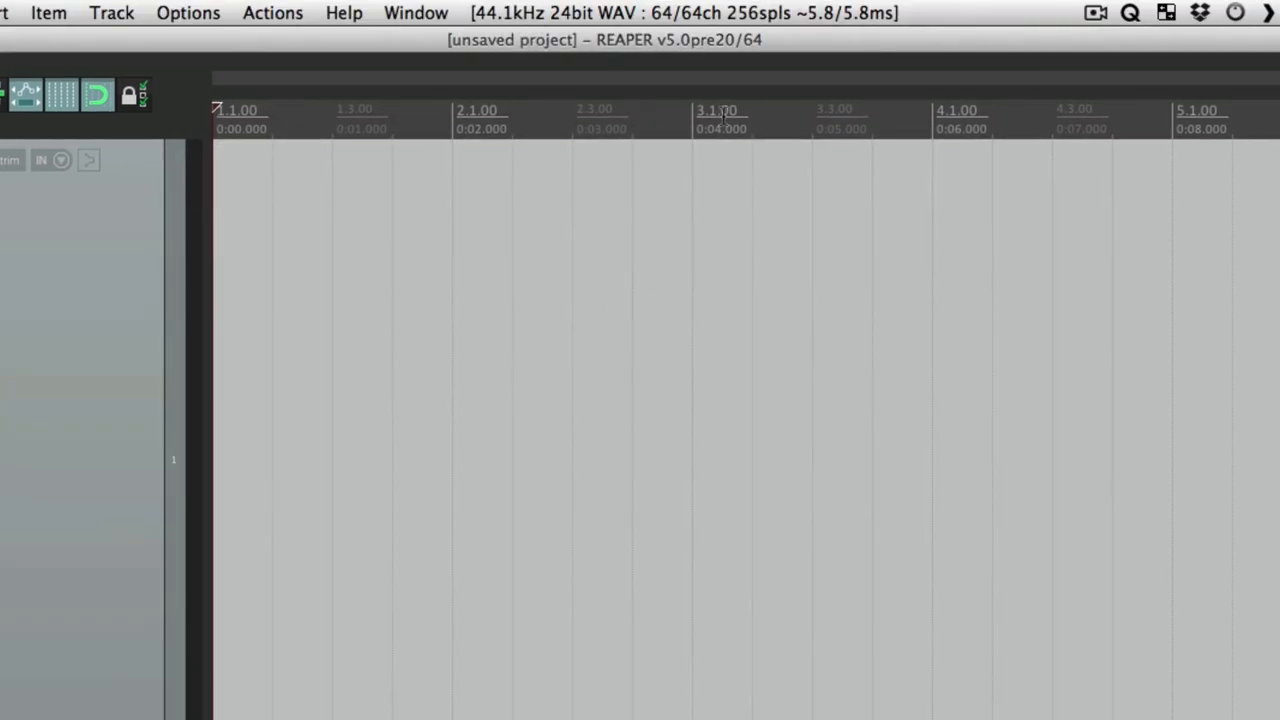
mouse_move(752, 25)
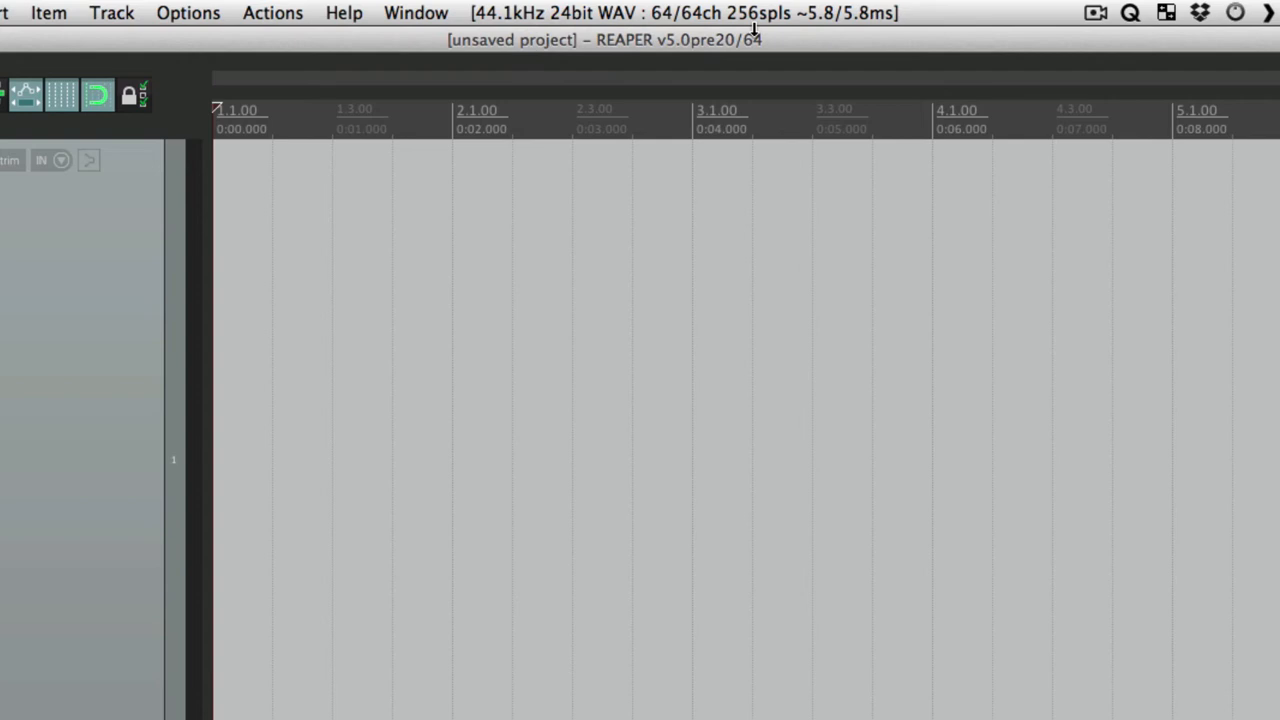
mouse_move(838, 17)
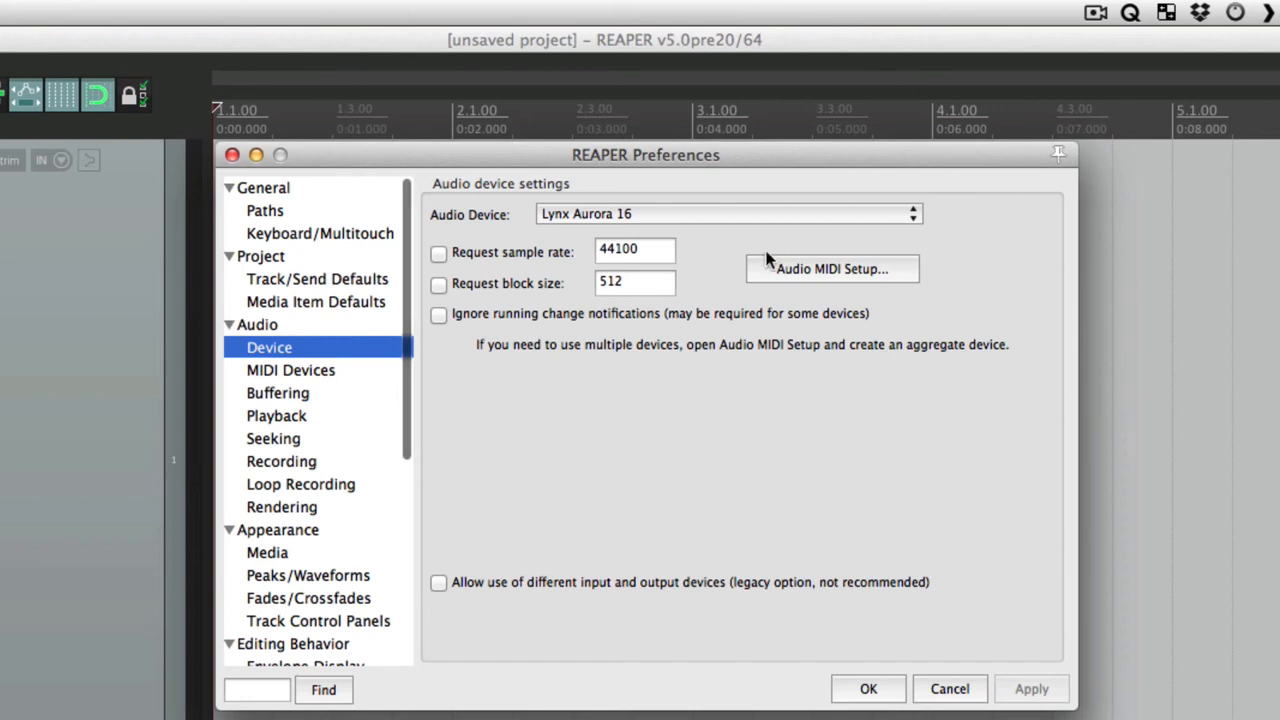
left_click(635, 282)
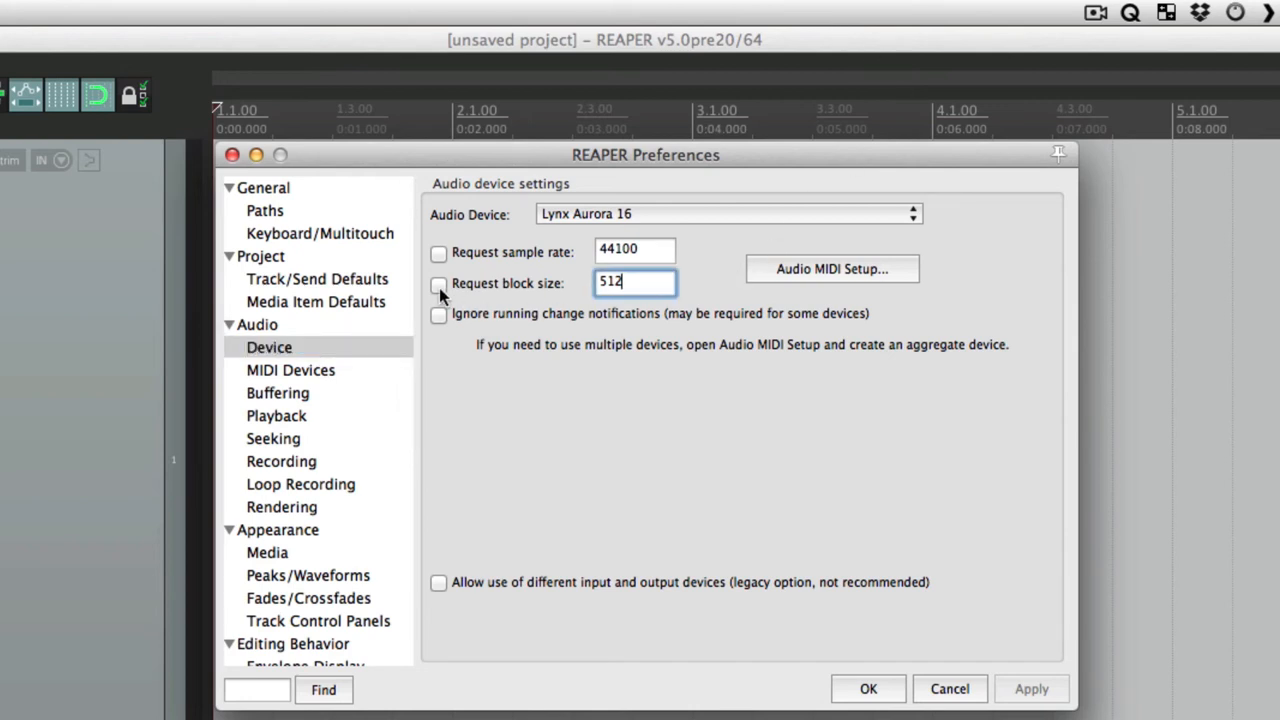
left_click(438, 283)
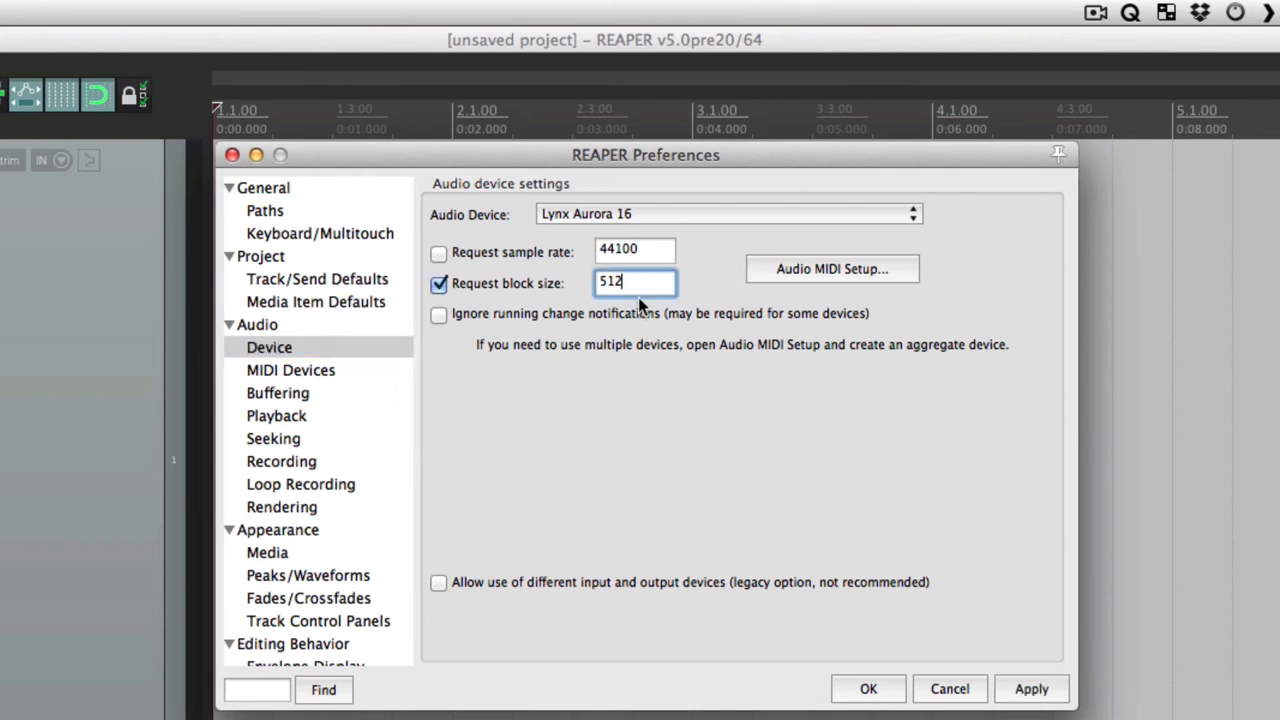
left_click(868, 688)
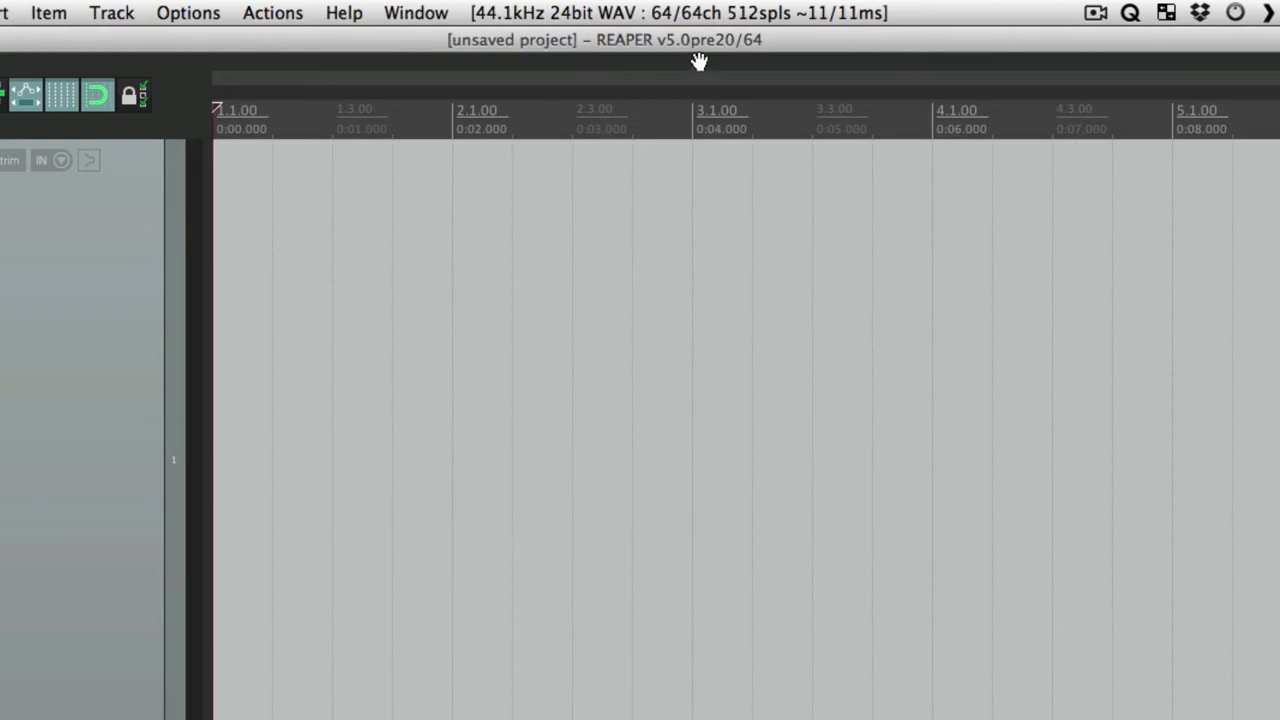
mouse_move(835, 32)
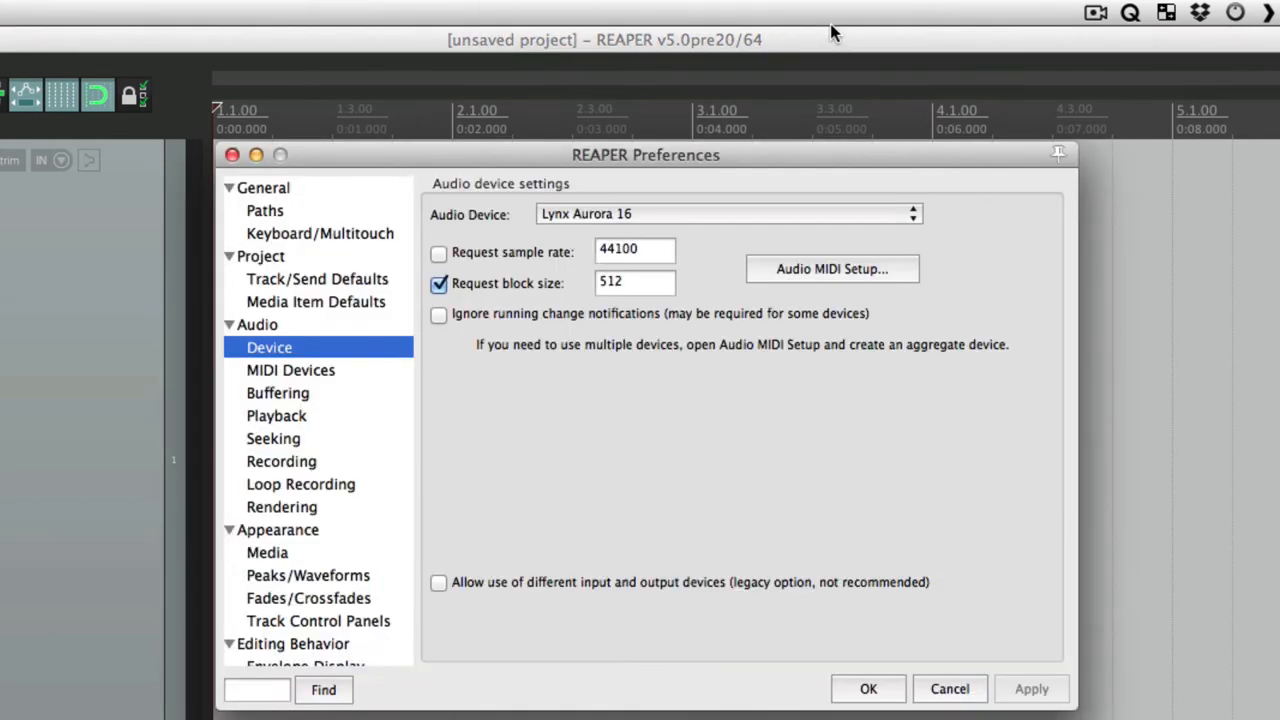
mouse_move(675, 282)
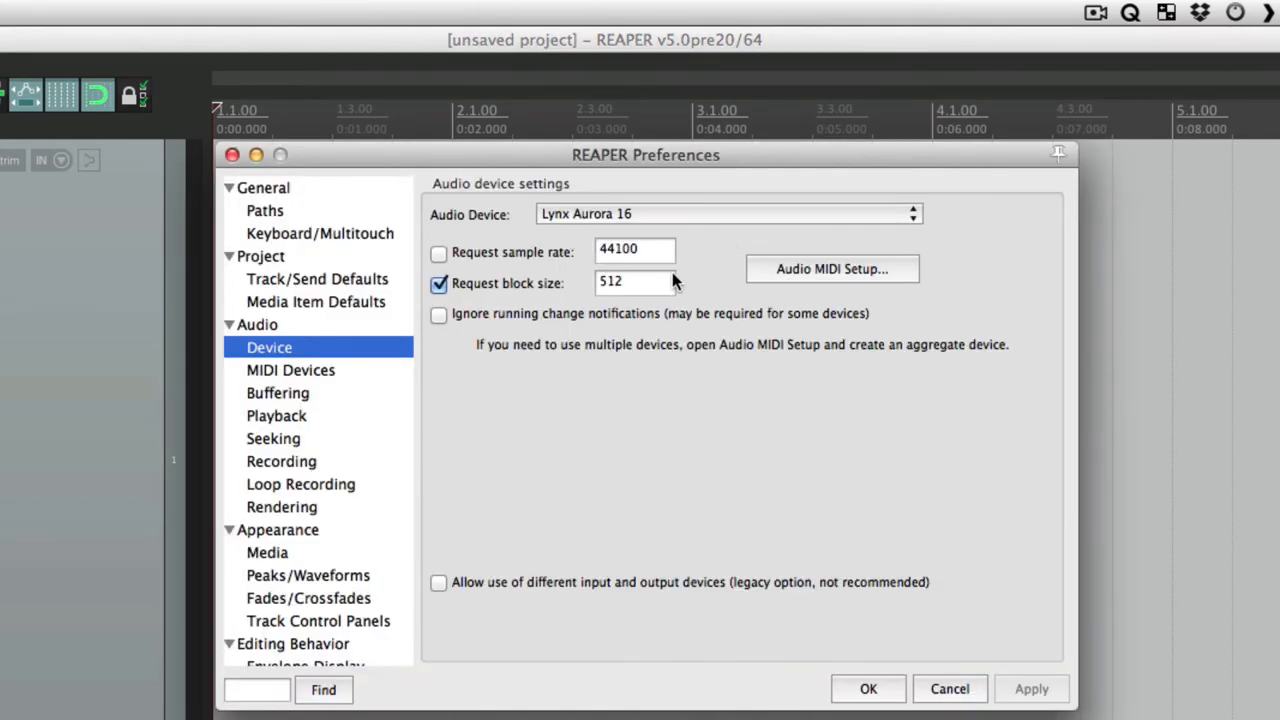
type("128")
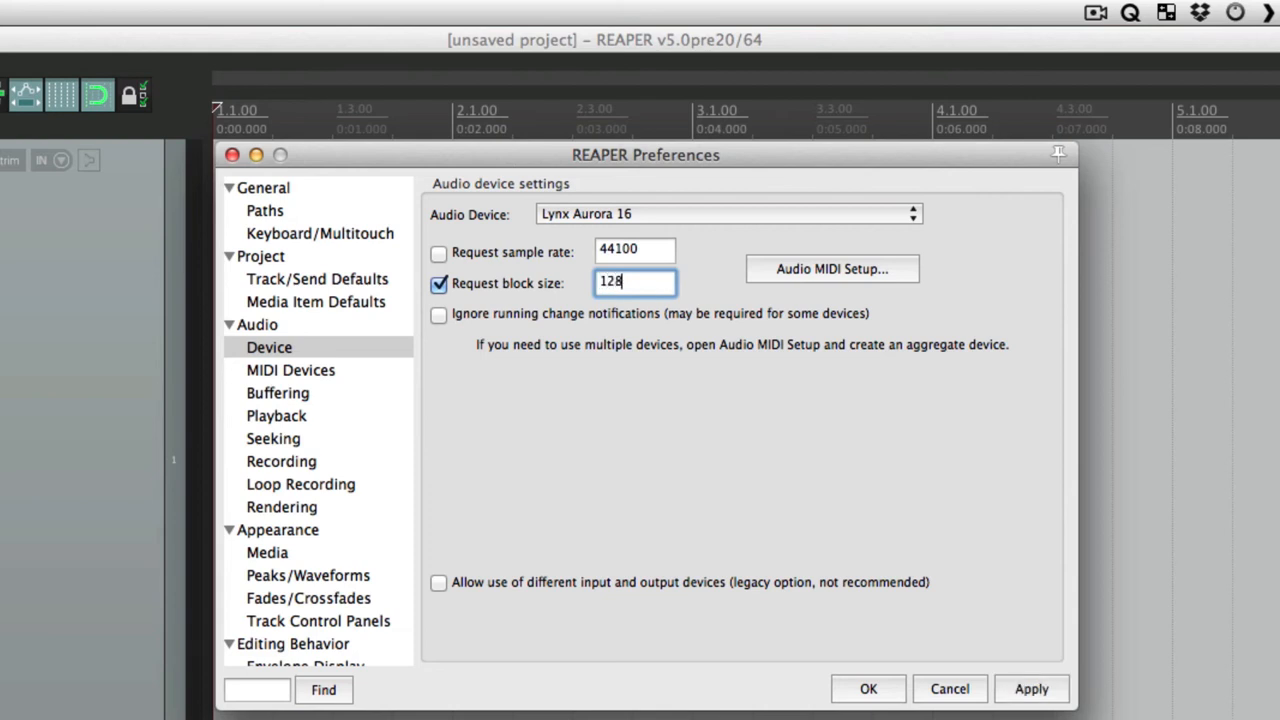
left_click(867, 689)
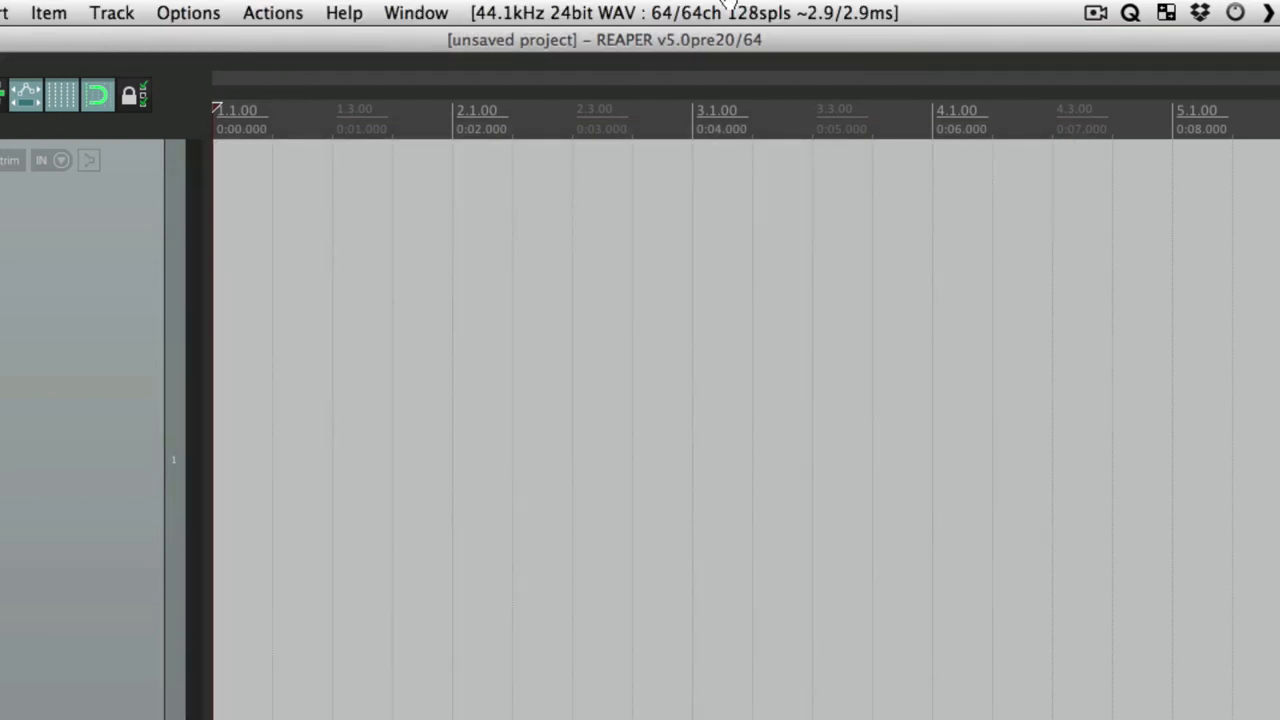
mouse_move(775, 15)
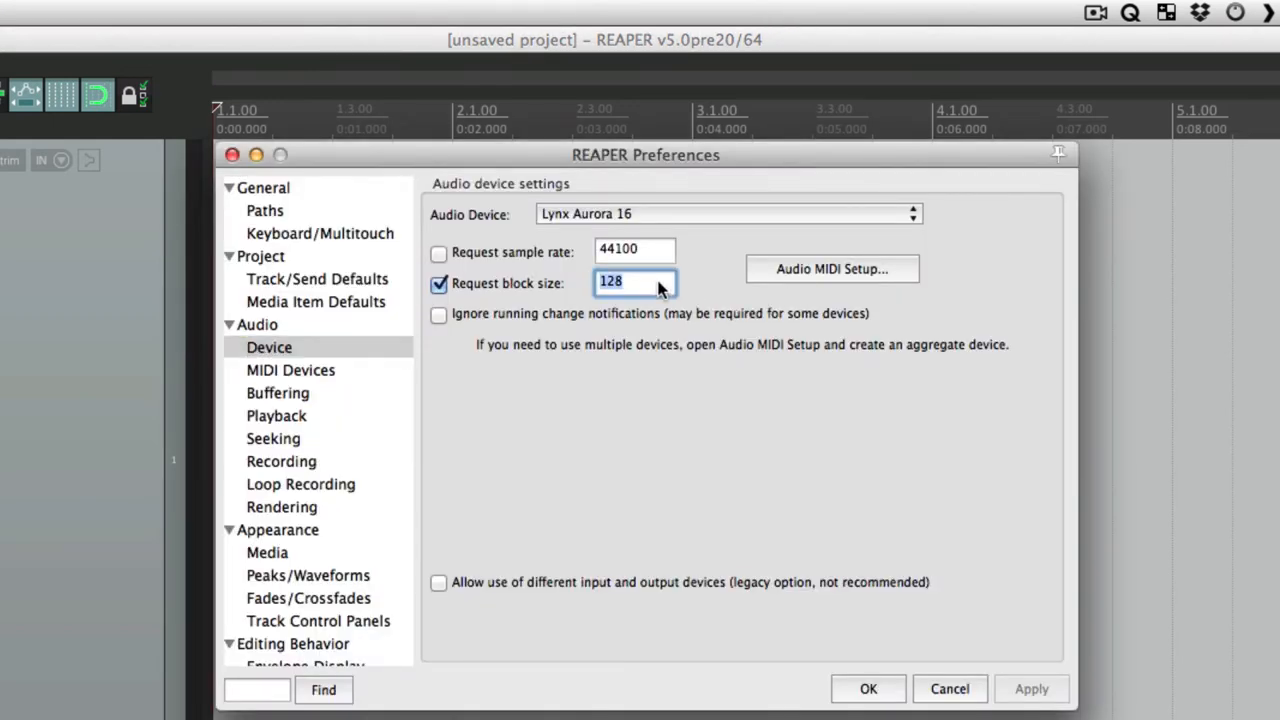
Step: Apply requested block sizes of 64, then 1024, and finally 512 samples
left_click(868, 688)
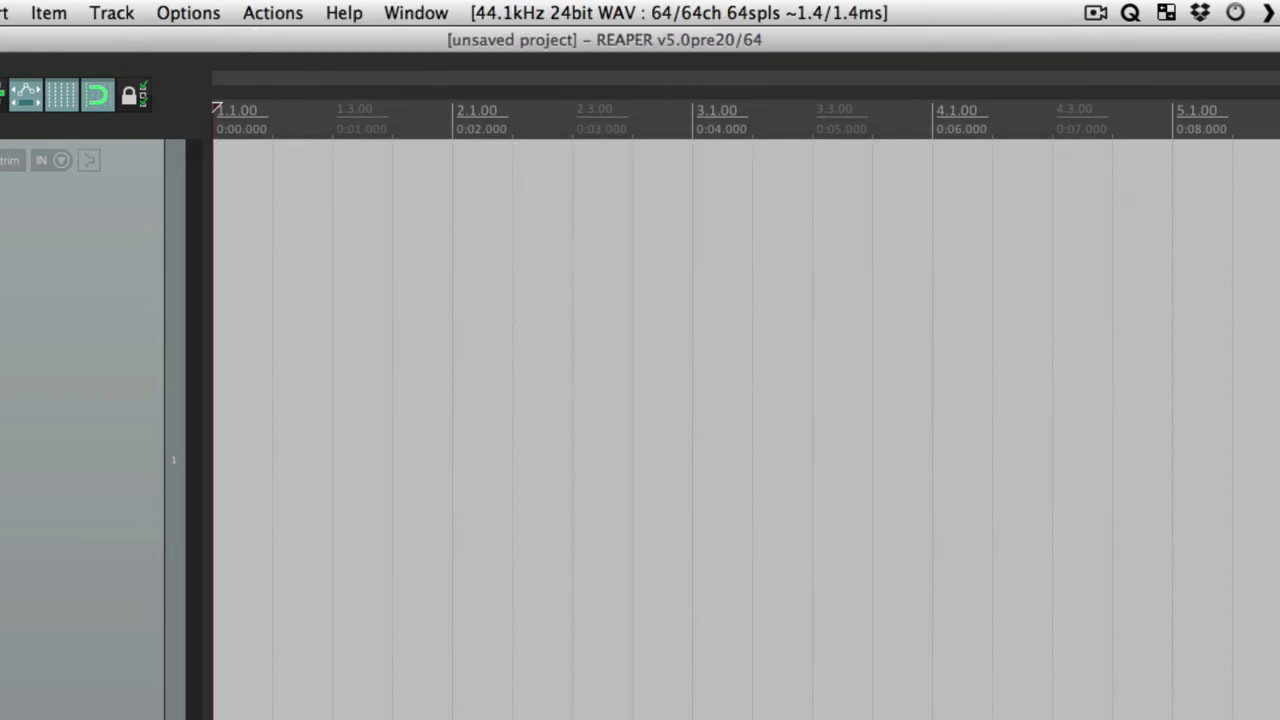
mouse_move(800, 20)
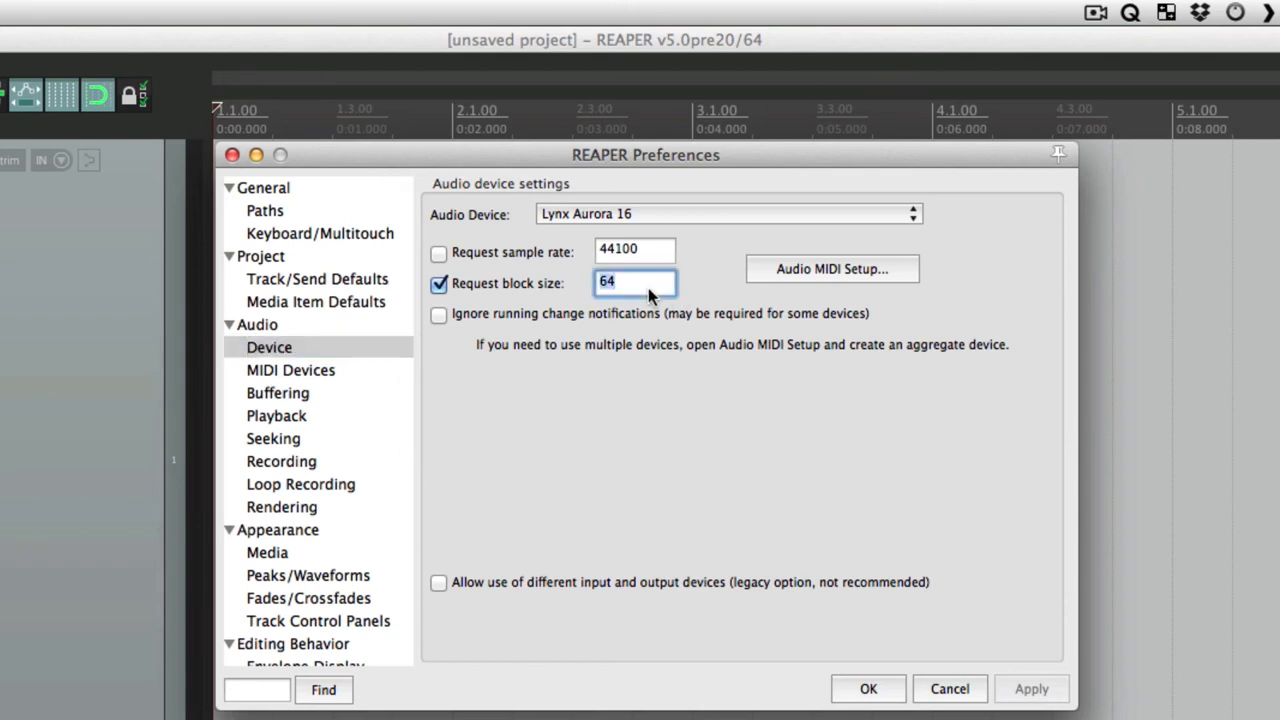
type("1024")
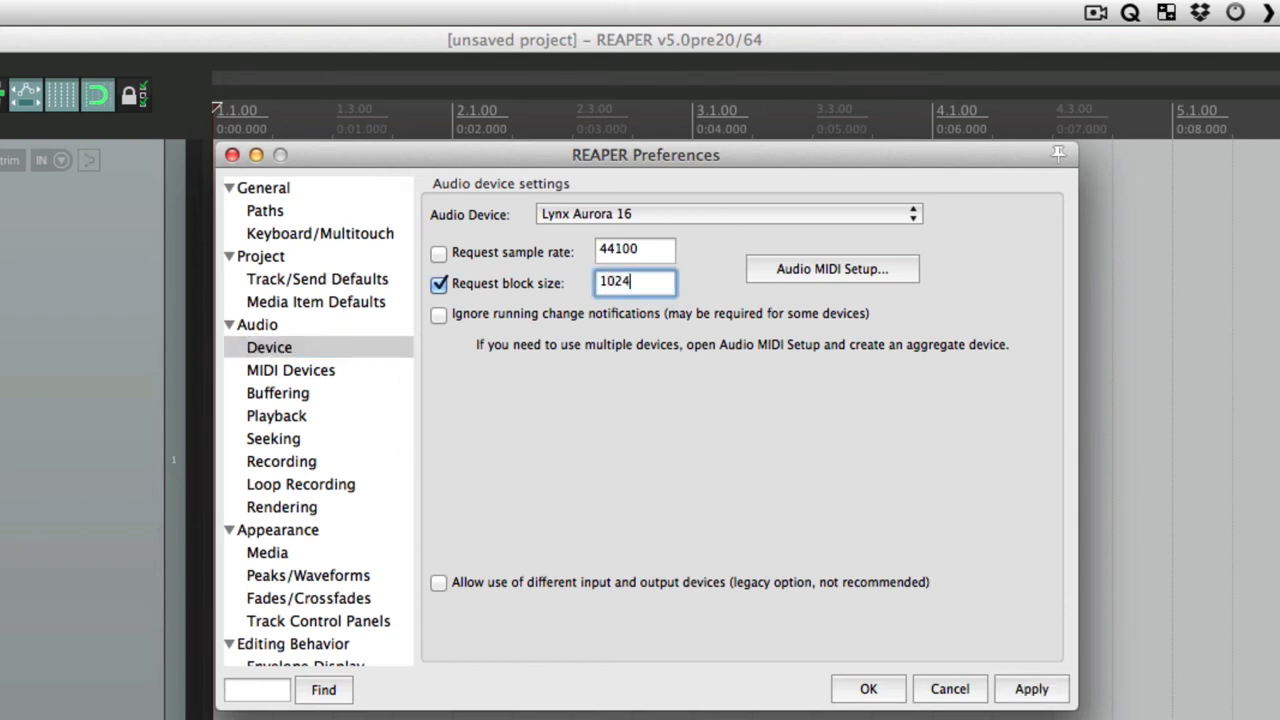
left_click(867, 688)
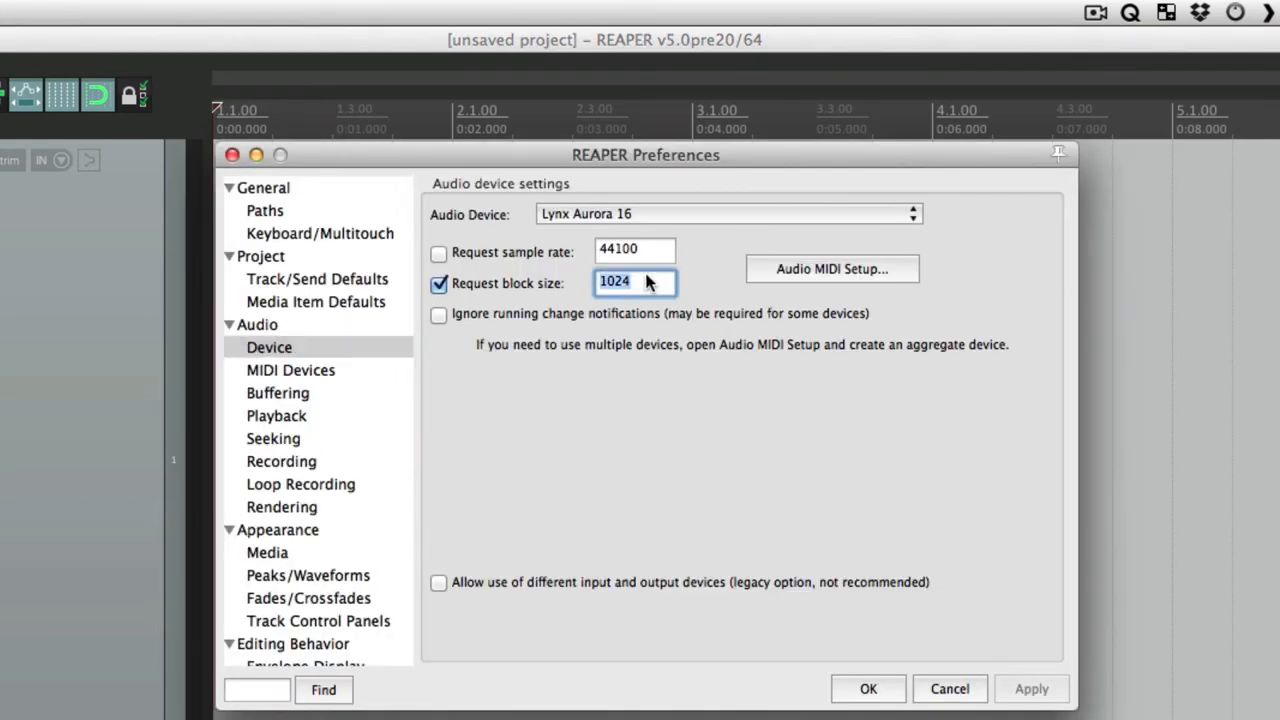
type("512")
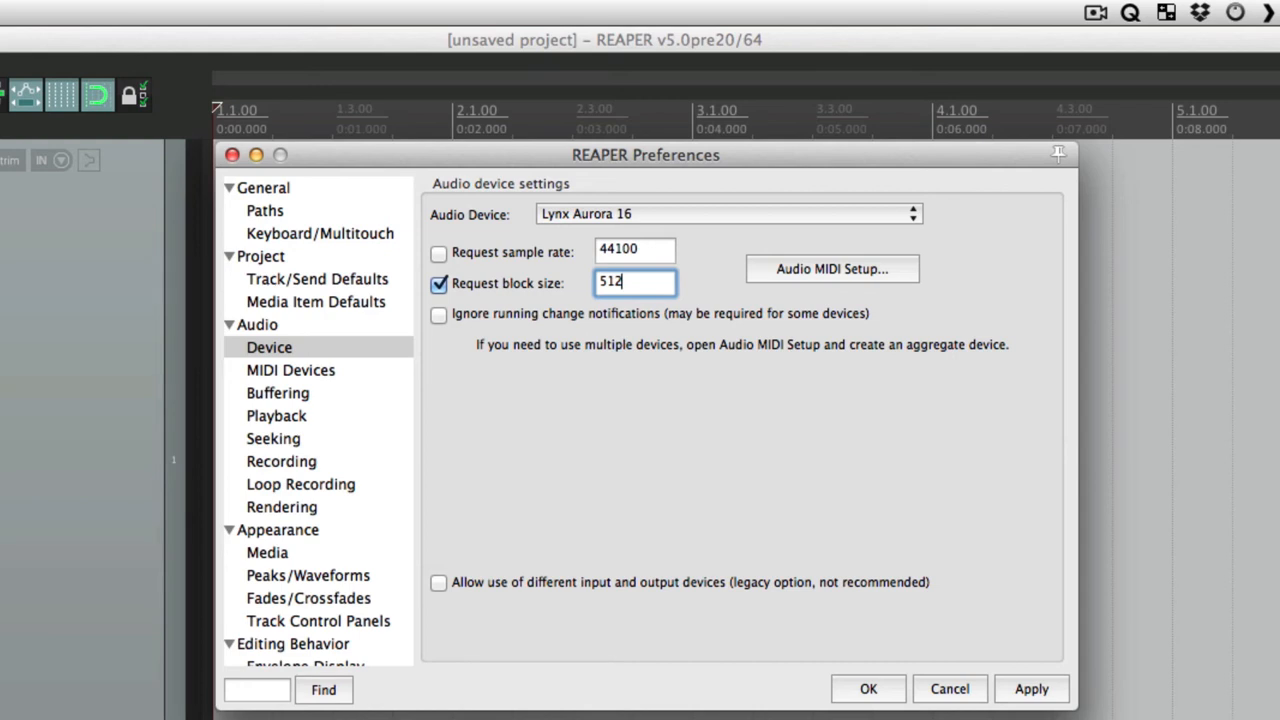
left_click(867, 689)
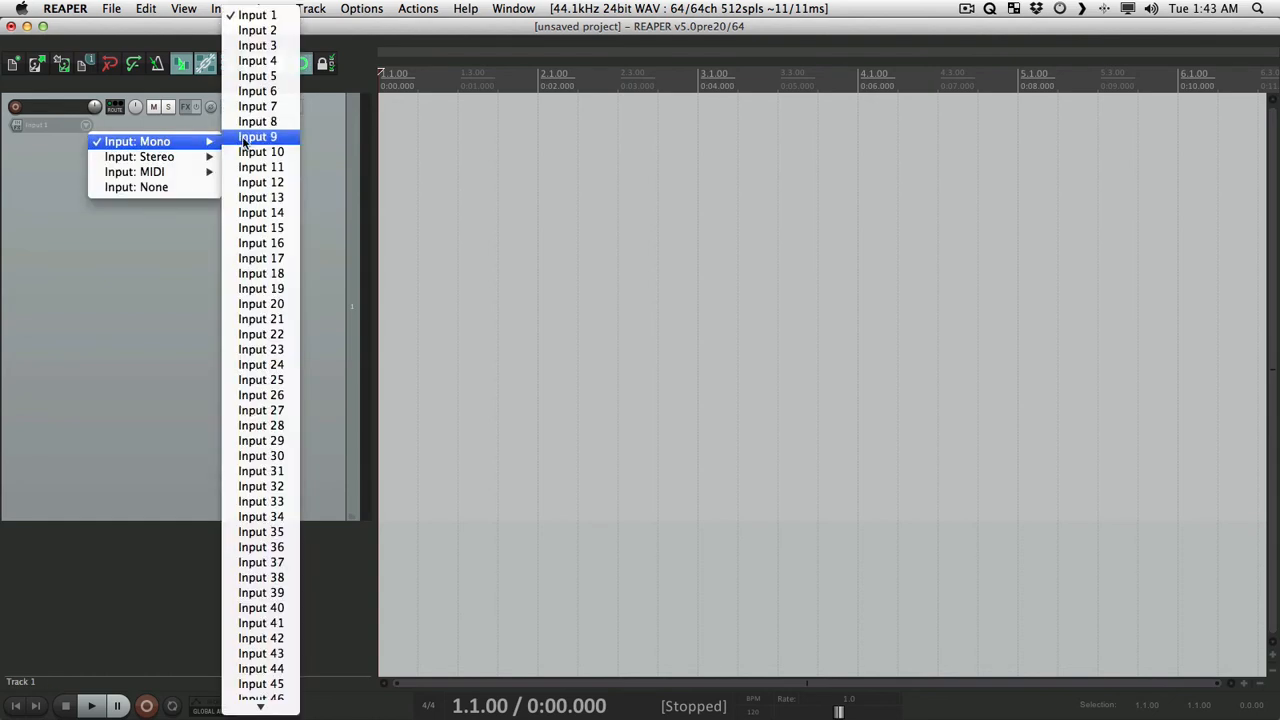
mouse_move(257, 76)
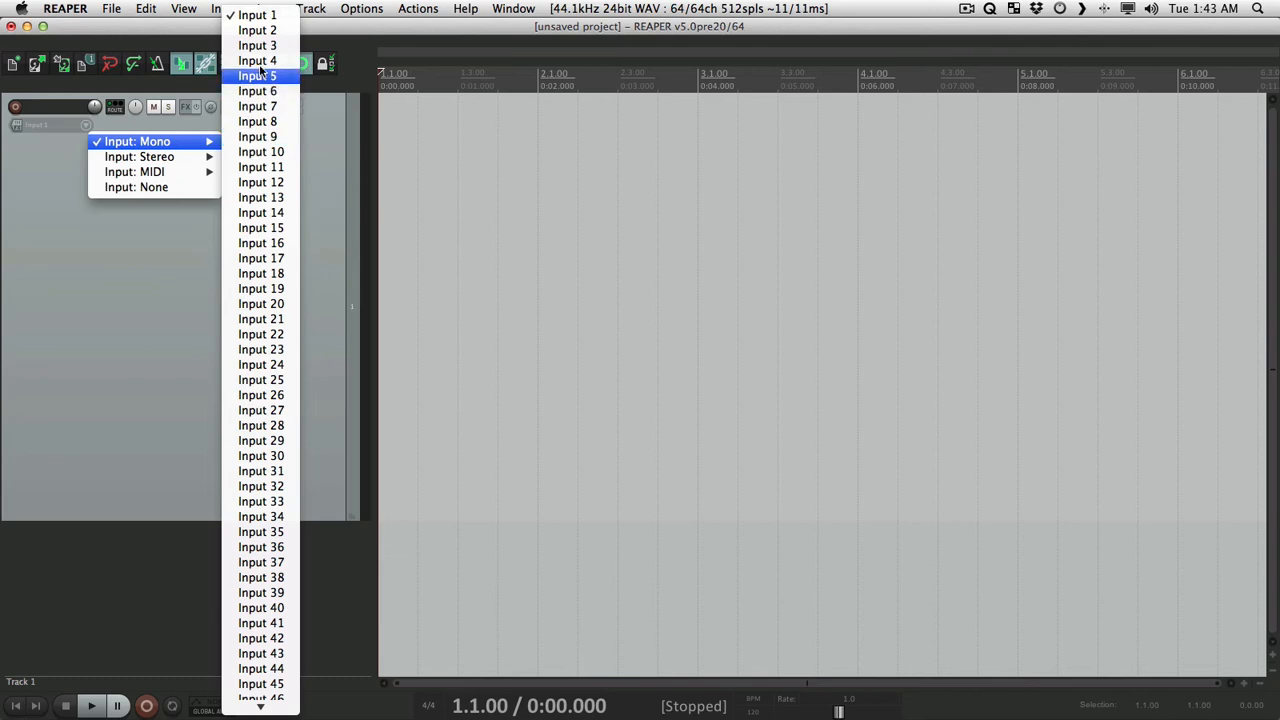
Step: Scroll through the track's Input: Mono submenu listing Input 1 to Input 55
scroll("down", 3)
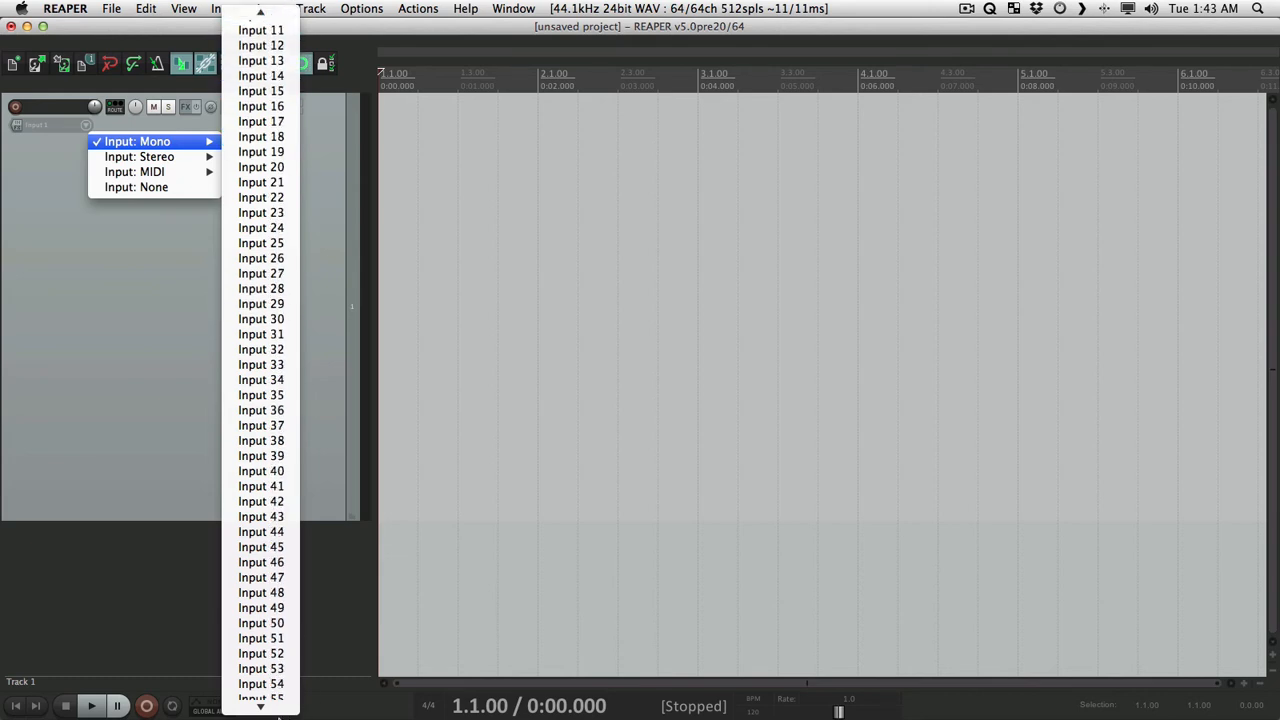
scroll("down", 3)
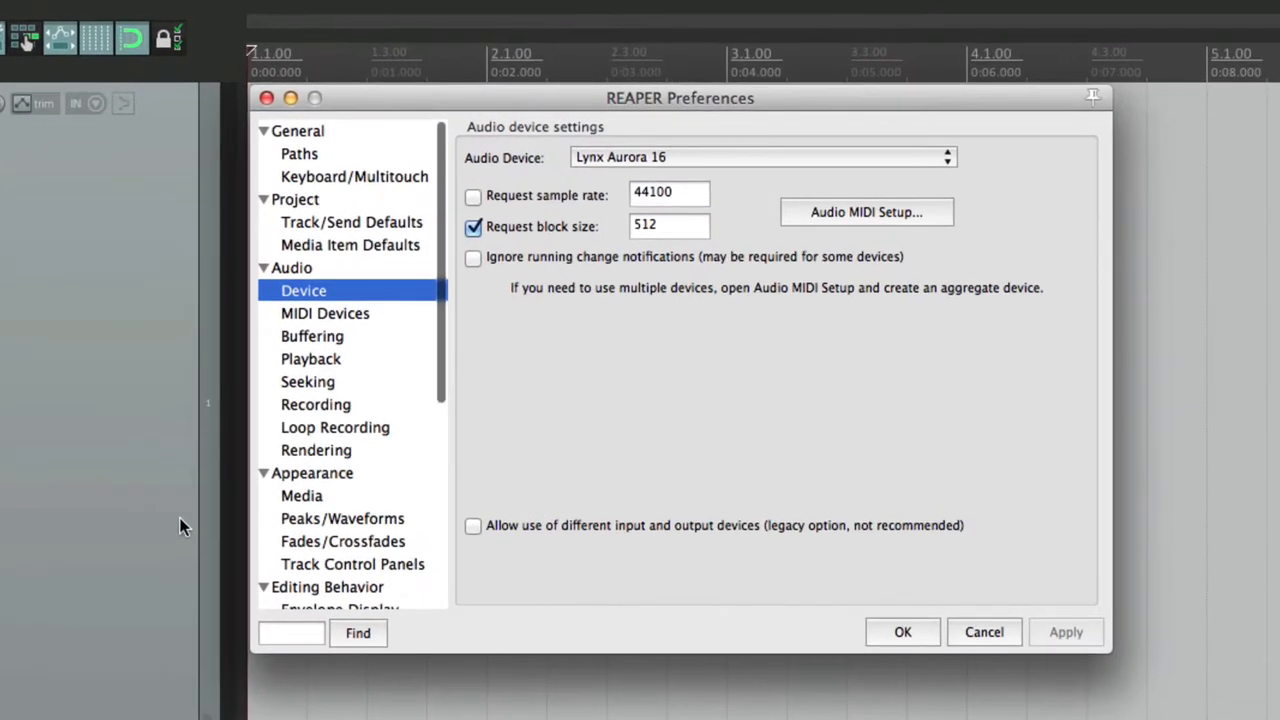
mouse_move(330, 270)
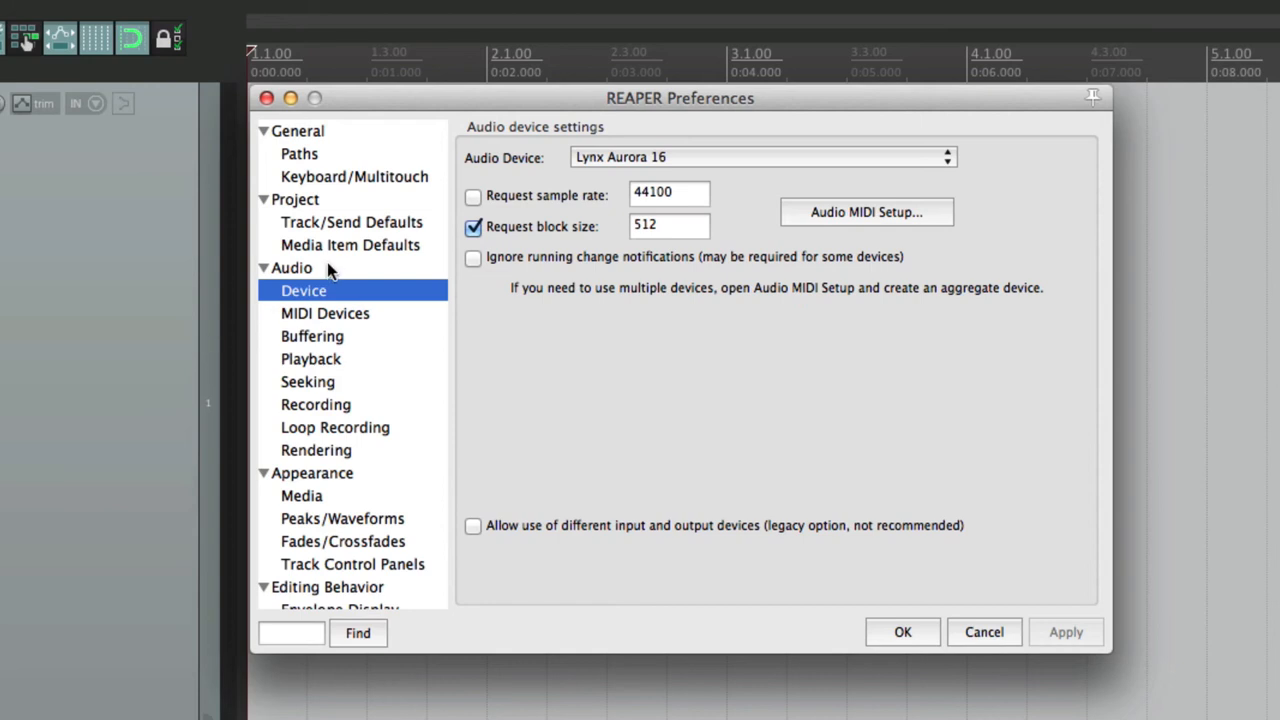
Step: Tick 'Input channel name aliasing/remapping' and open its Edit Names/Map window
left_click(292, 267)
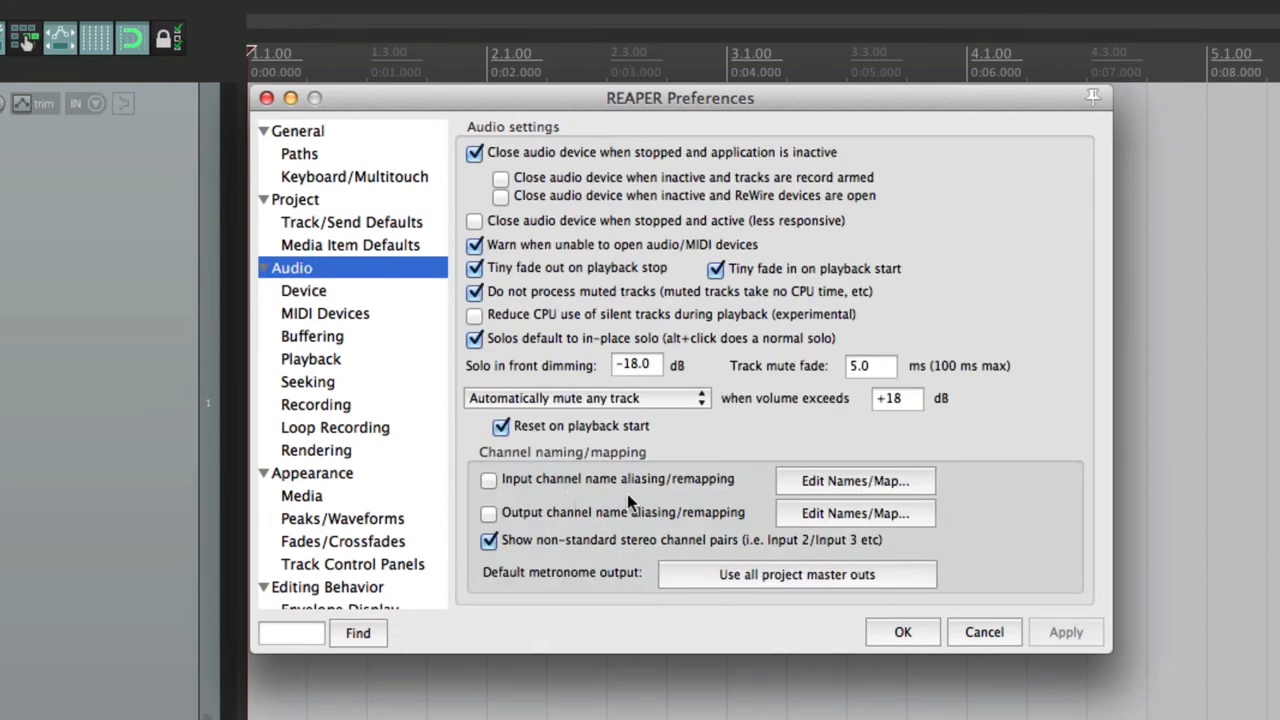
mouse_move(630, 490)
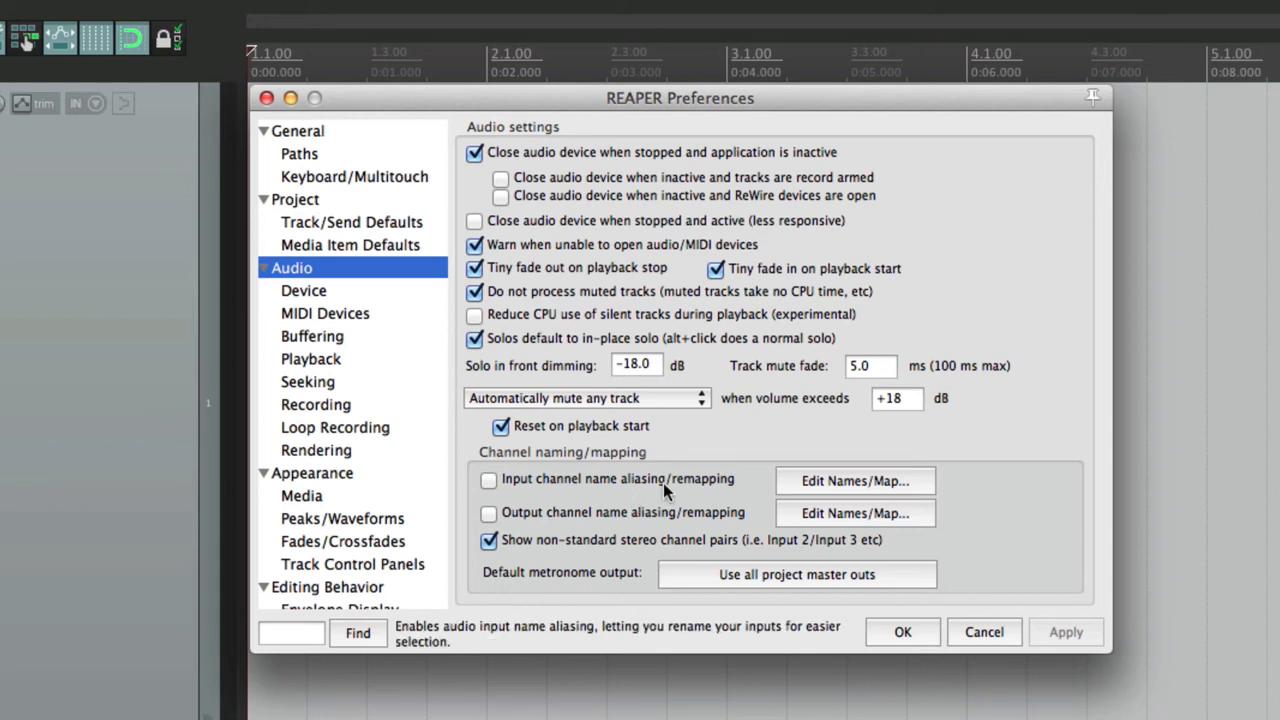
left_click(489, 479)
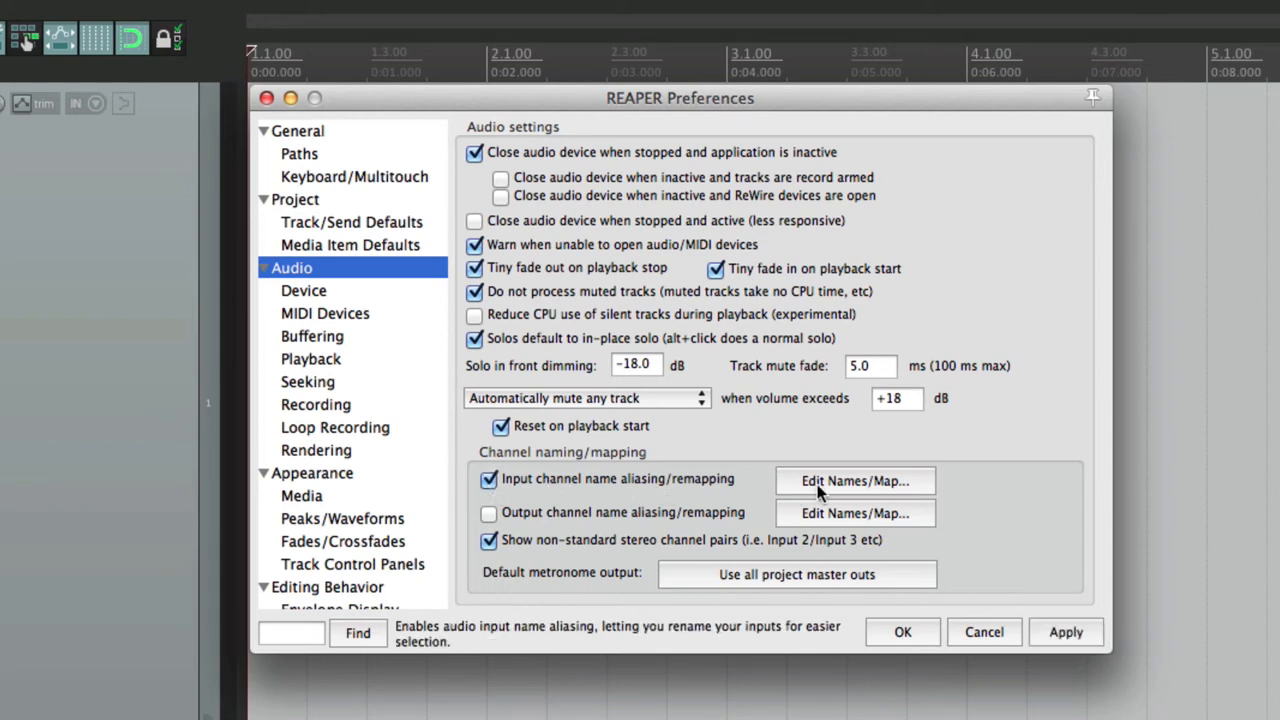
left_click(855, 481)
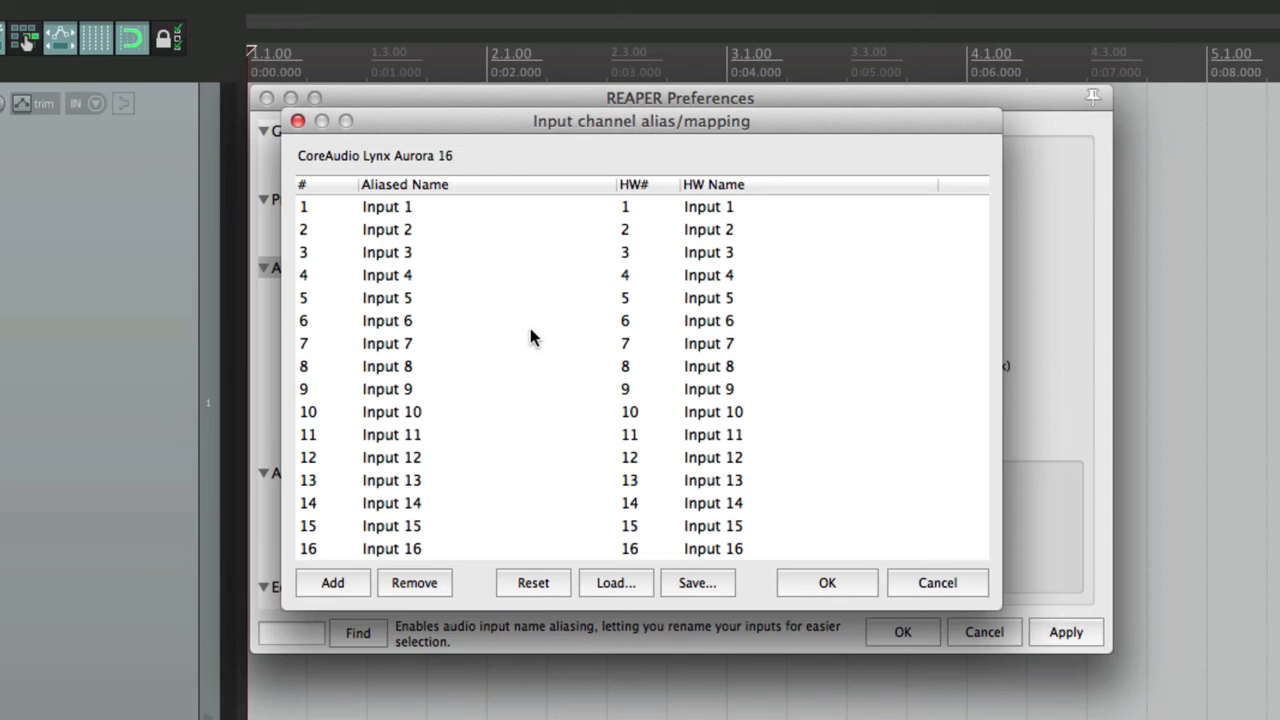
scroll("down", 3)
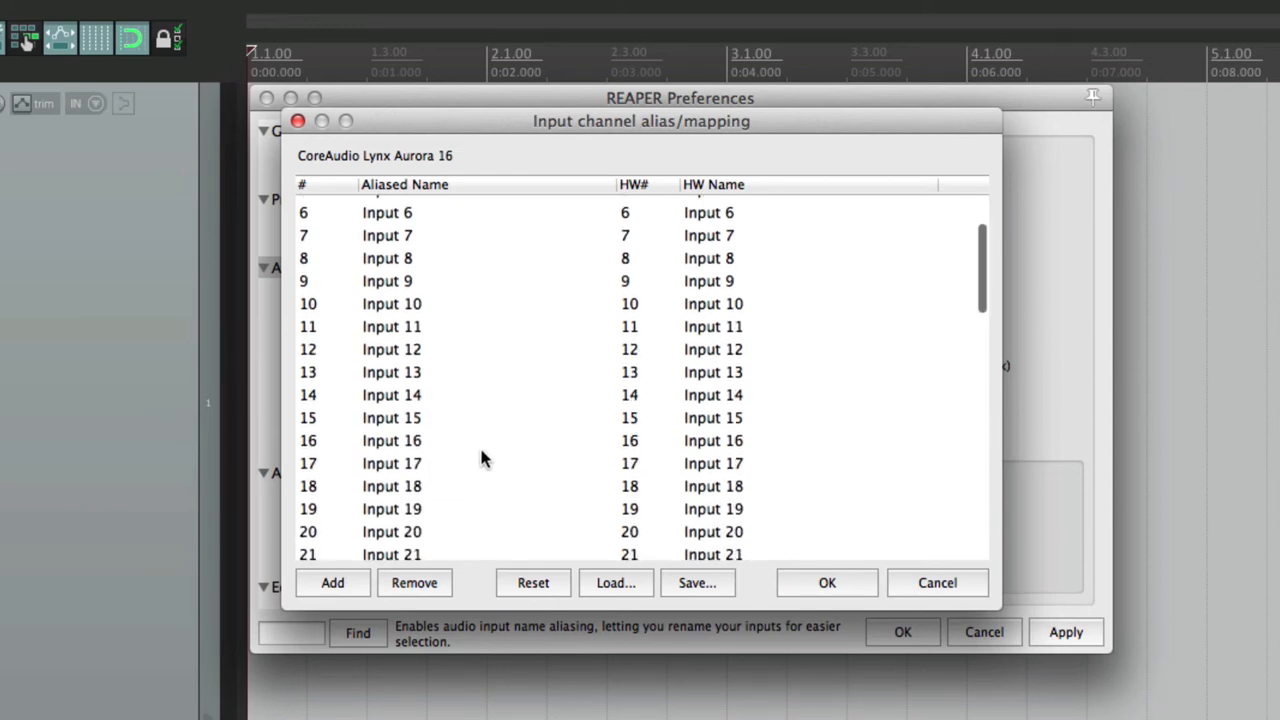
scroll("down", 3)
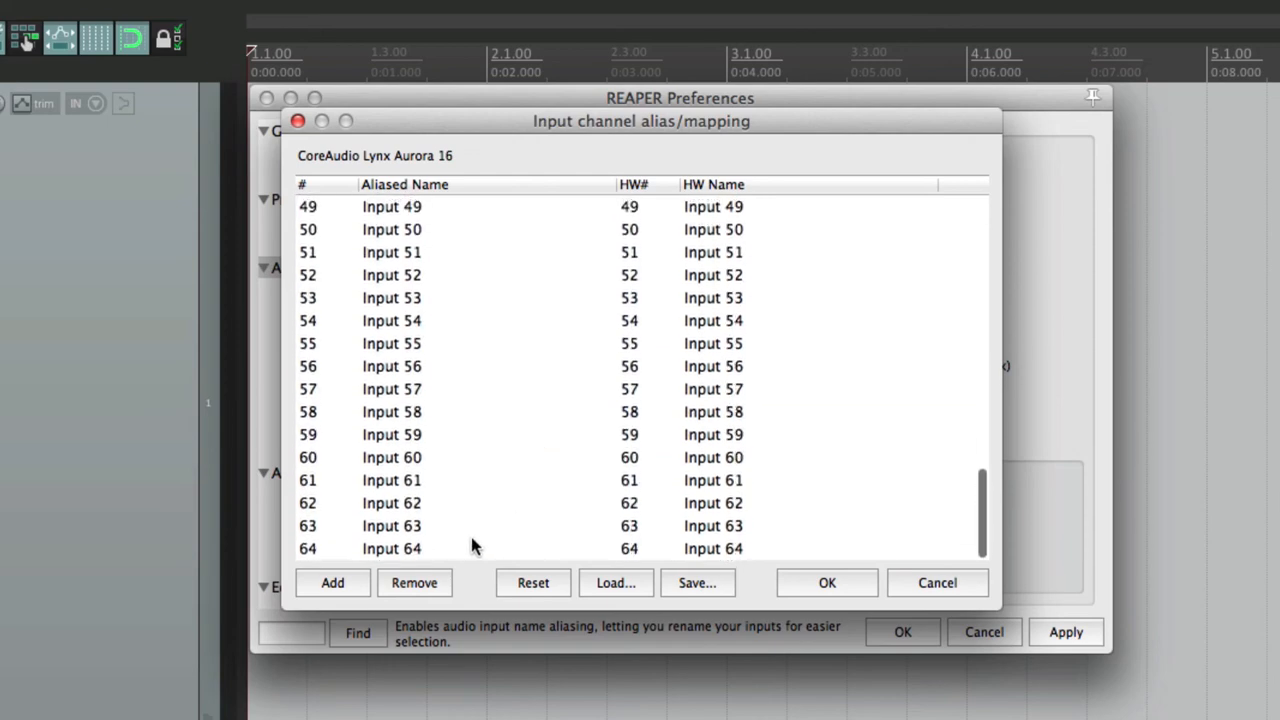
scroll("up", 3)
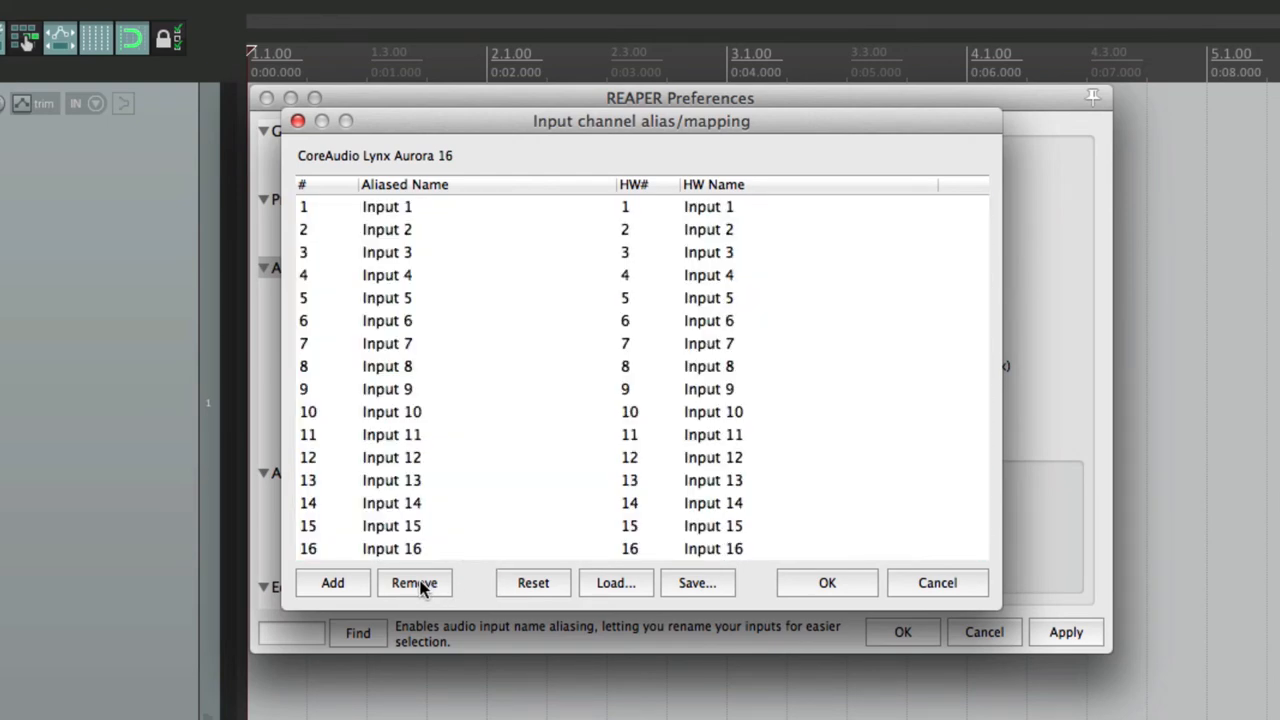
mouse_move(432, 210)
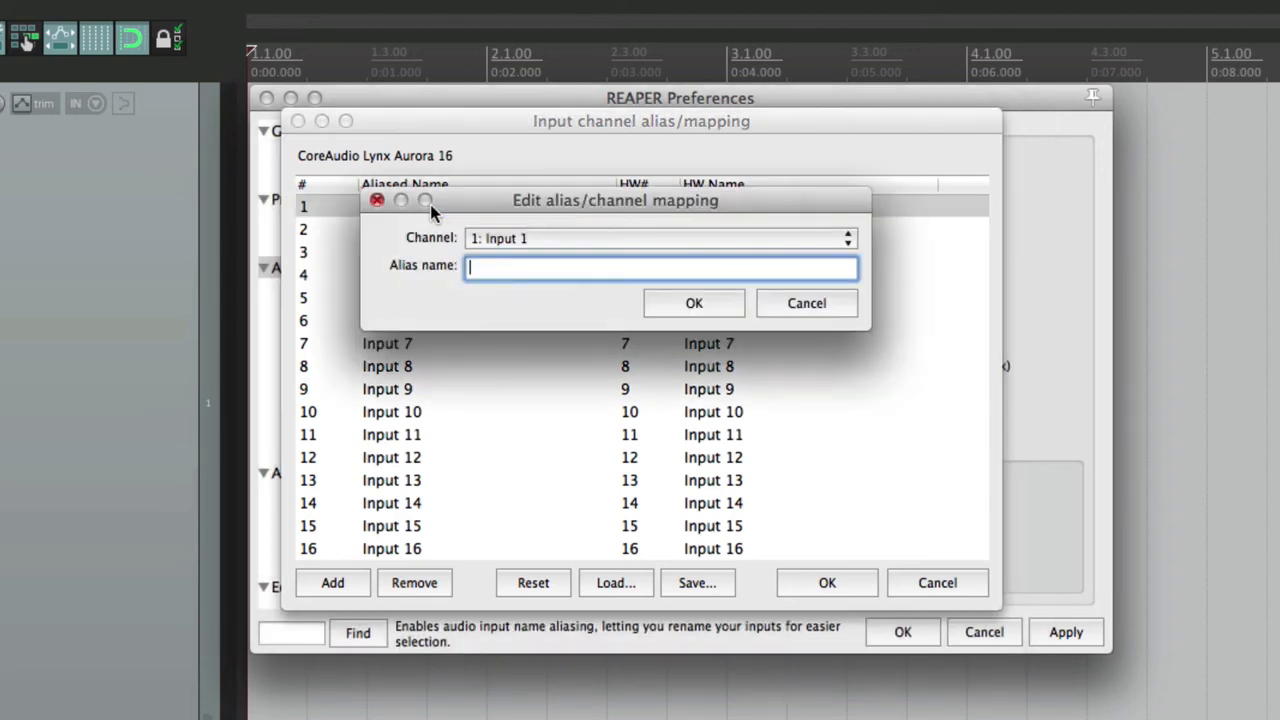
Step: Alias inputs 1–3 as Kick, Snare and Tom 1
type("Kick")
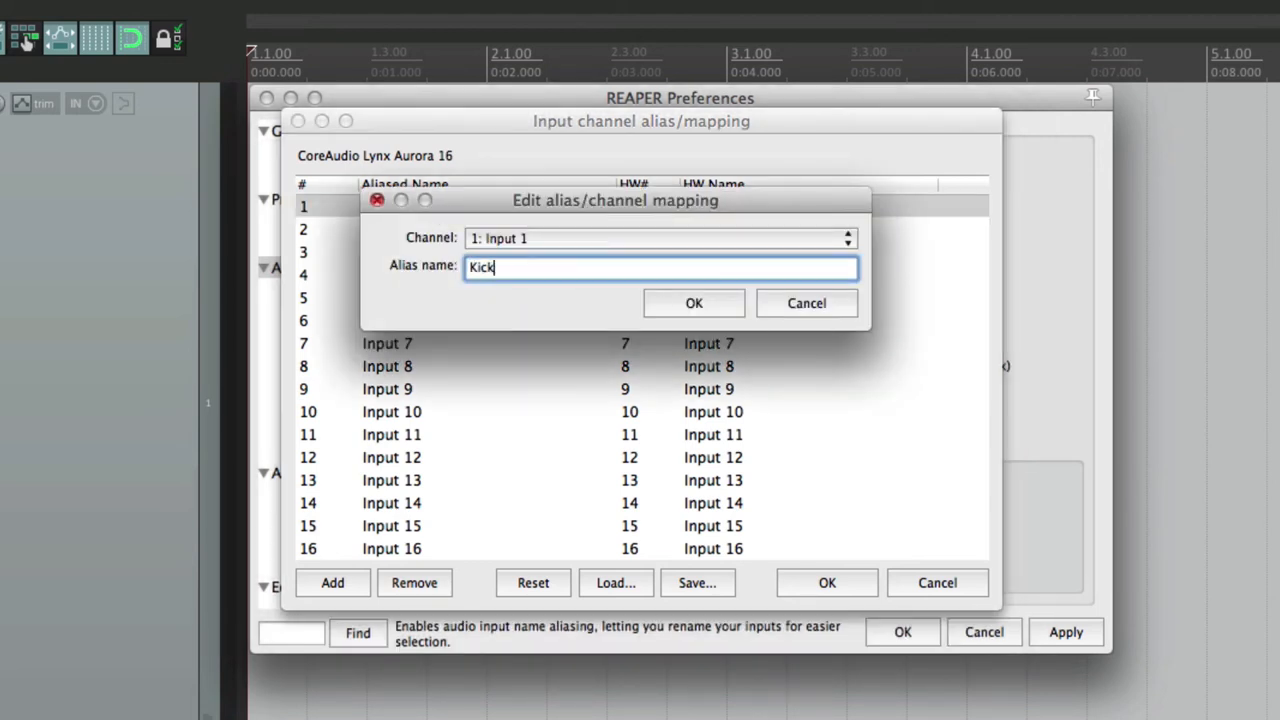
left_click(694, 303)
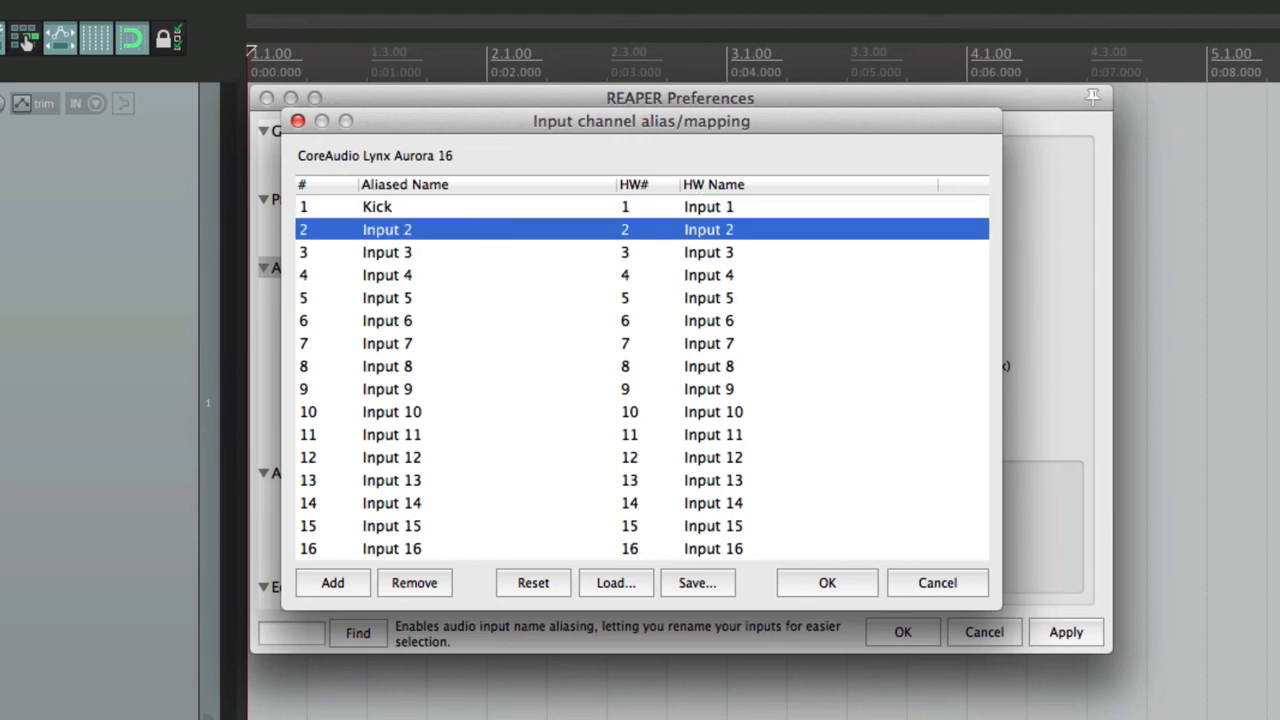
double_click(387, 229)
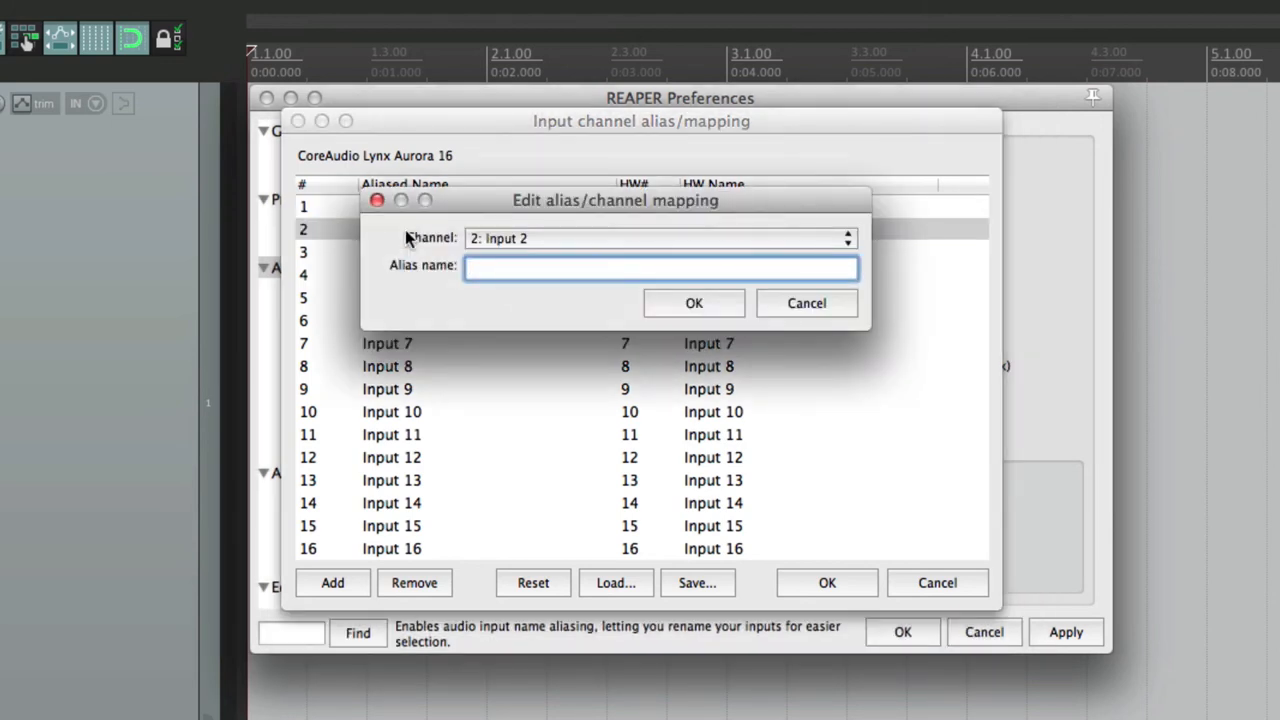
left_click(694, 303)
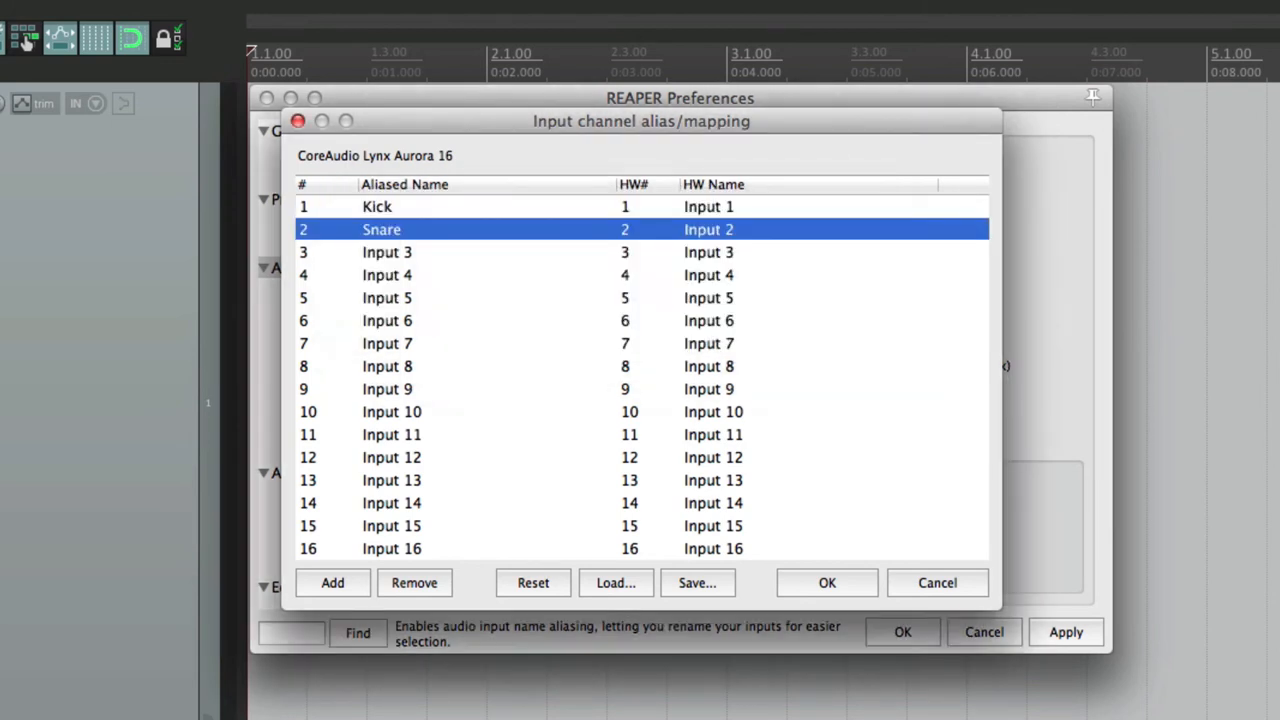
double_click(387, 252)
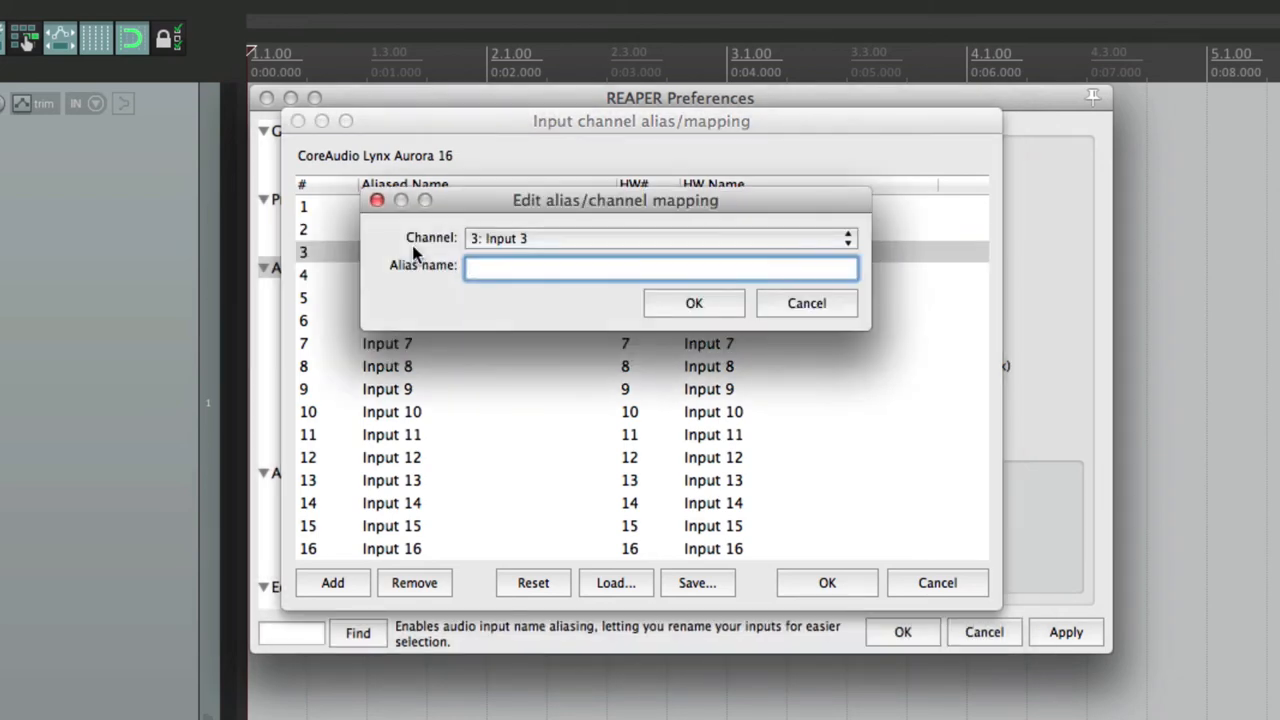
left_click(846, 238)
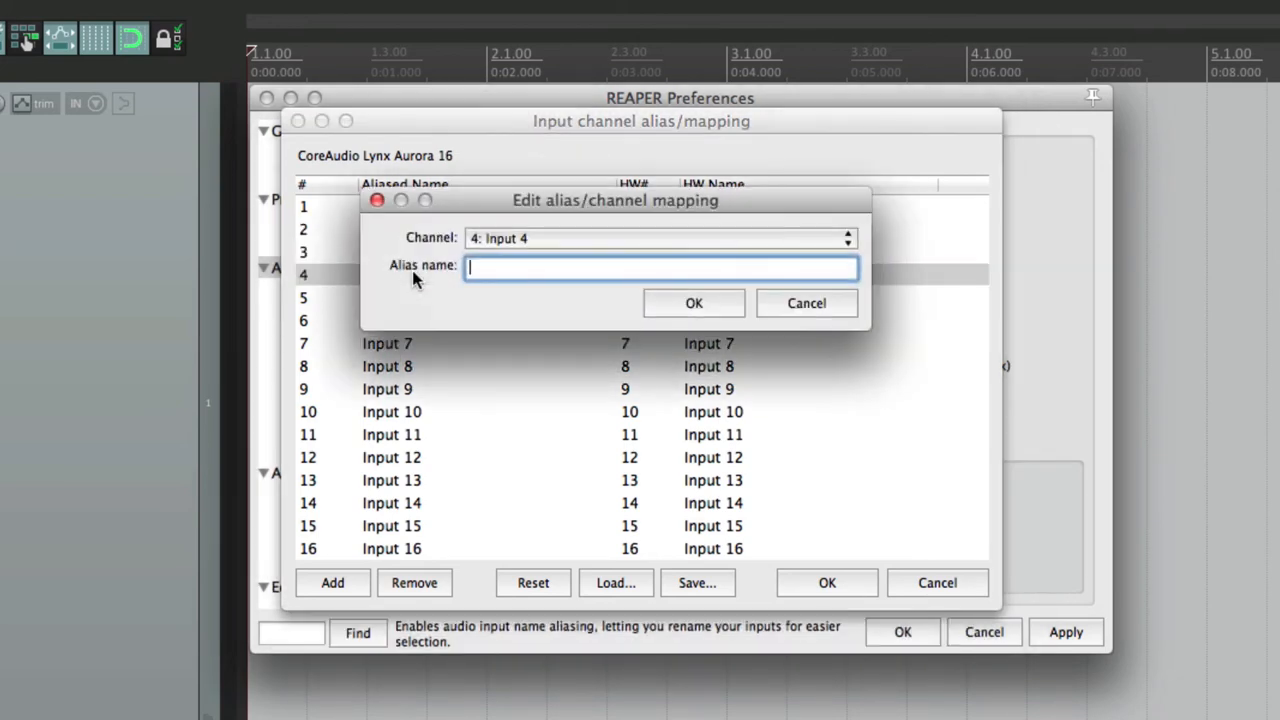
Step: Alias inputs 4–7 as Floor, Overhead L, Overhead R and Room L, and rename input 8
left_click(694, 303)
type("Overhea")
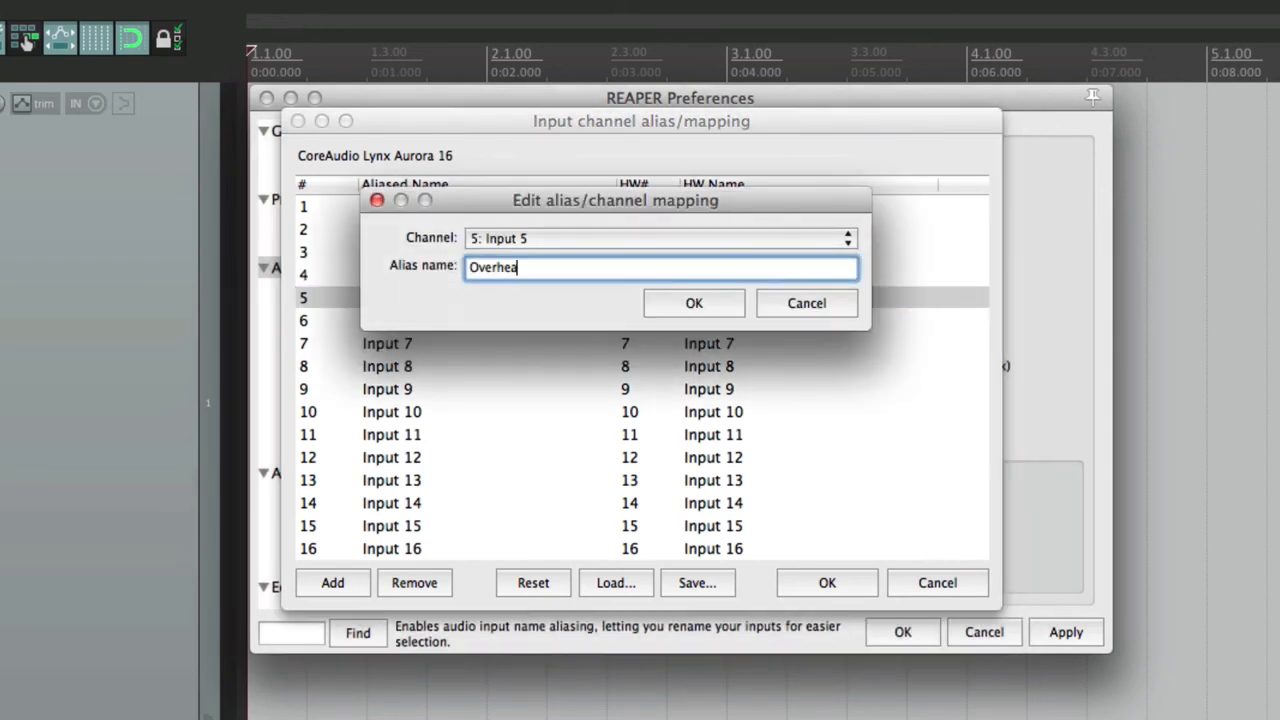
left_click(693, 303)
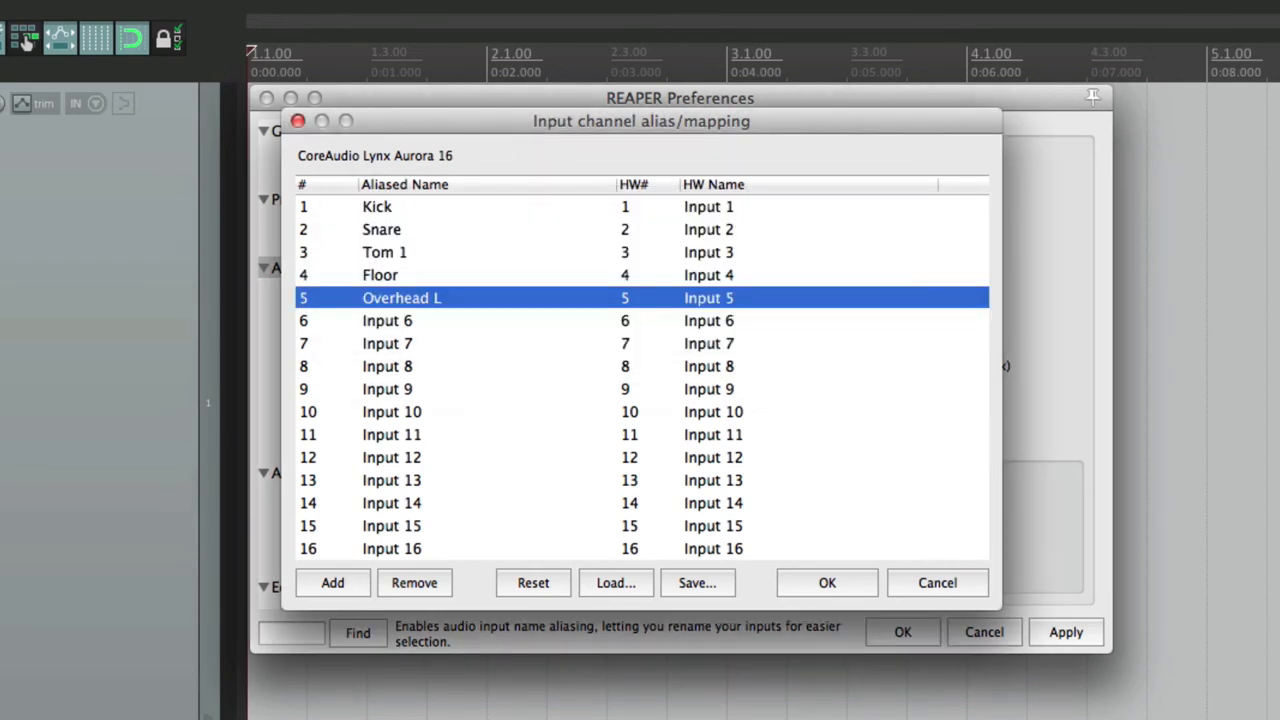
double_click(387, 320)
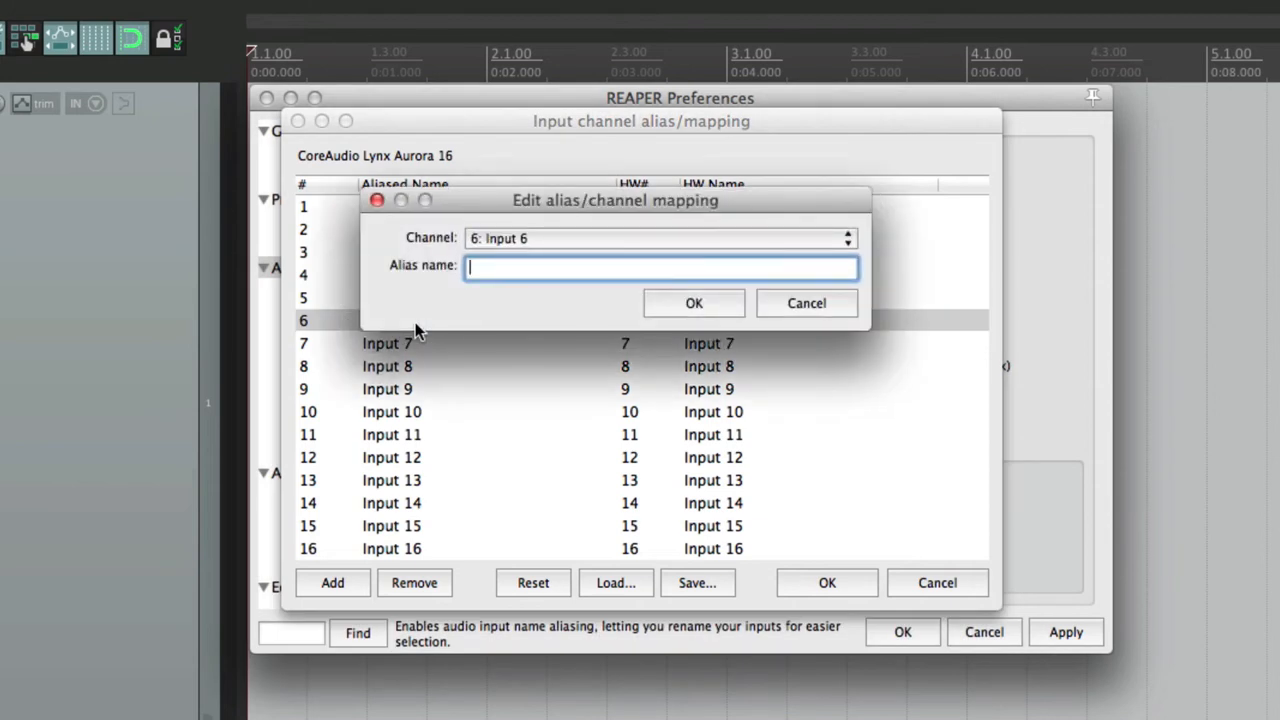
left_click(694, 303)
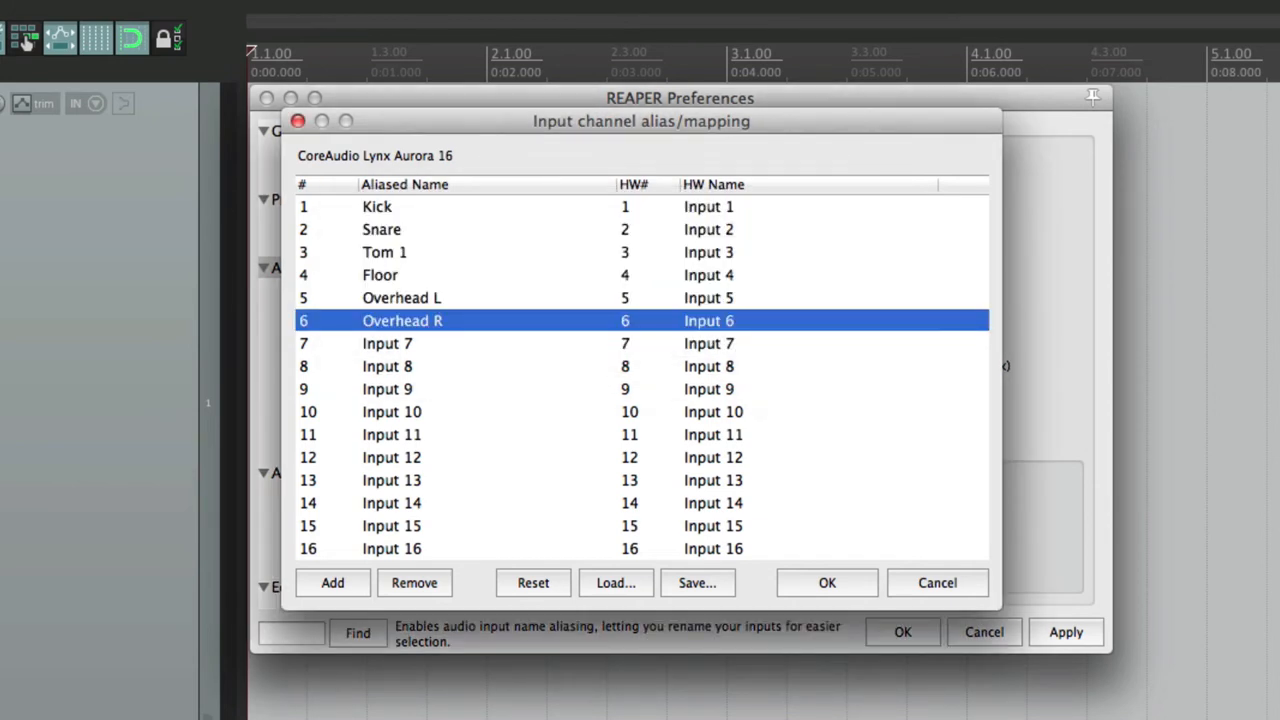
double_click(387, 343)
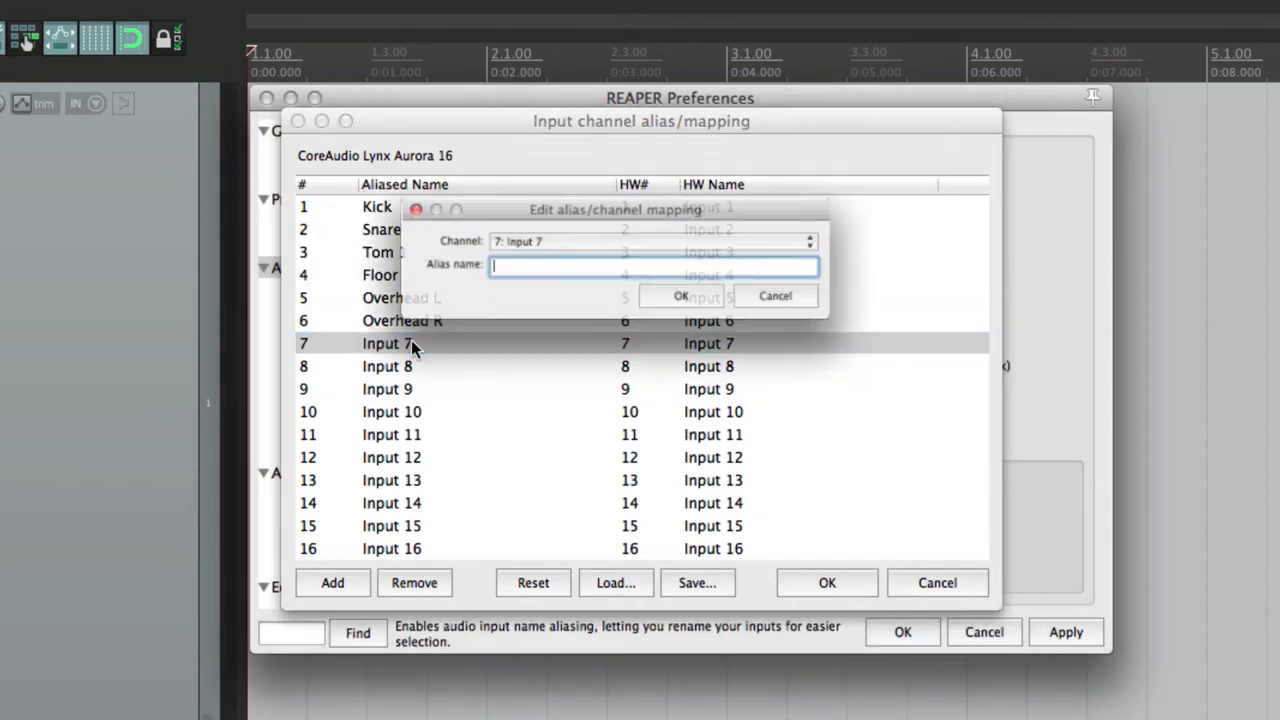
left_click(681, 295)
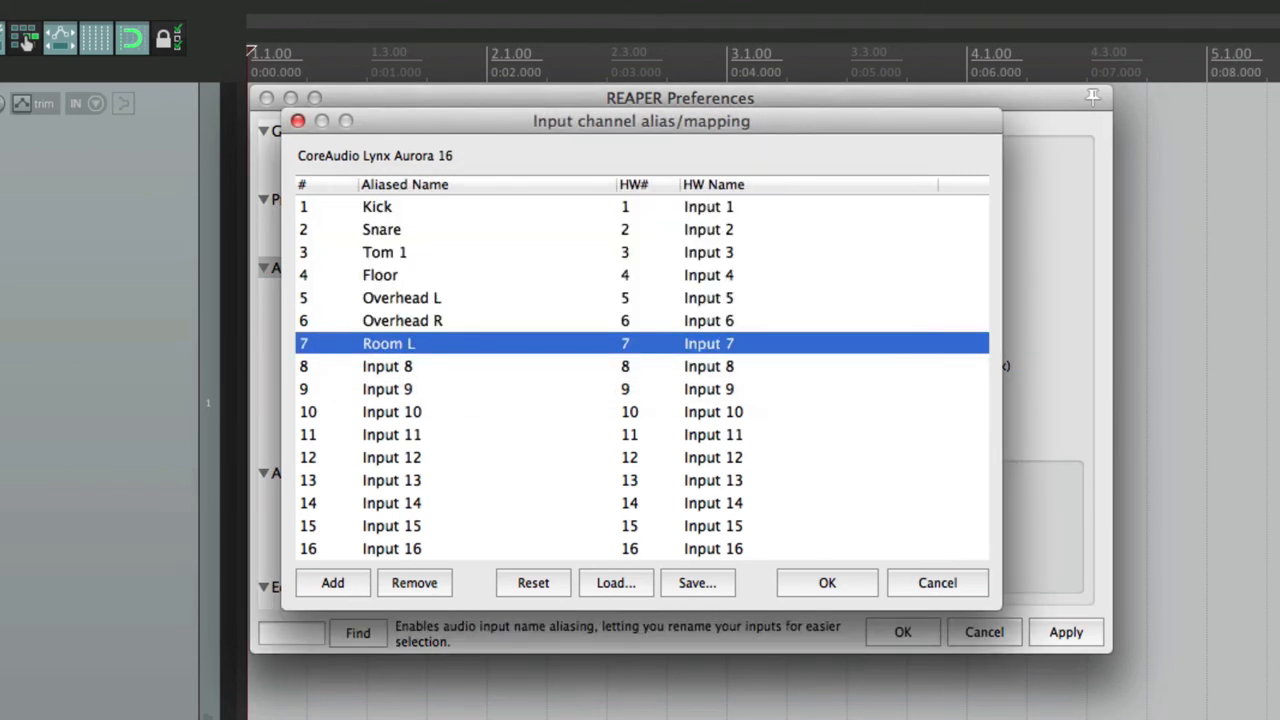
double_click(388, 366)
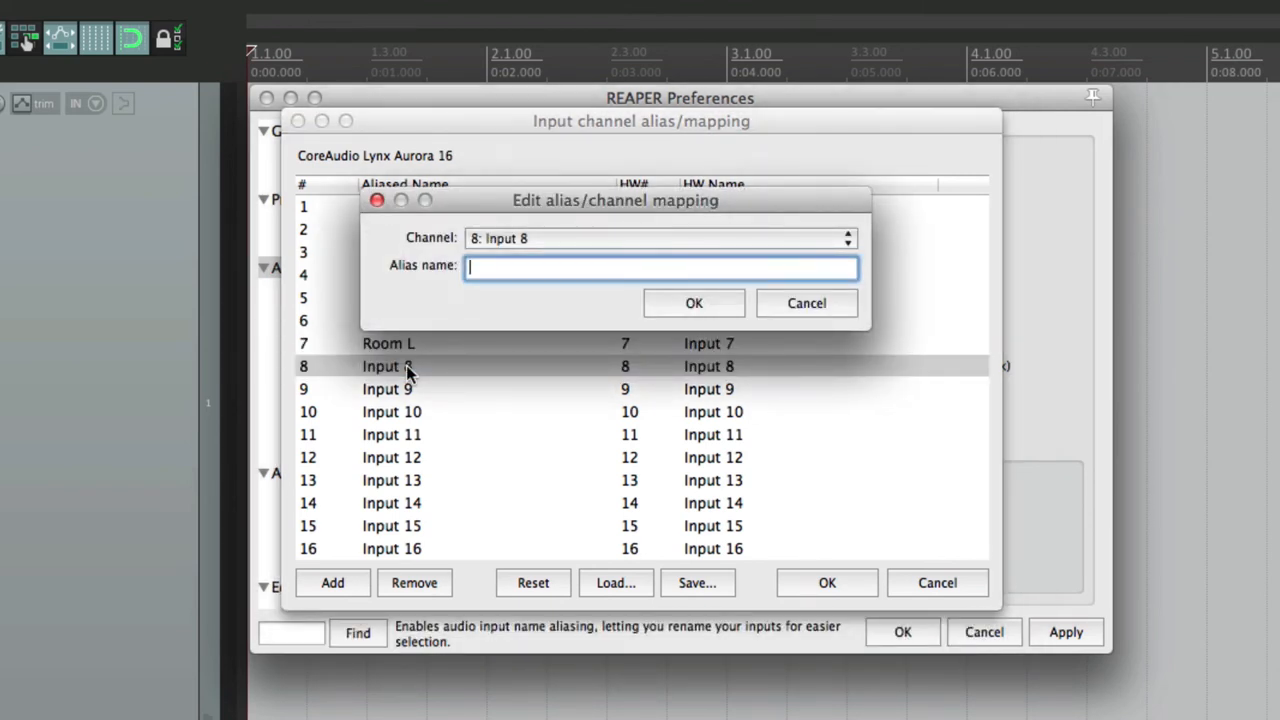
left_click(694, 303)
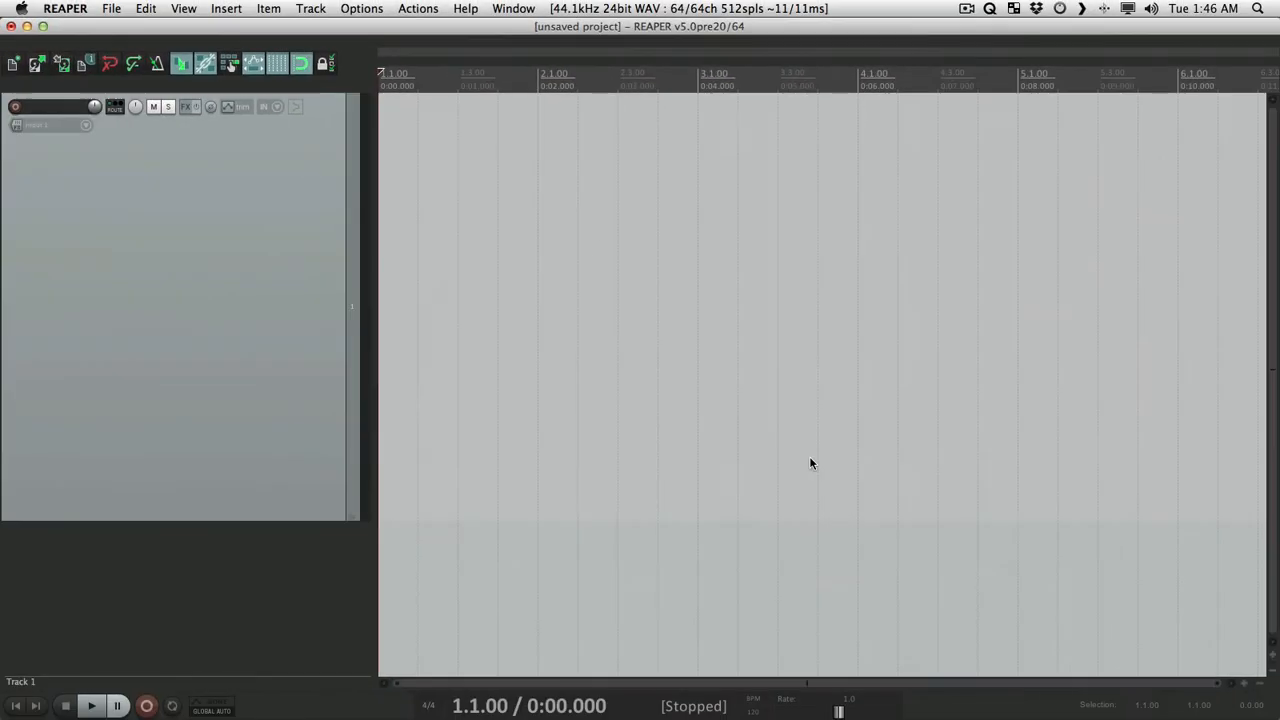
mouse_move(82, 128)
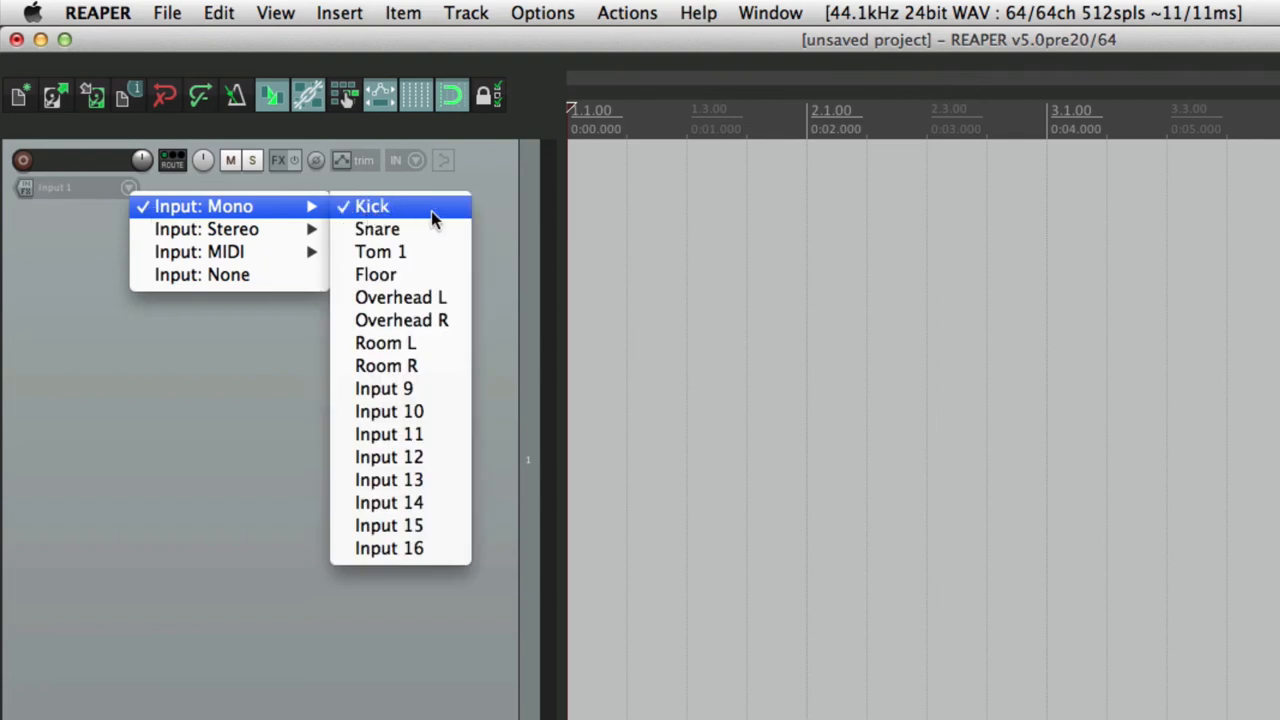
mouse_move(380, 251)
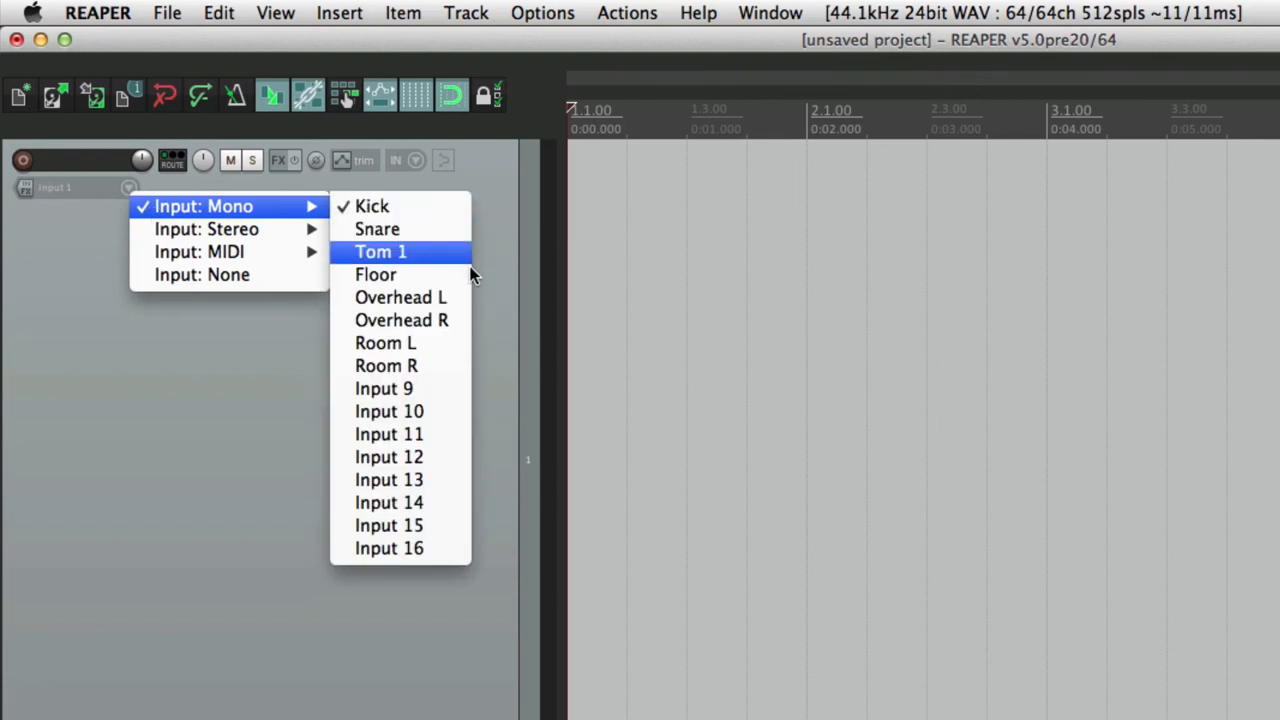
mouse_move(450, 365)
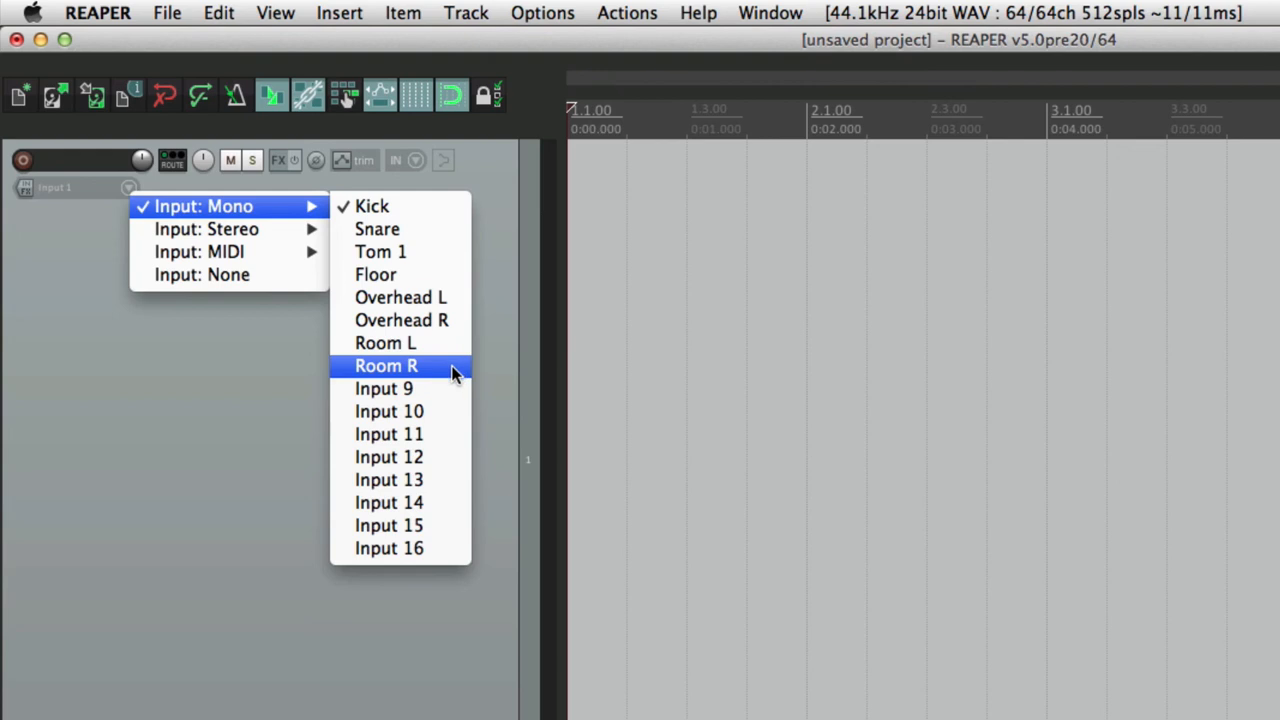
mouse_move(206, 228)
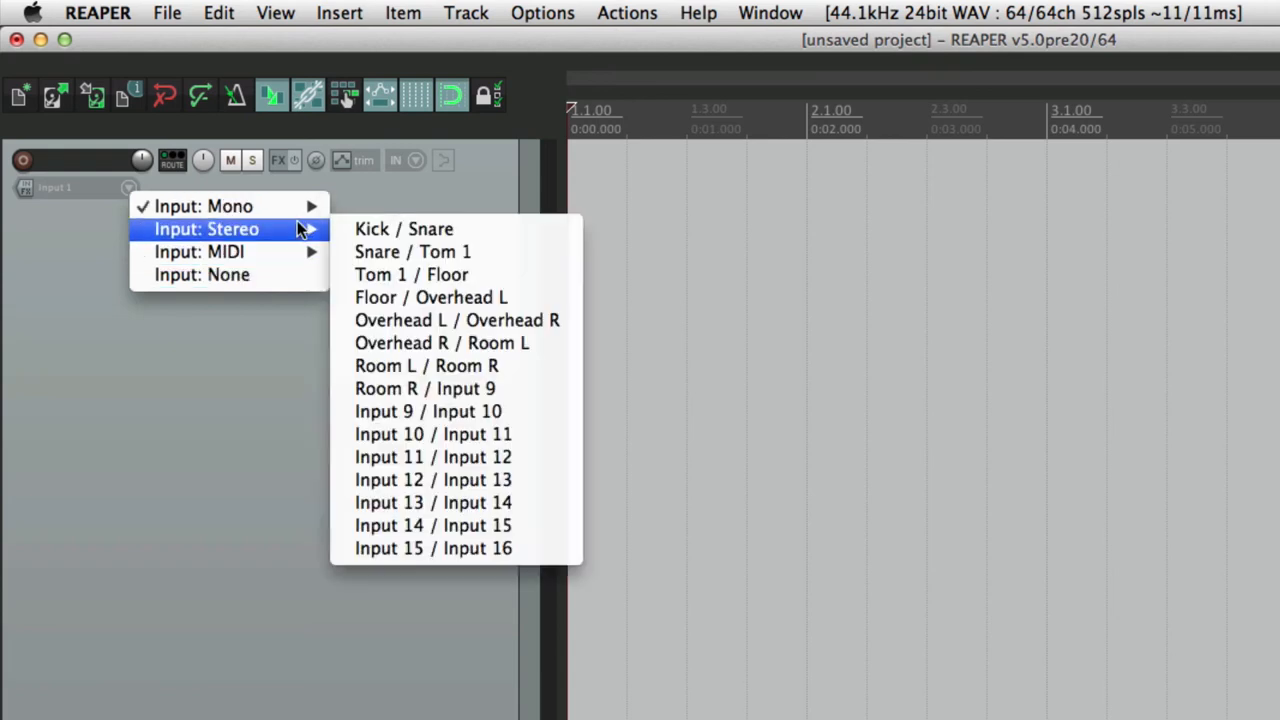
mouse_move(565, 240)
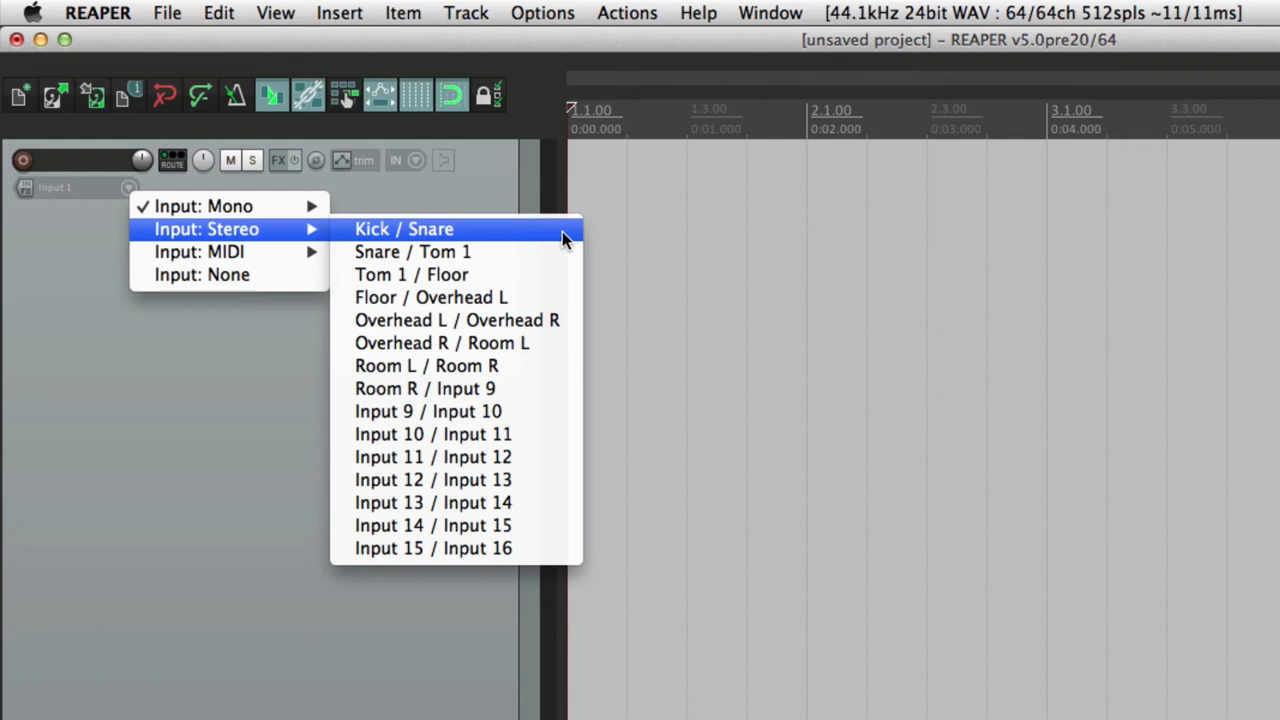
mouse_move(558, 252)
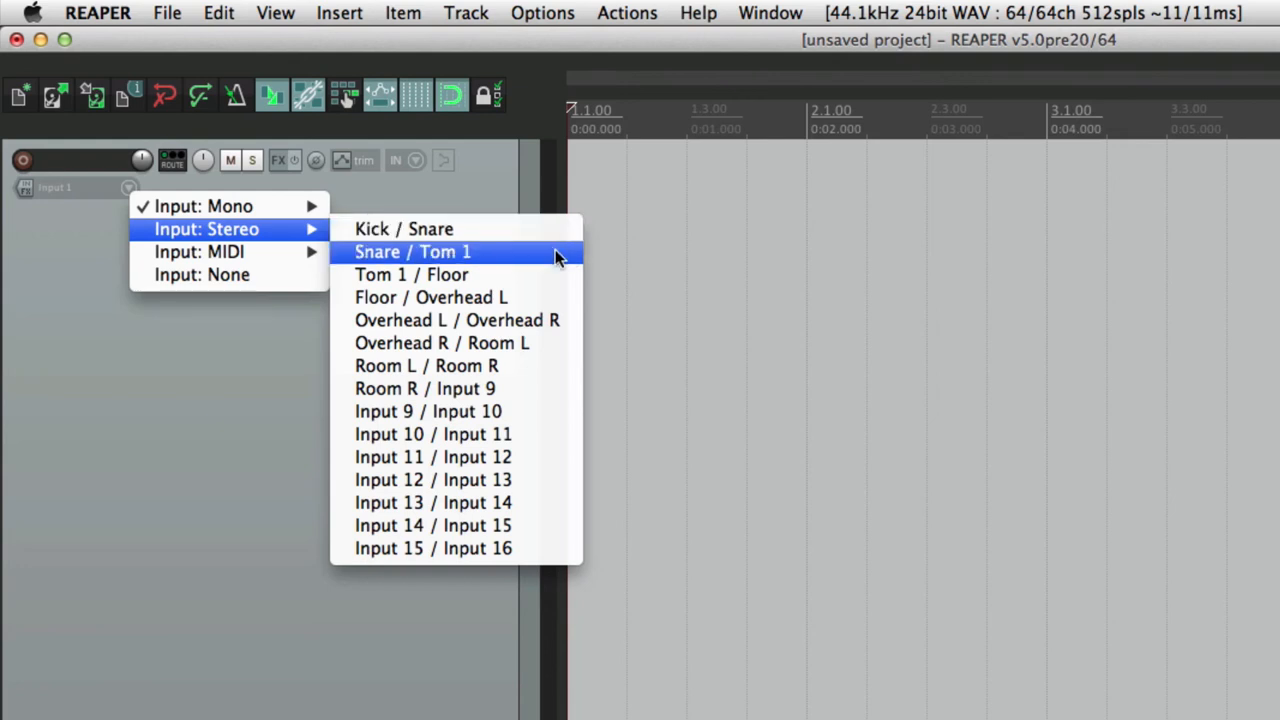
mouse_move(555, 290)
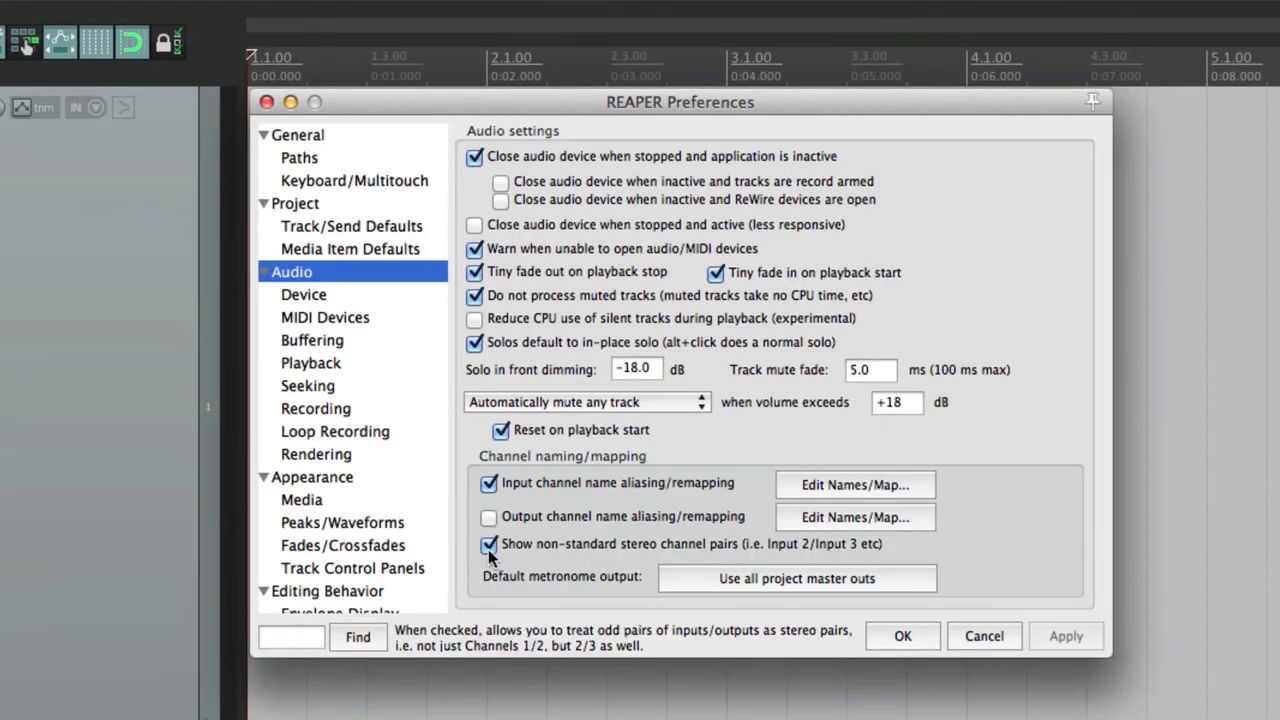
Step: Uncheck 'Show non-standard stereo channel pairs' in the audio preferences
left_click(489, 544)
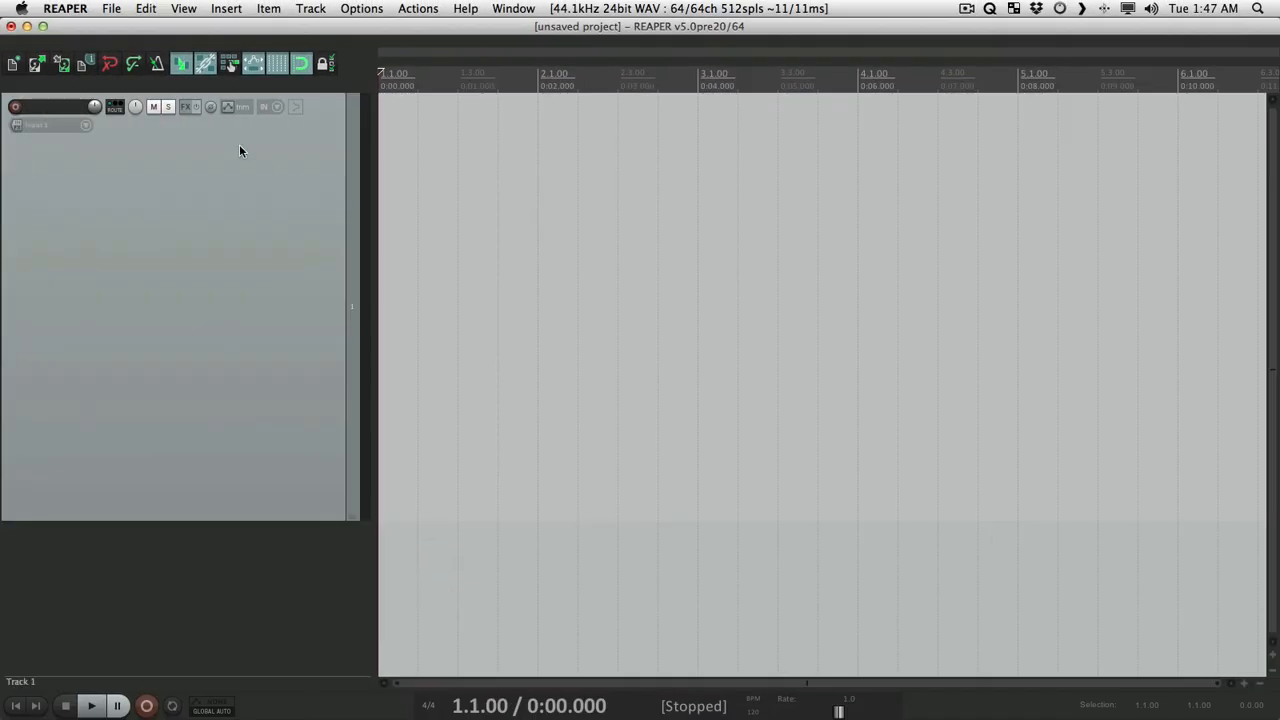
Step: Choose Room L / Room R from the track's Input: Stereo menu
left_click(130, 187)
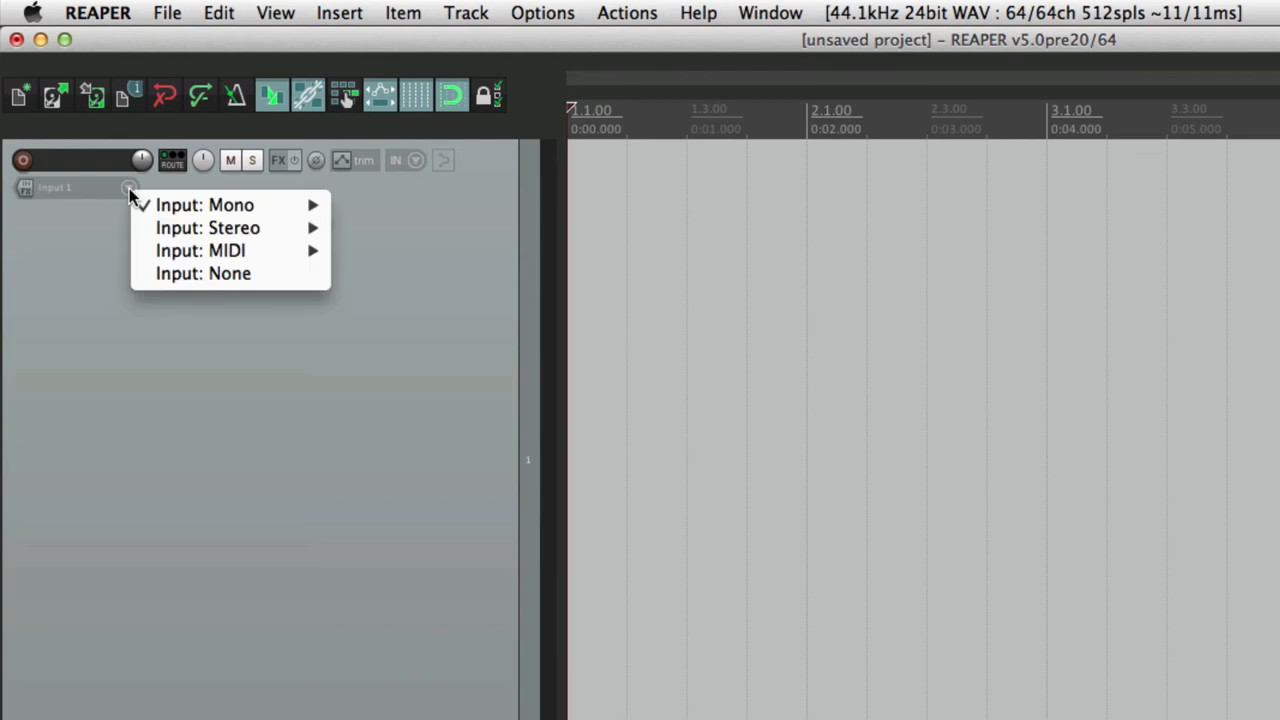
mouse_move(208, 227)
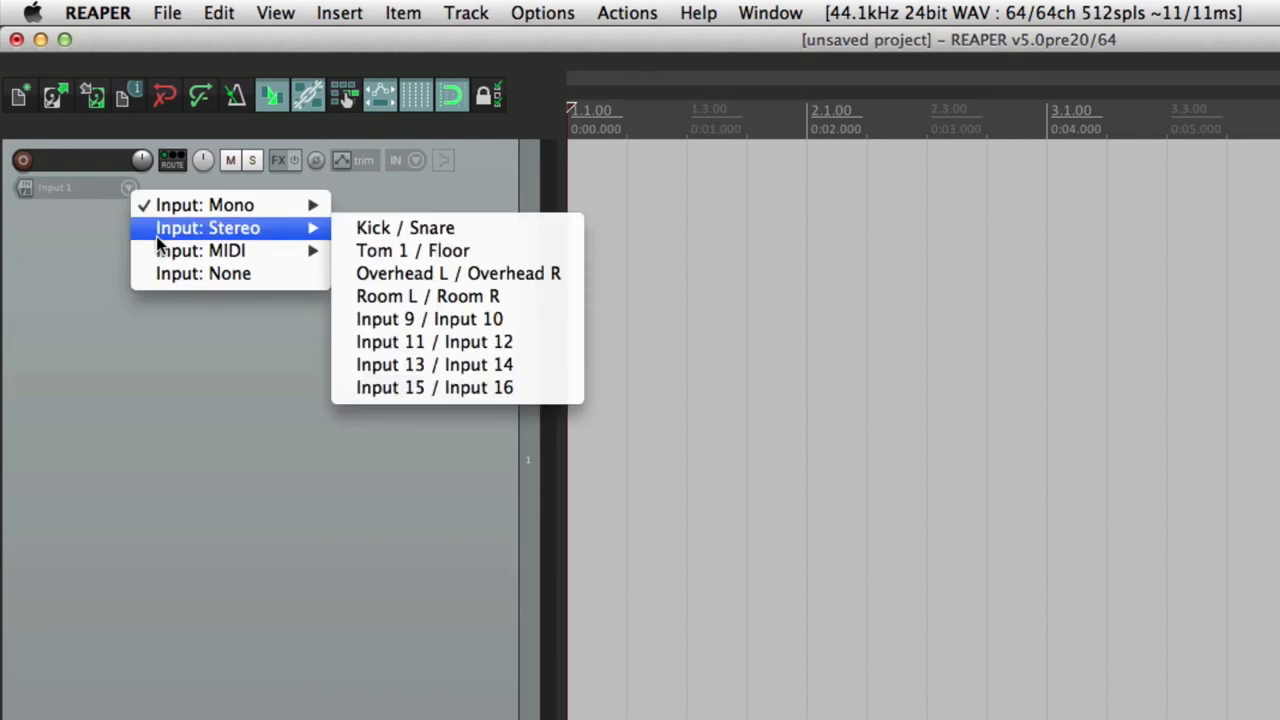
mouse_move(457, 273)
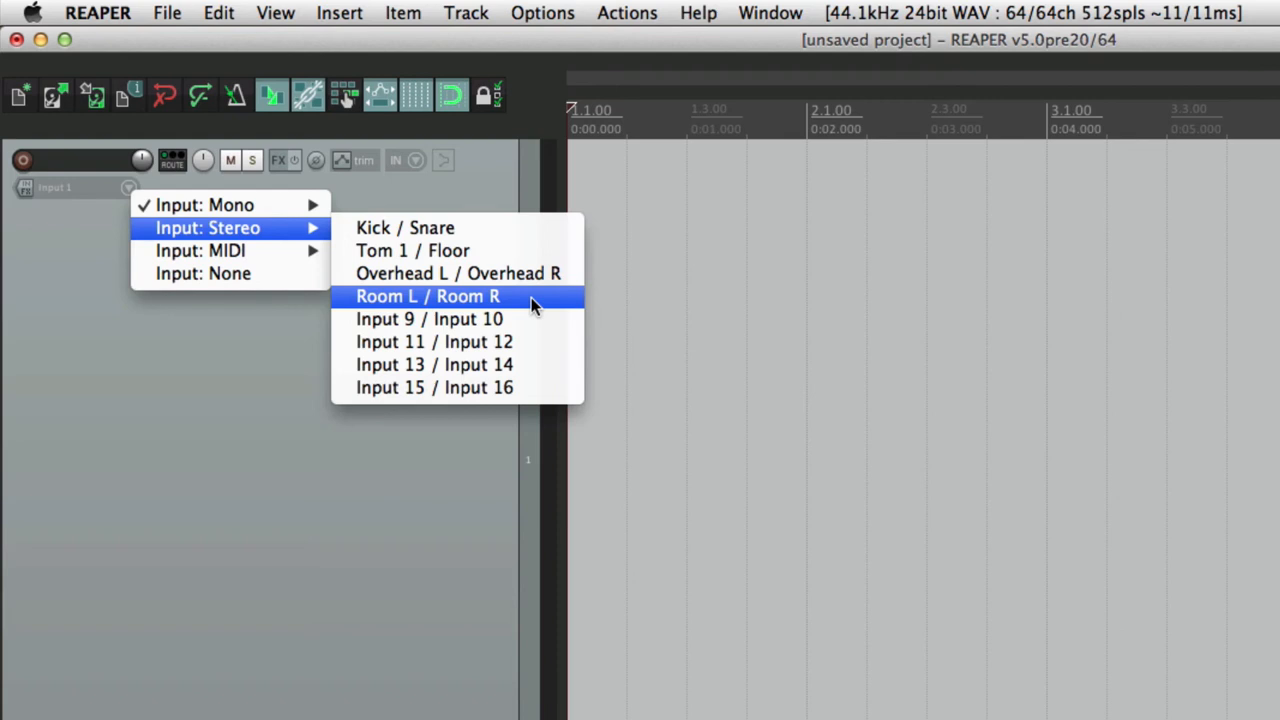
left_click(428, 296)
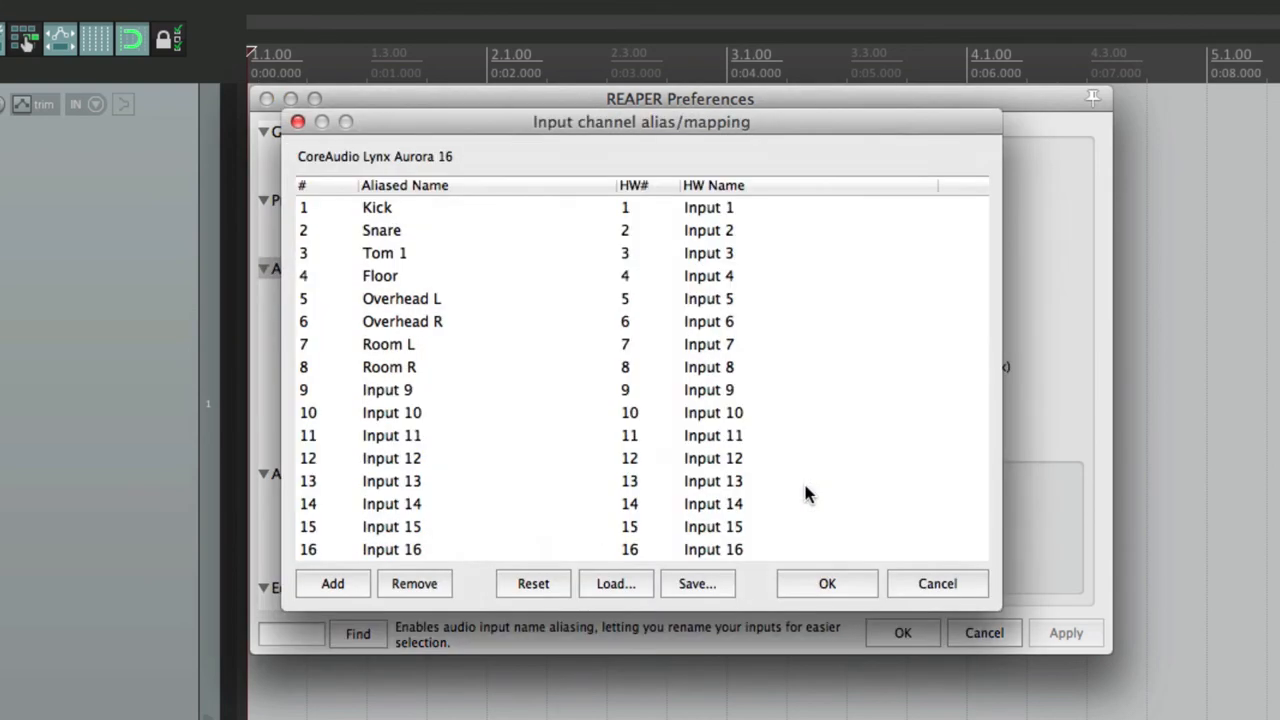
mouse_move(488, 448)
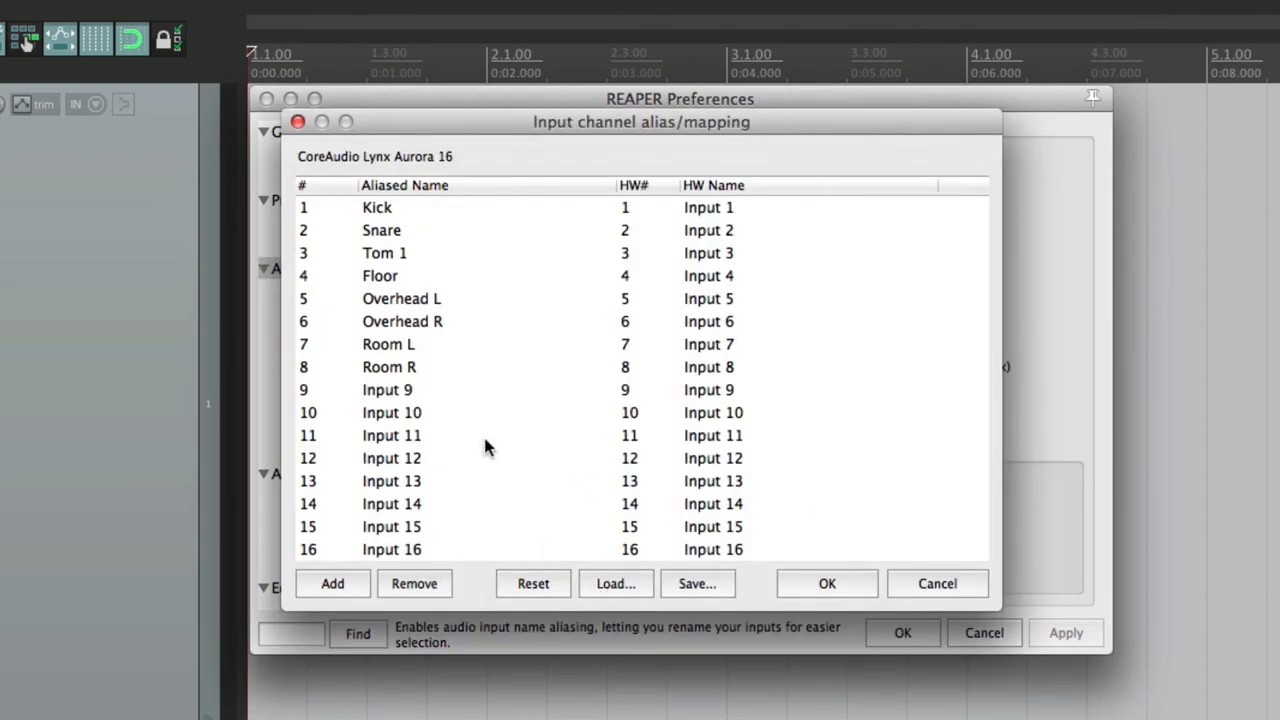
Step: Save the drum input names as the 'Drum Setup' channel map, then reset all names to defaults
left_click(388, 390)
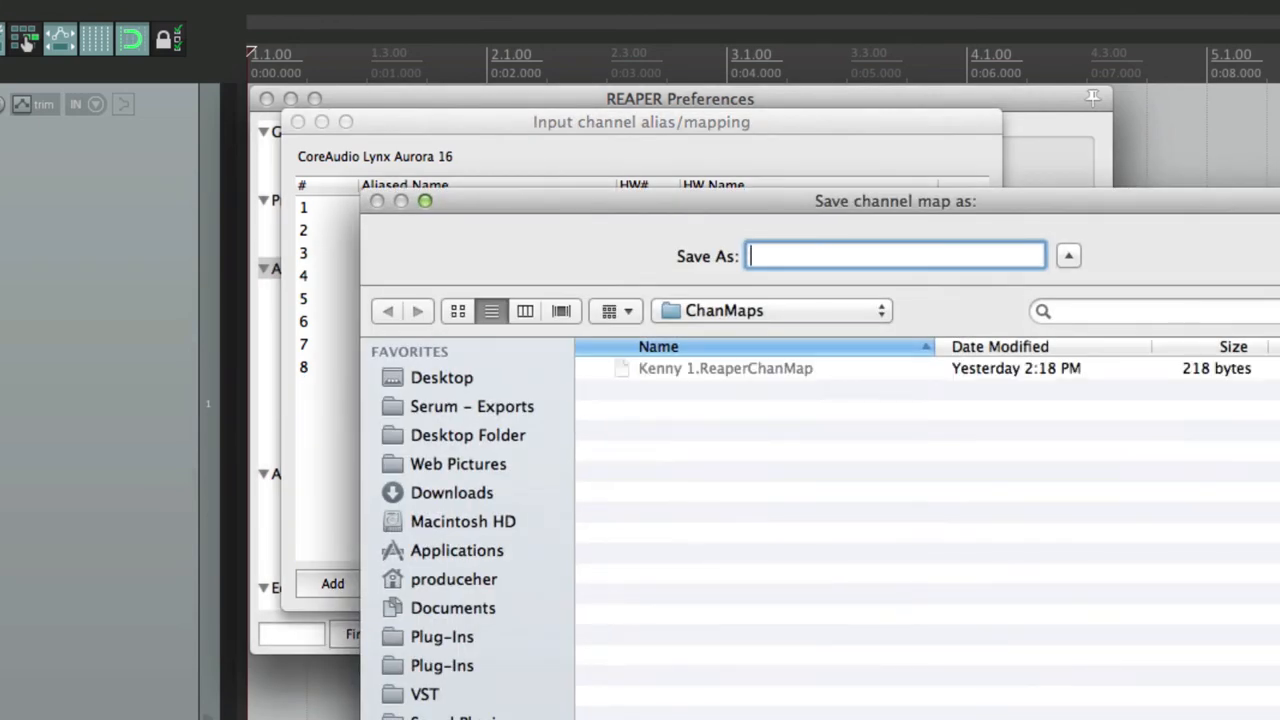
type("Drum Setu")
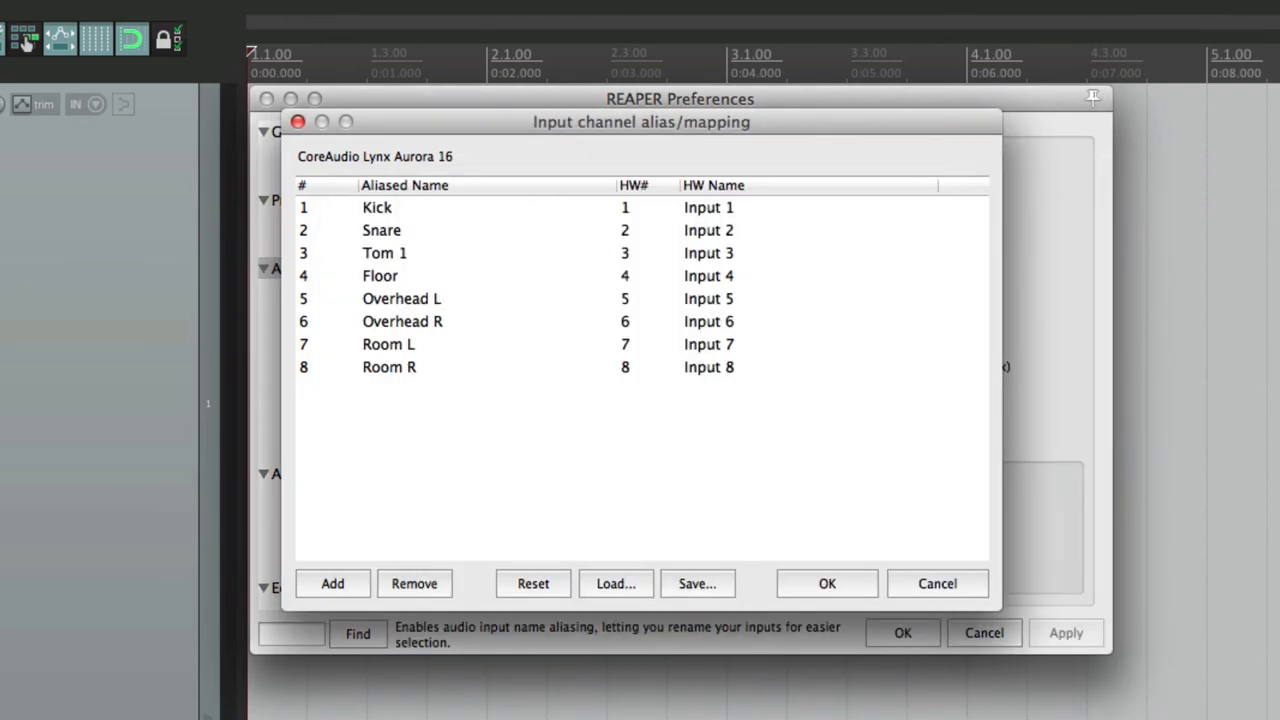
left_click(533, 583)
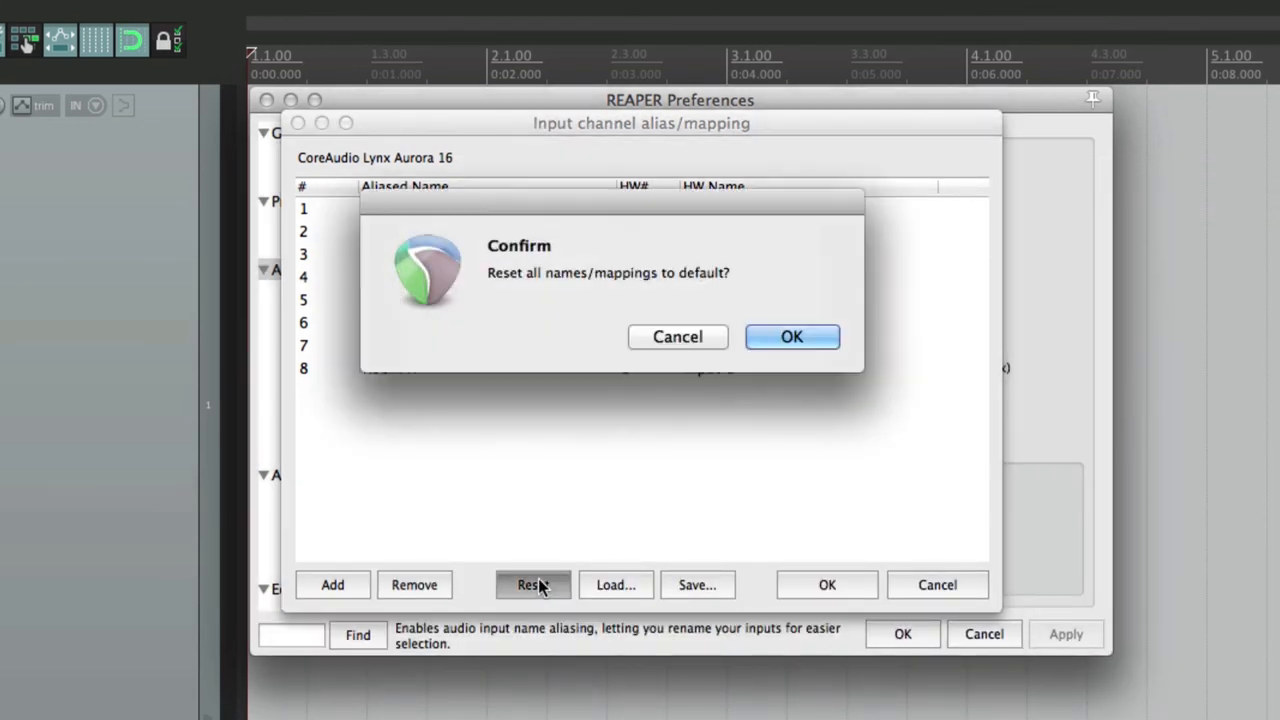
left_click(792, 336)
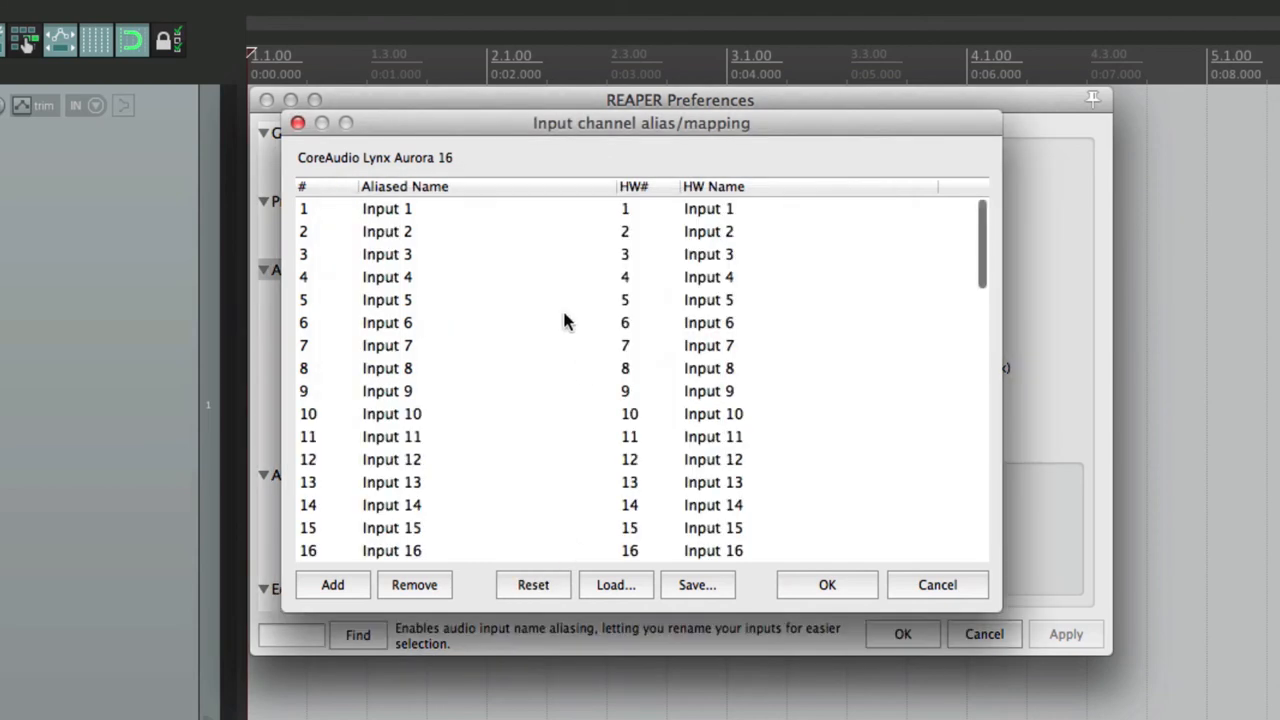
Step: Reload the Drum Setup.ReaperChanMap channel map
scroll("down", 3)
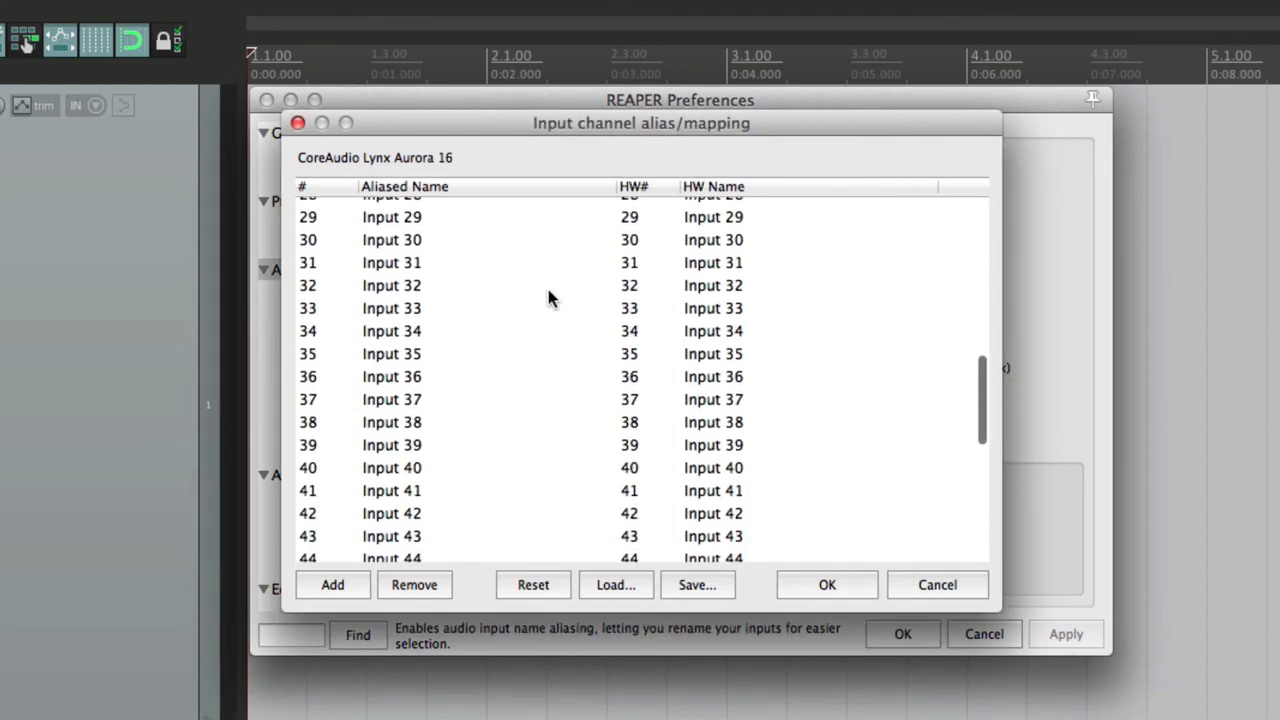
scroll("up", 3)
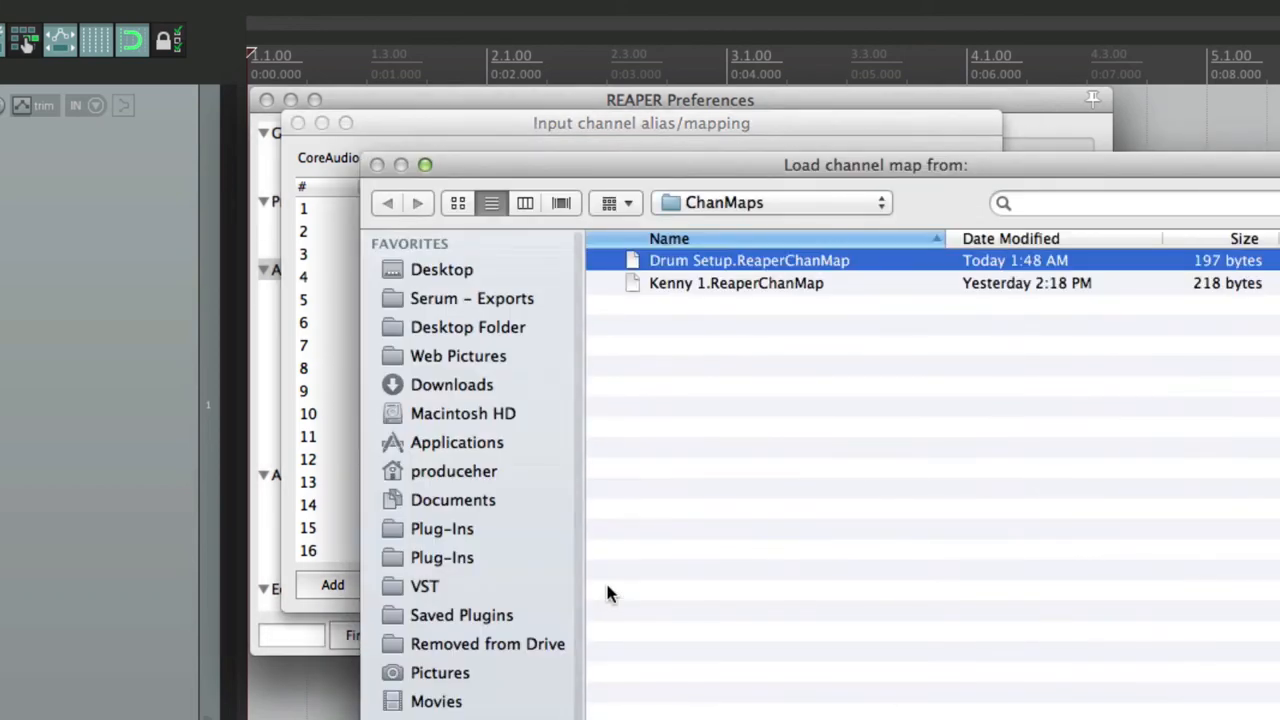
mouse_move(715, 270)
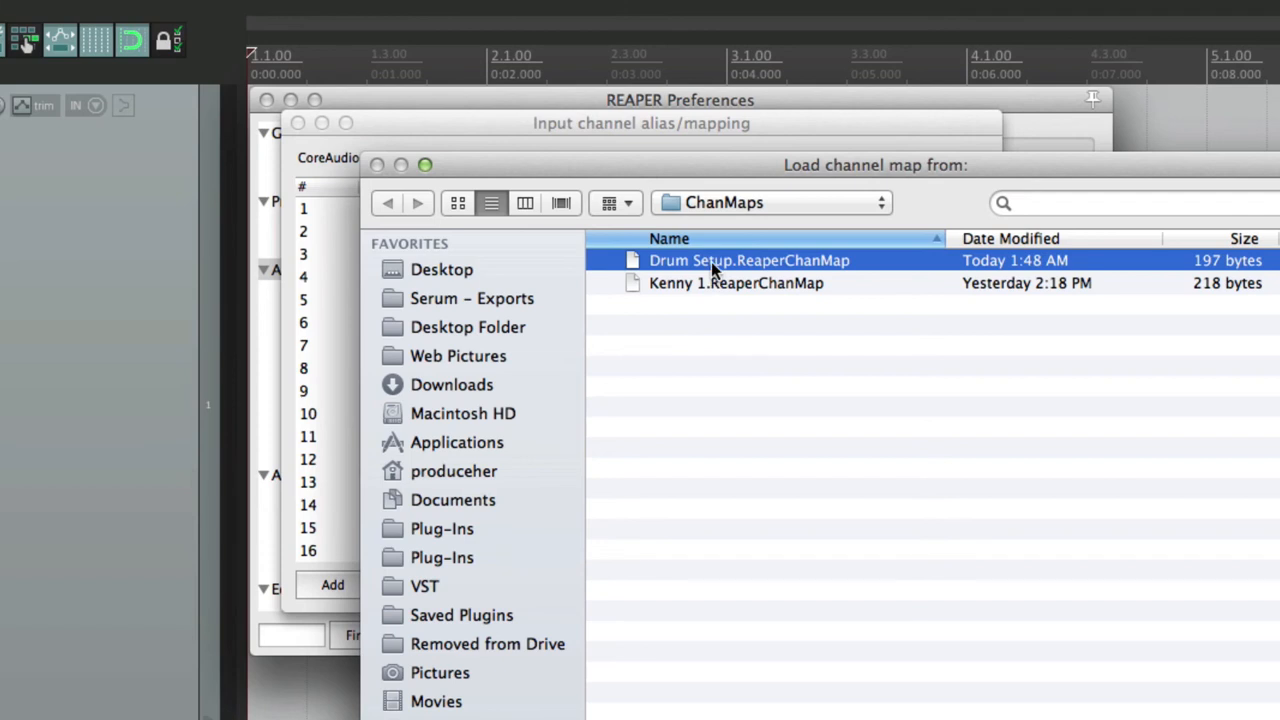
double_click(748, 260)
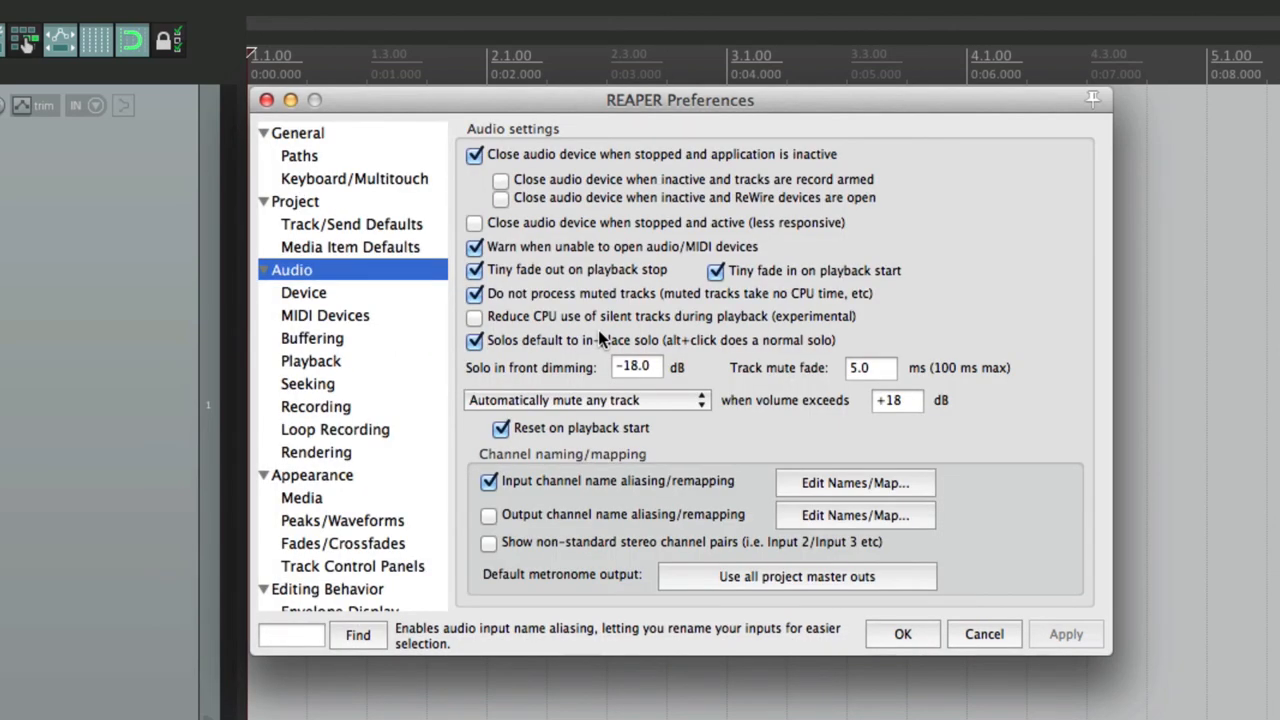
mouse_move(489, 514)
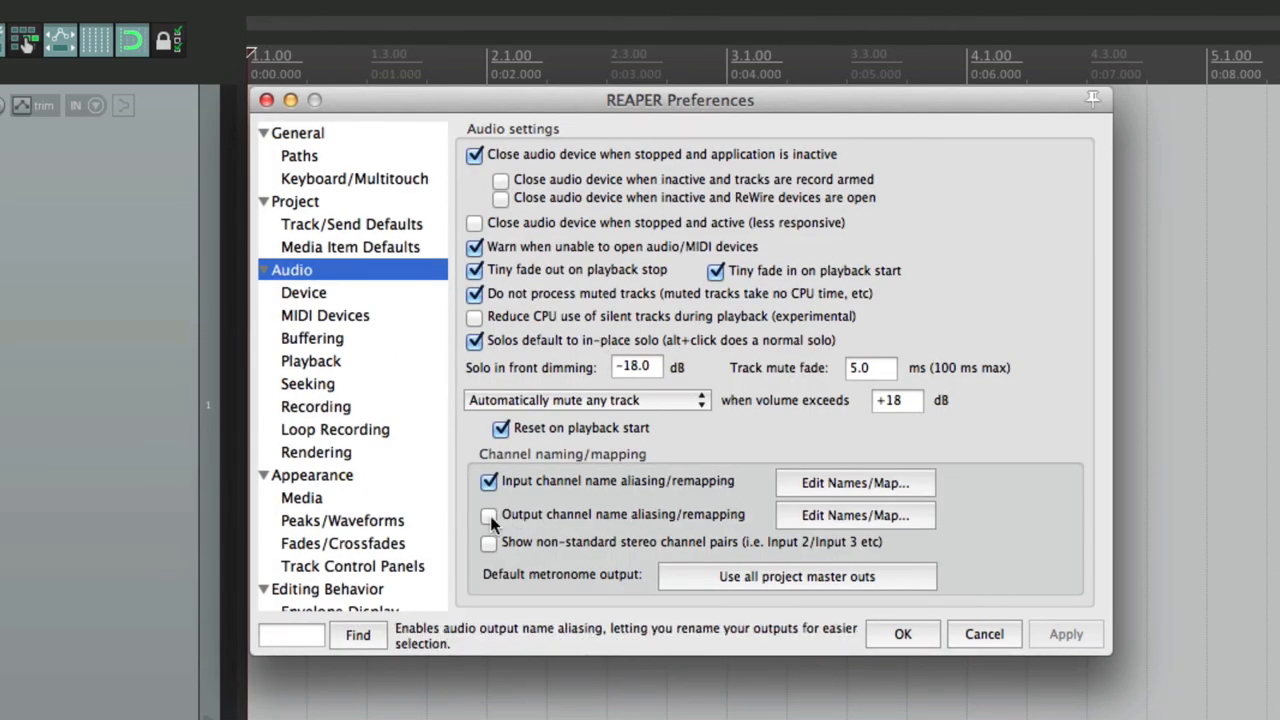
Step: Enable output channel naming and alias outputs 1 and 2 as Main L and Main R
left_click(854, 515)
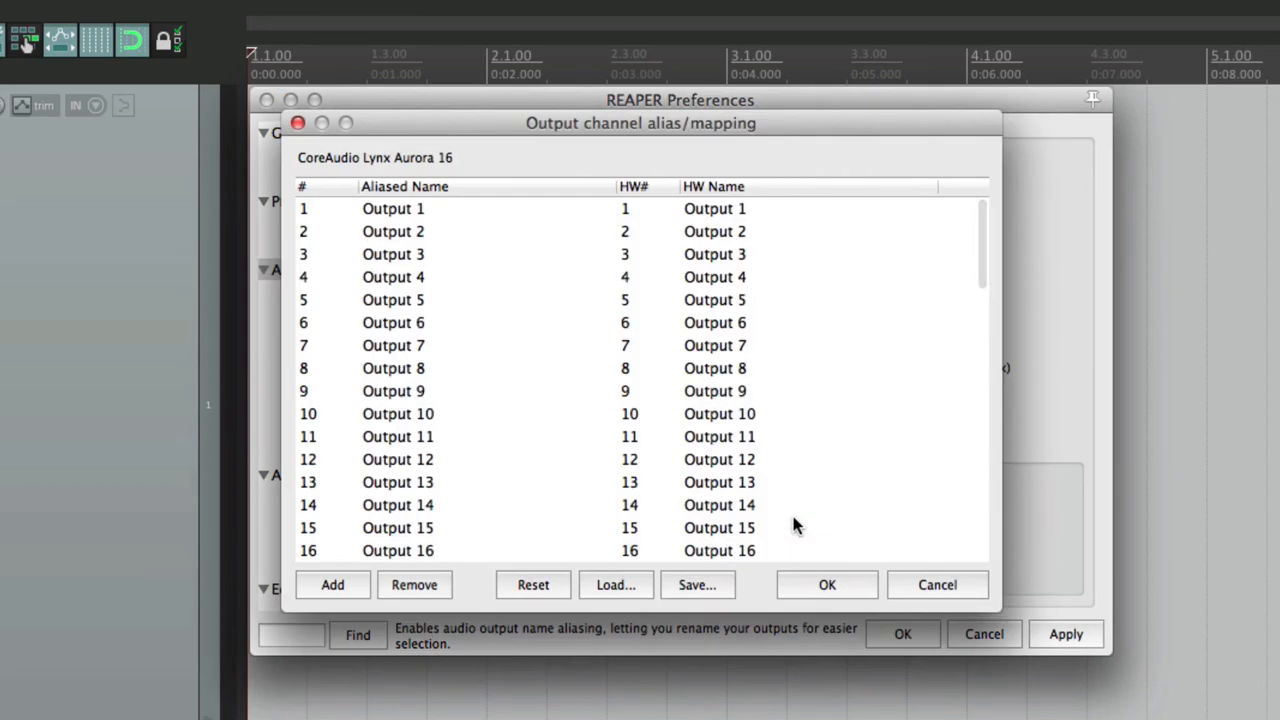
mouse_move(560, 365)
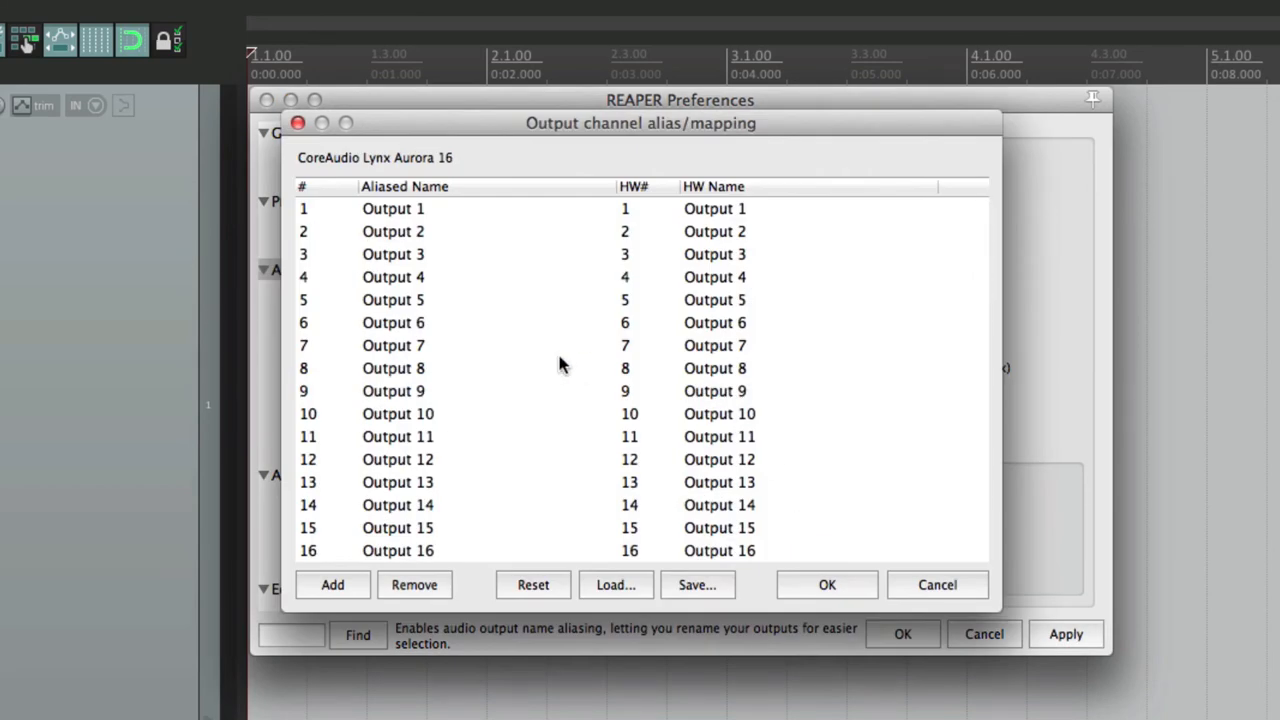
mouse_move(498, 215)
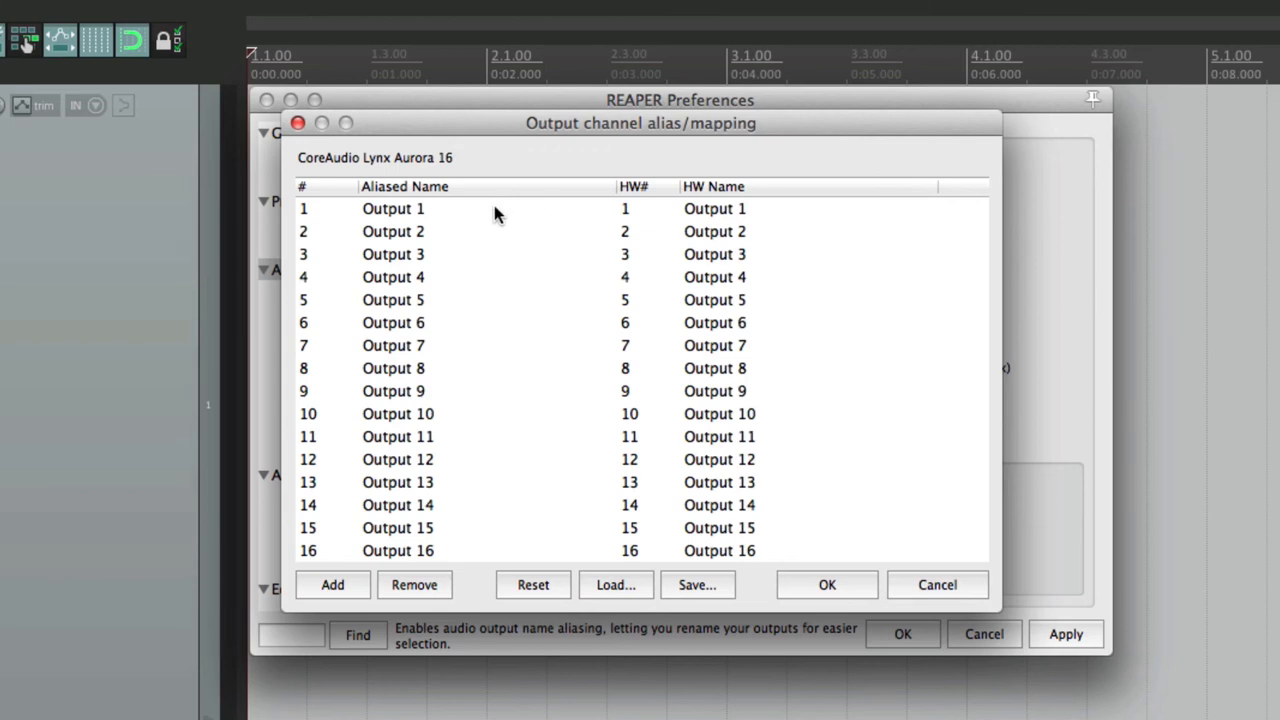
double_click(393, 208)
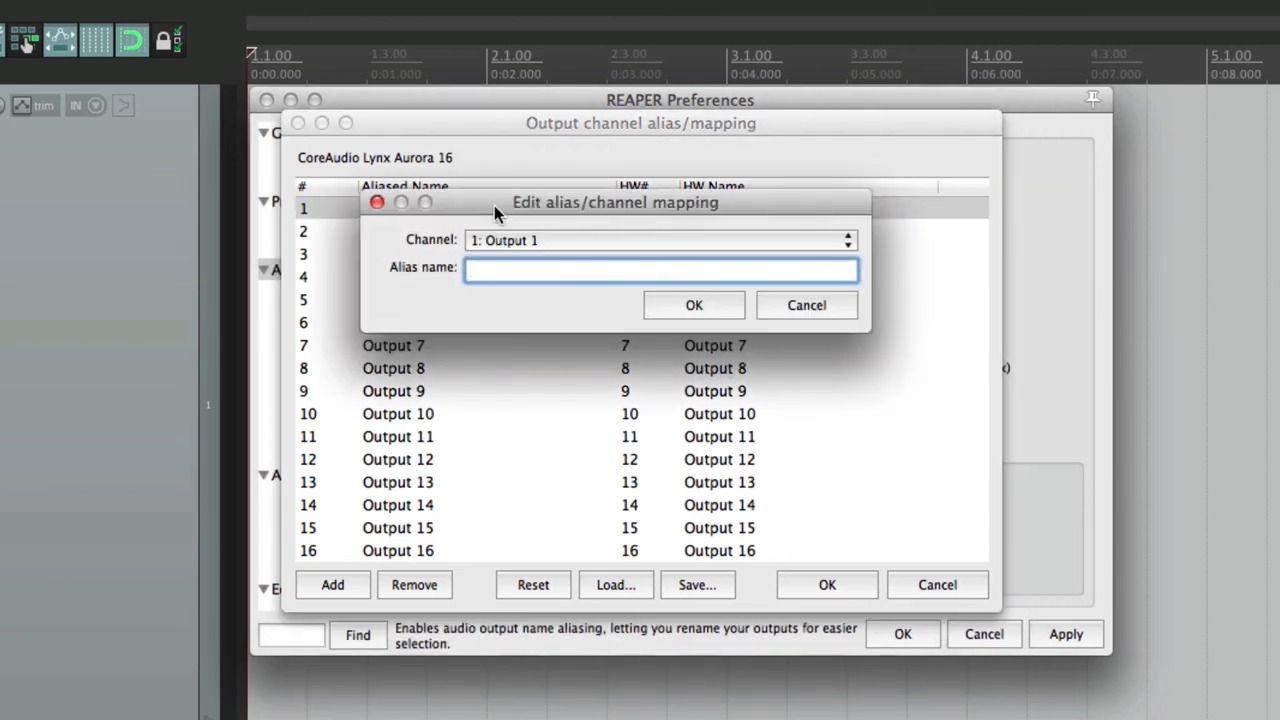
left_click(694, 305)
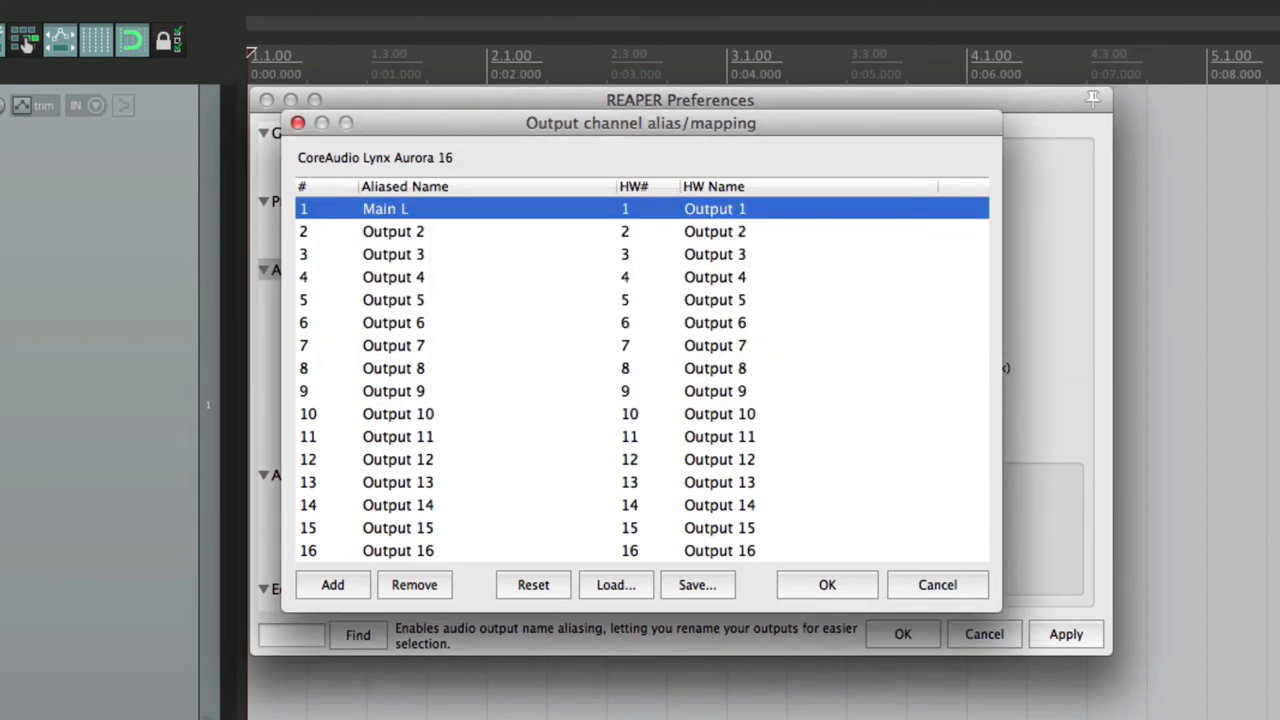
left_click(393, 231)
type("Main R")
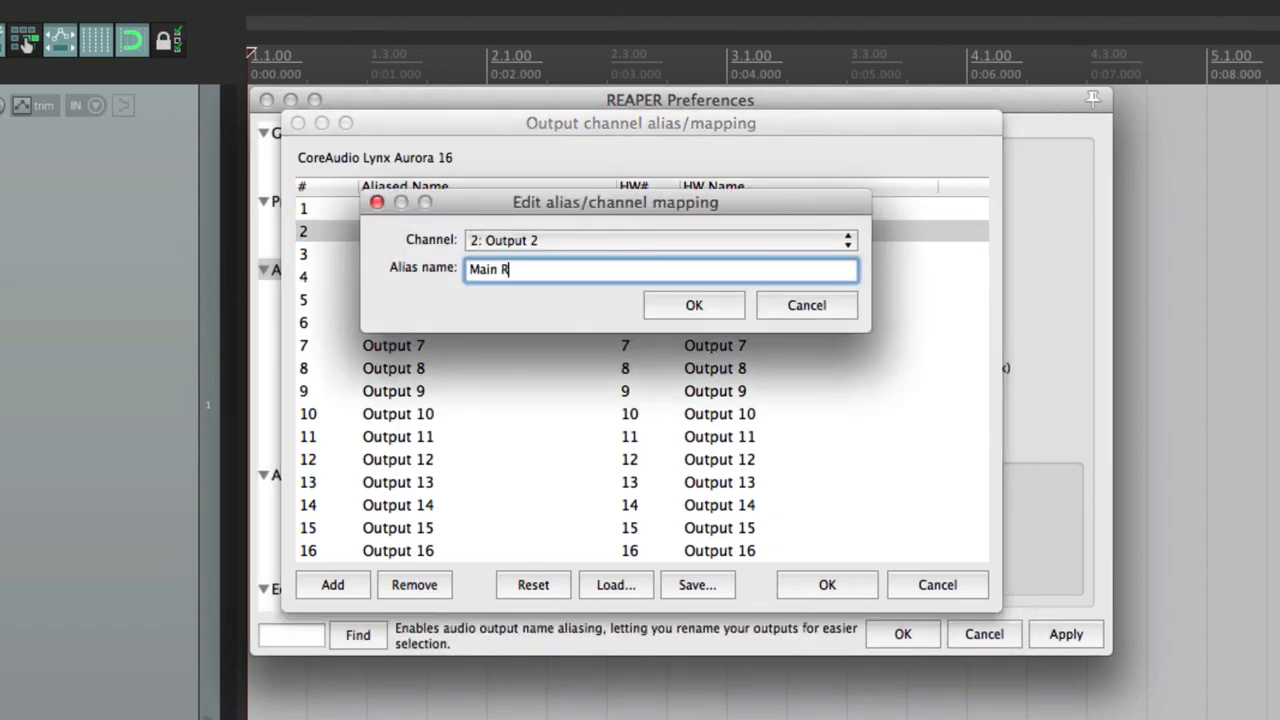
left_click(694, 305)
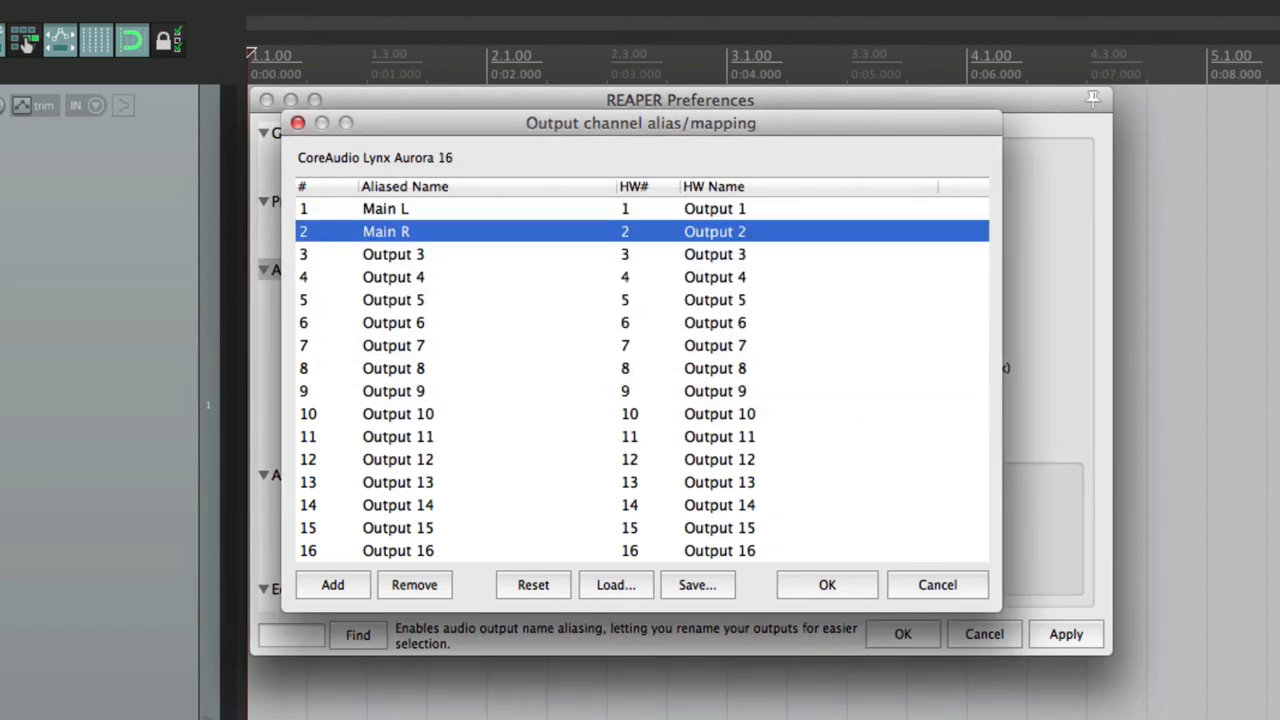
Step: Alias outputs 3–5 as Headphone L/R and Reverb Input, clearing the remaining outputs
double_click(393, 254)
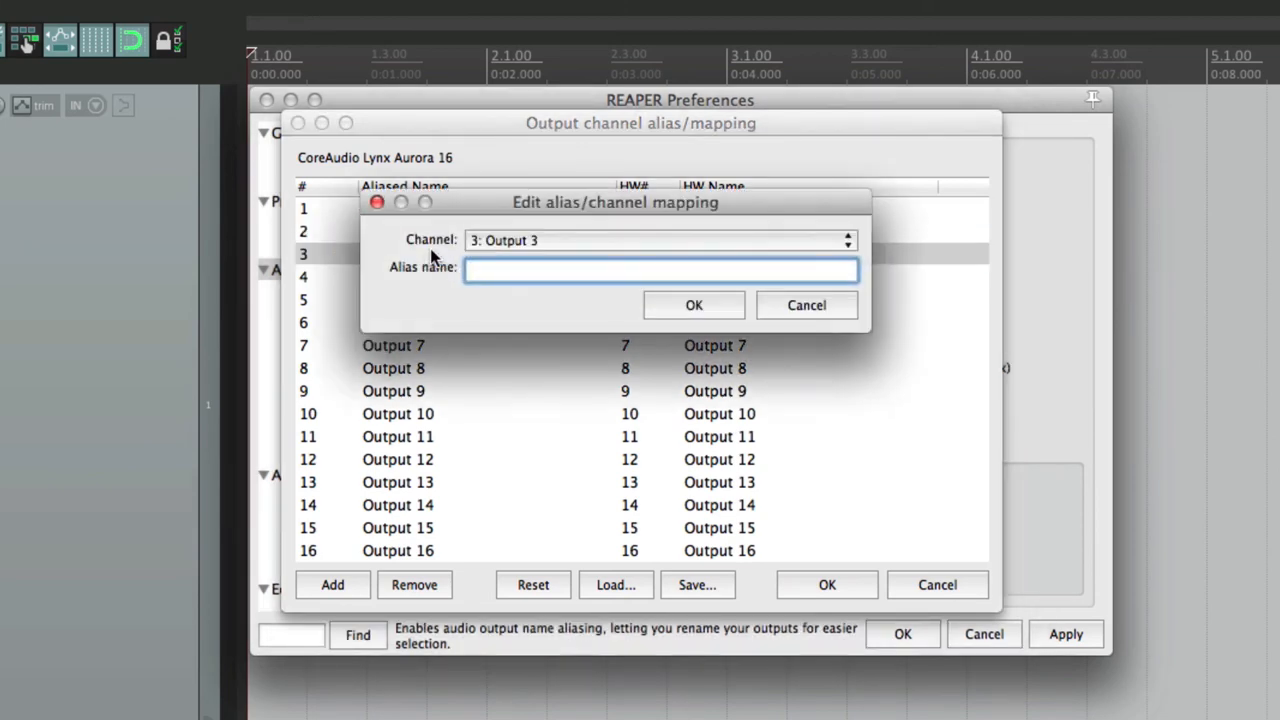
left_click(694, 305)
type("Headp")
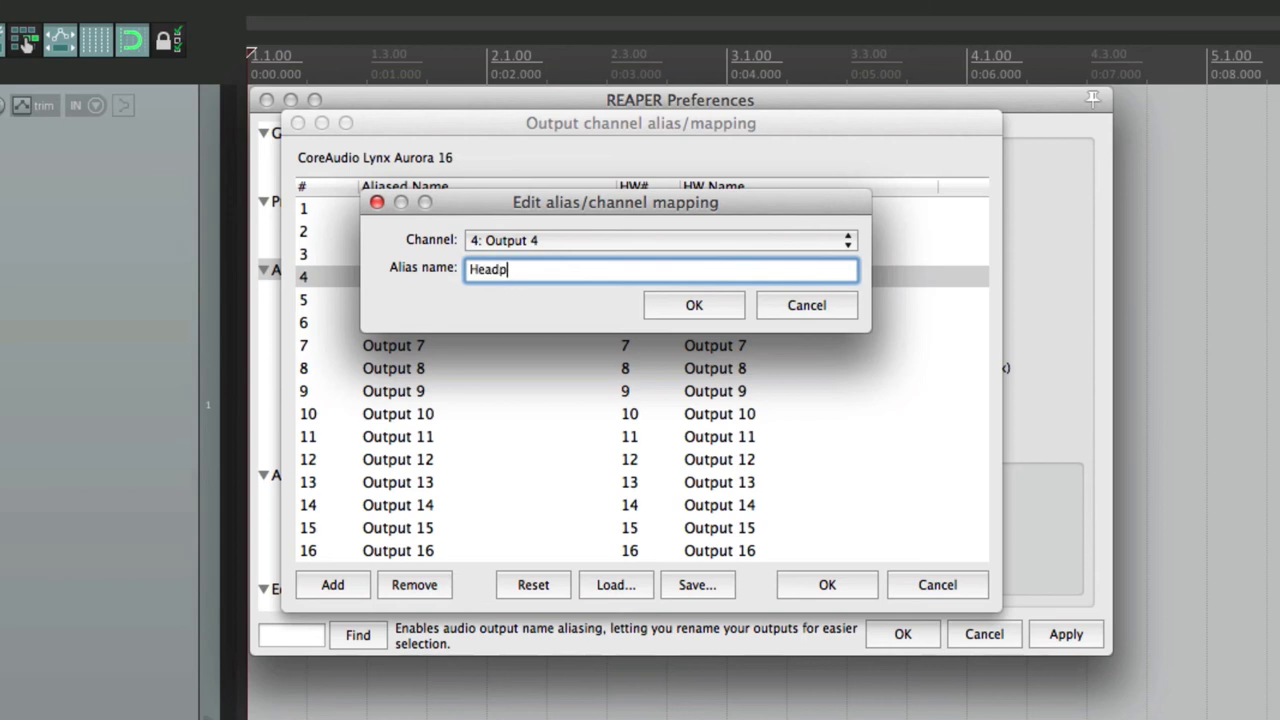
left_click(694, 305)
type("Reverb Inpu")
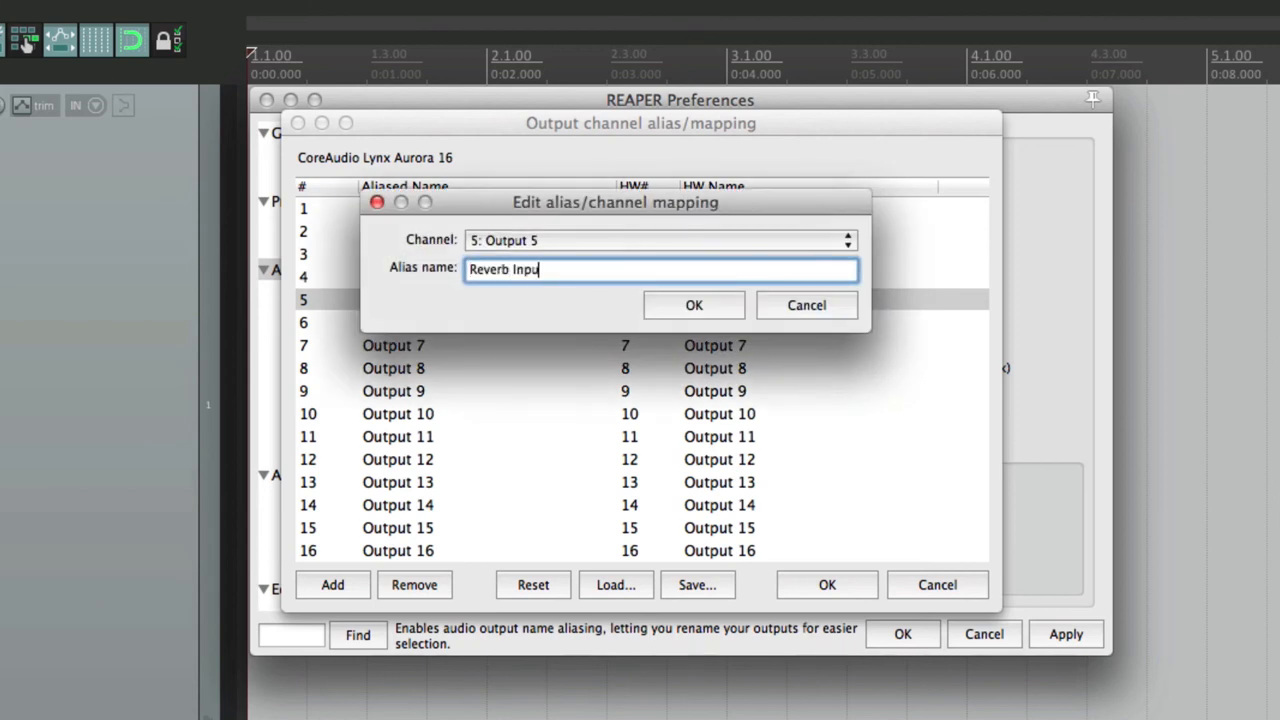
left_click(694, 305)
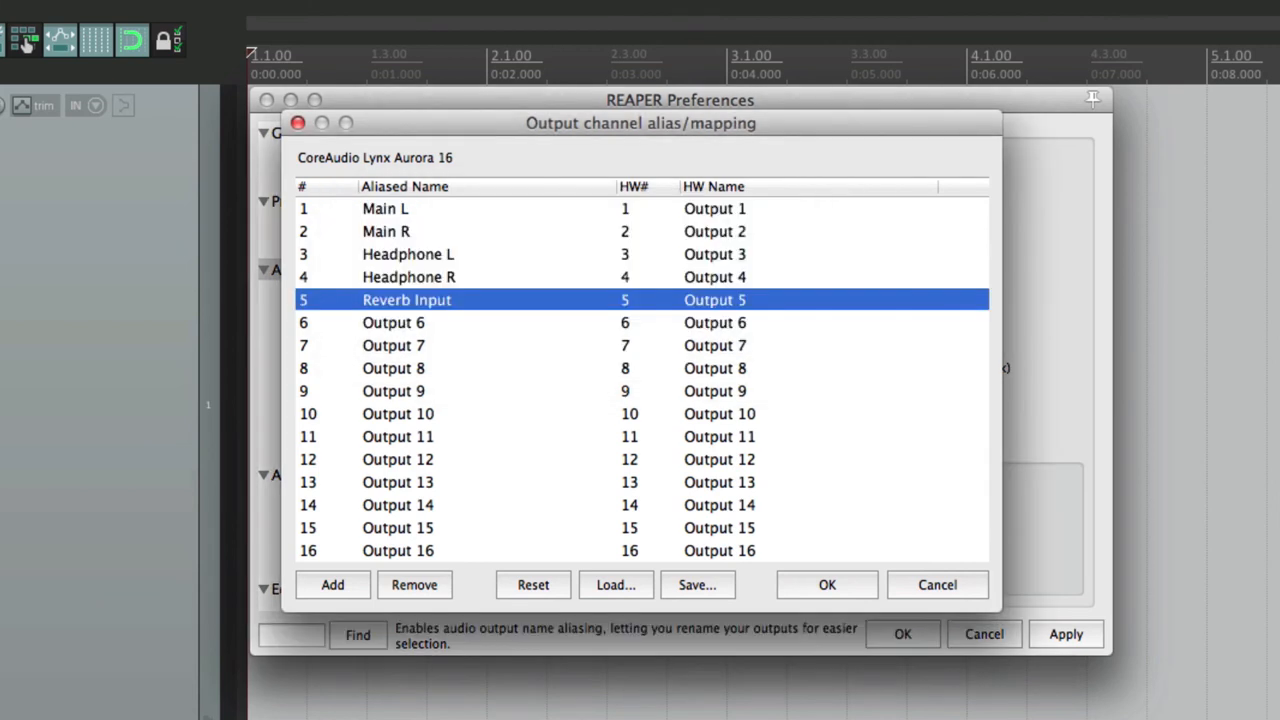
mouse_move(449, 327)
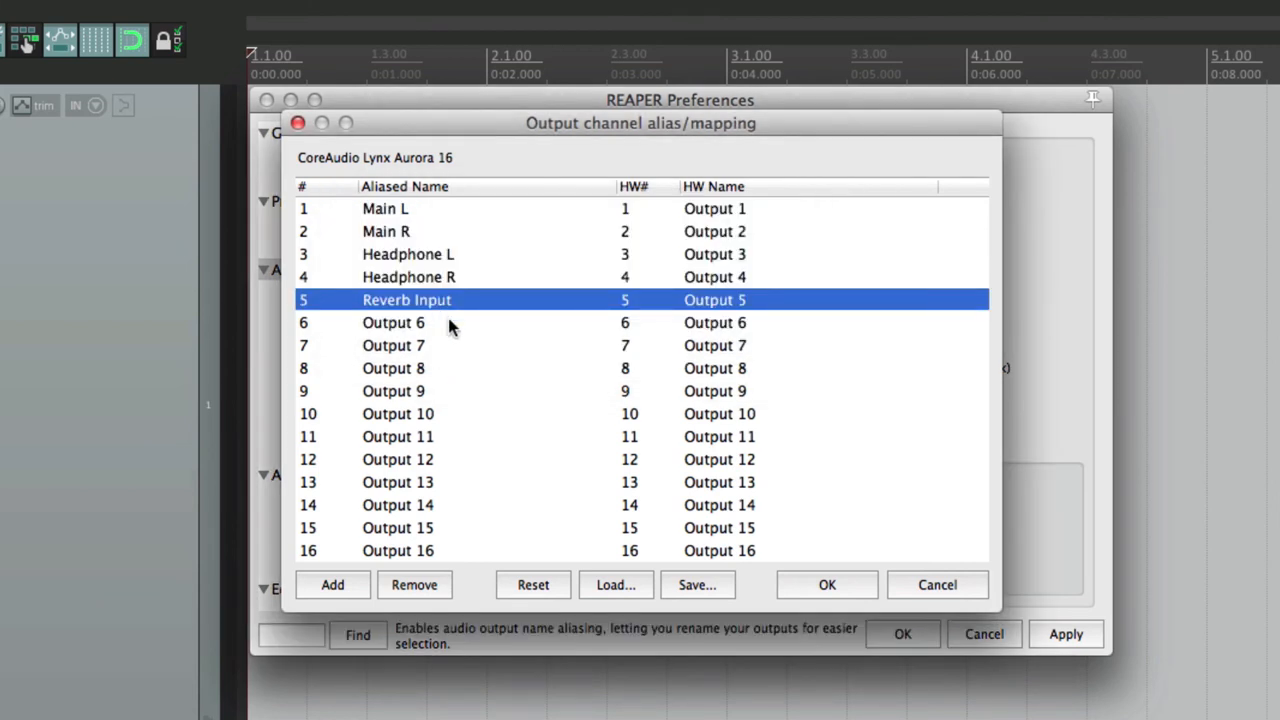
scroll("down", 3)
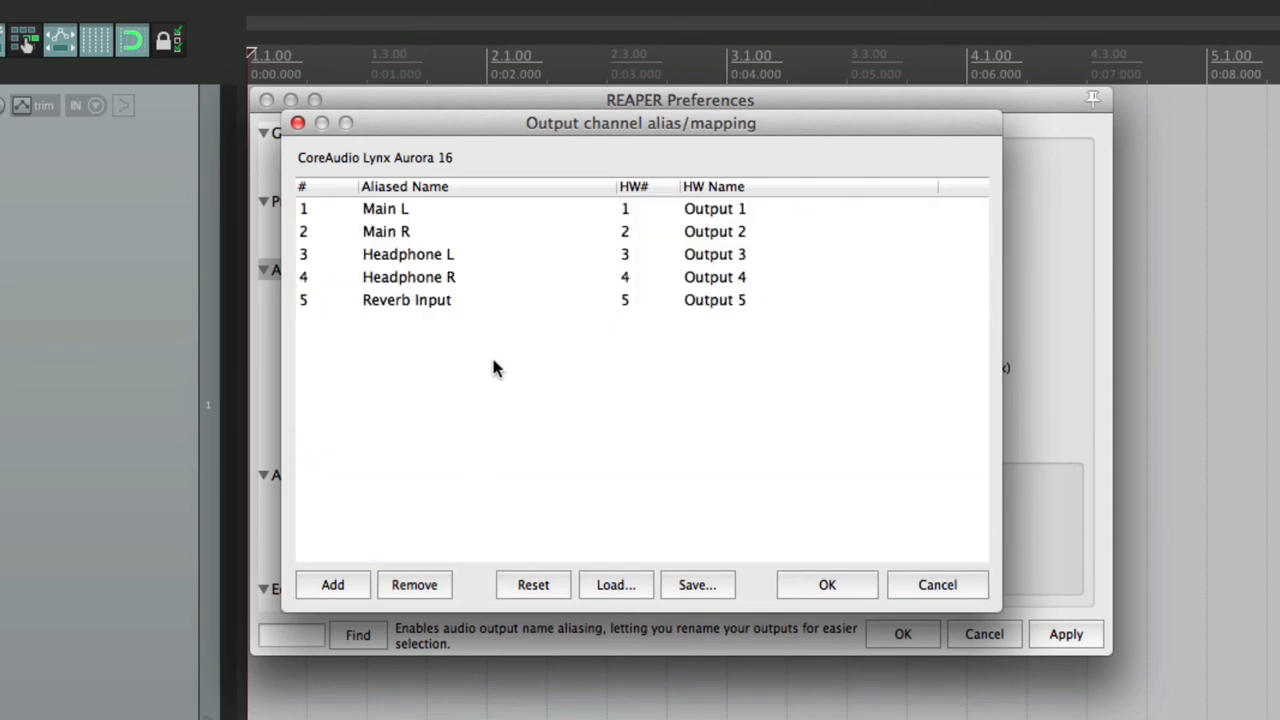
Step: Save the output aliases as the 'Main Outputs' channel map and close Preferences
left_click(697, 585)
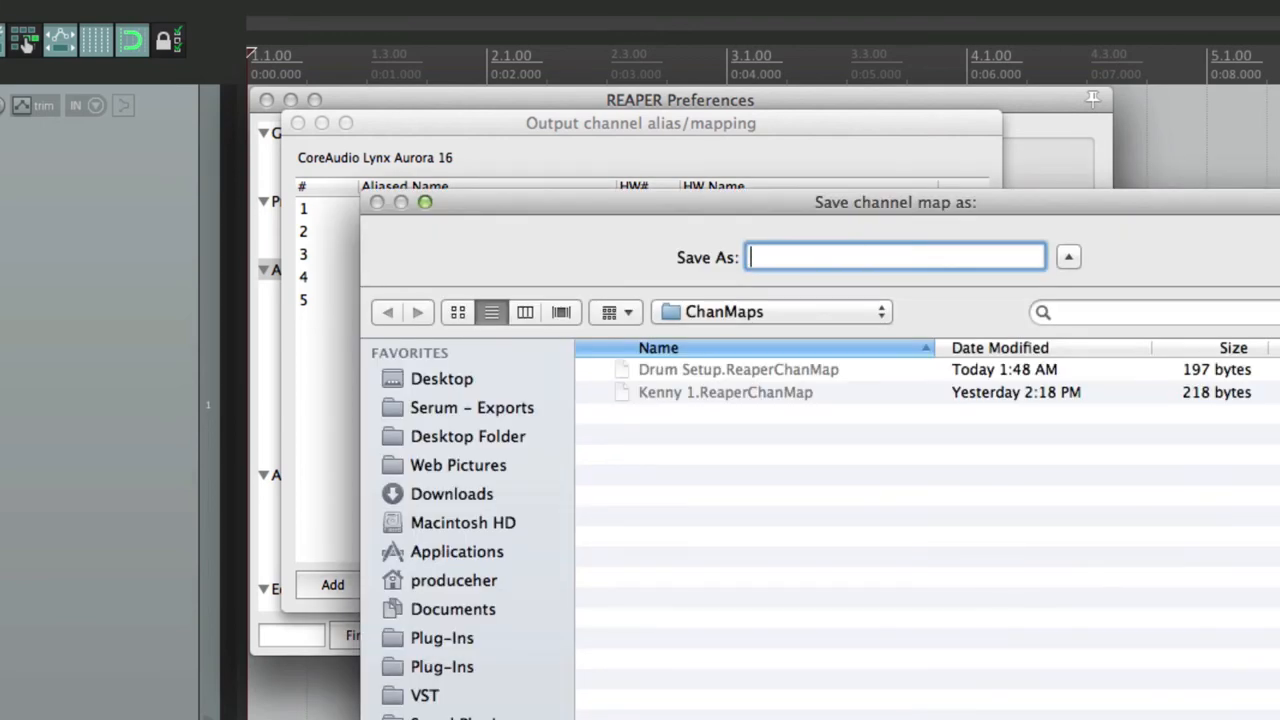
type("Main Outp")
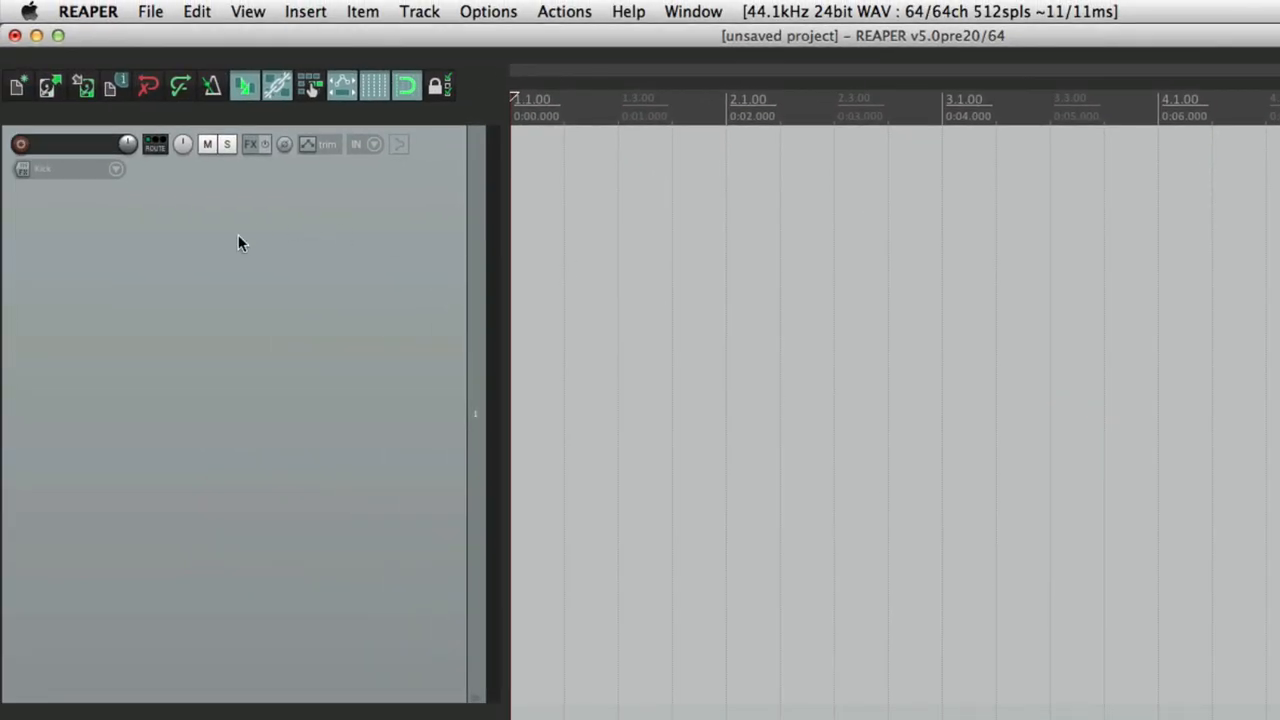
Step: Add Headphone L/R and Reverb Input hardware outputs to track 1 from its routing window
left_click(155, 143)
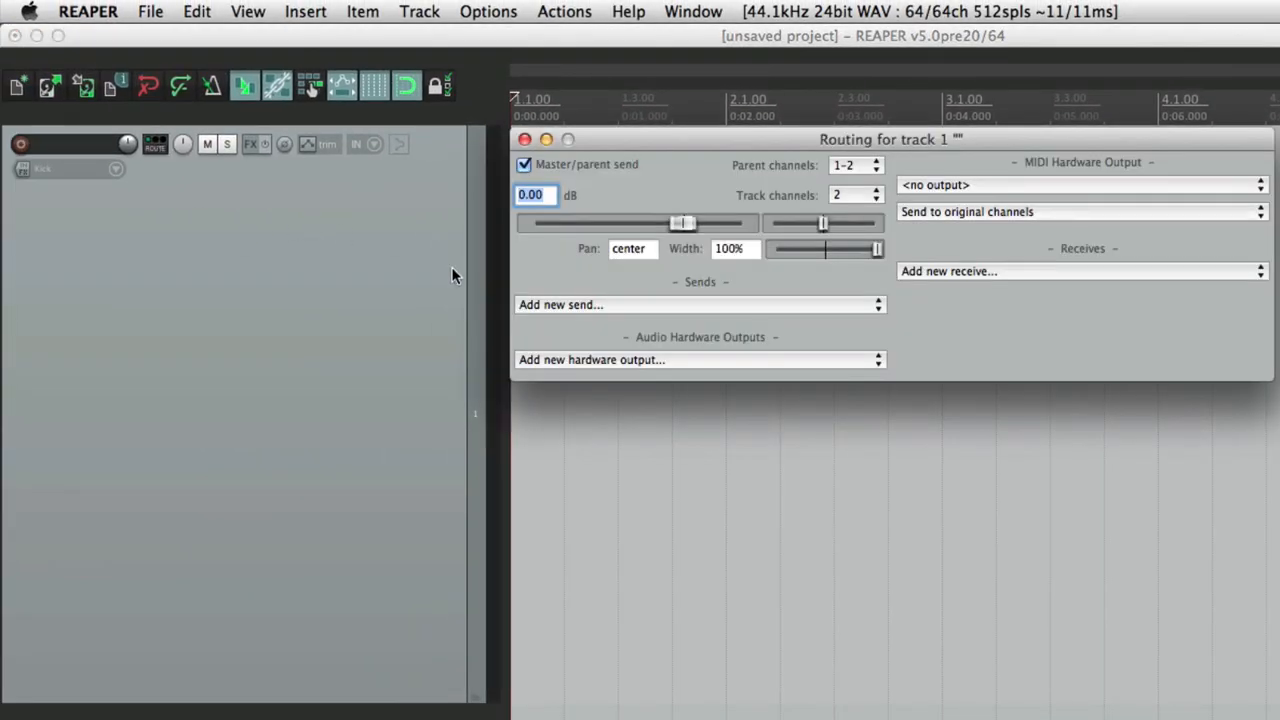
left_click(700, 360)
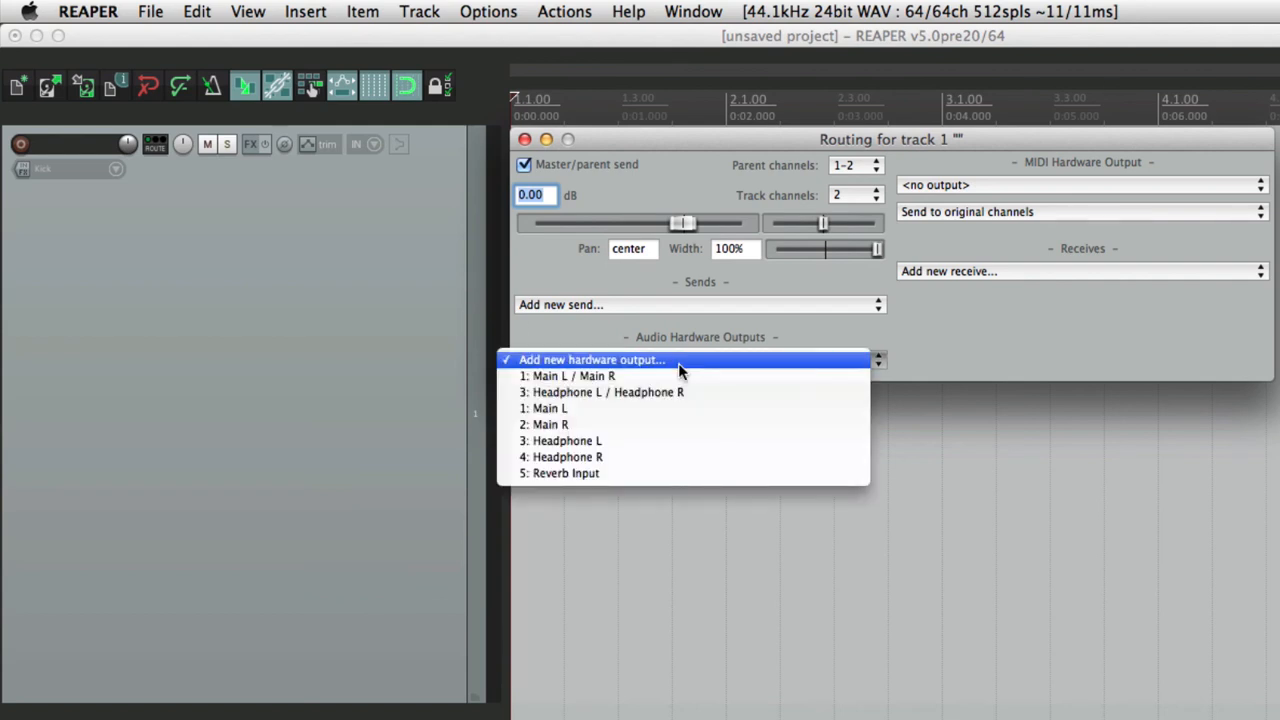
mouse_move(700, 388)
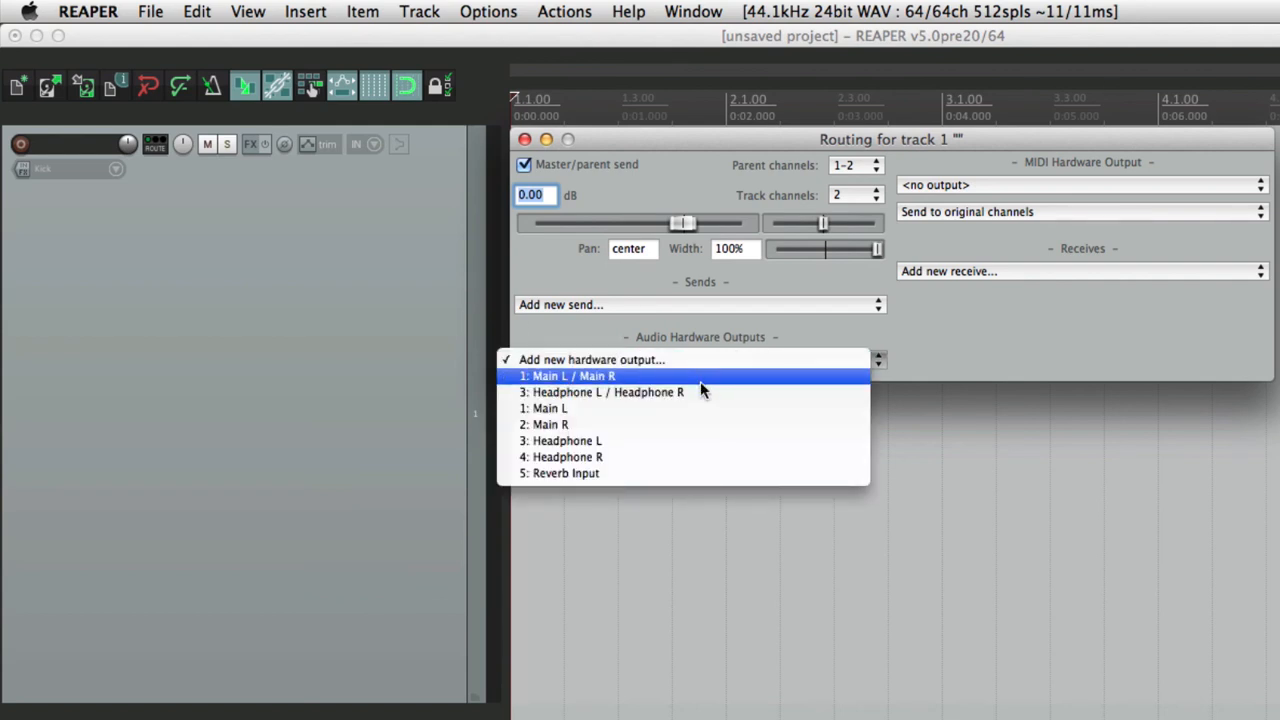
mouse_move(700, 392)
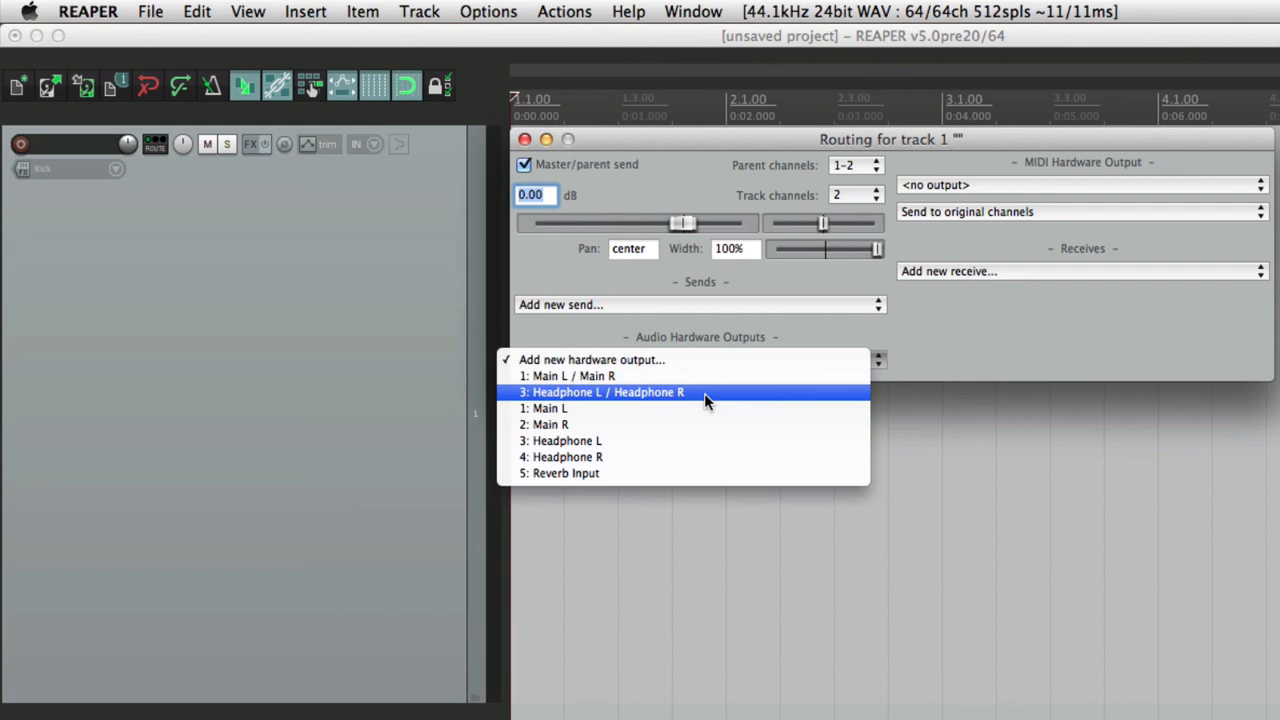
left_click(607, 391)
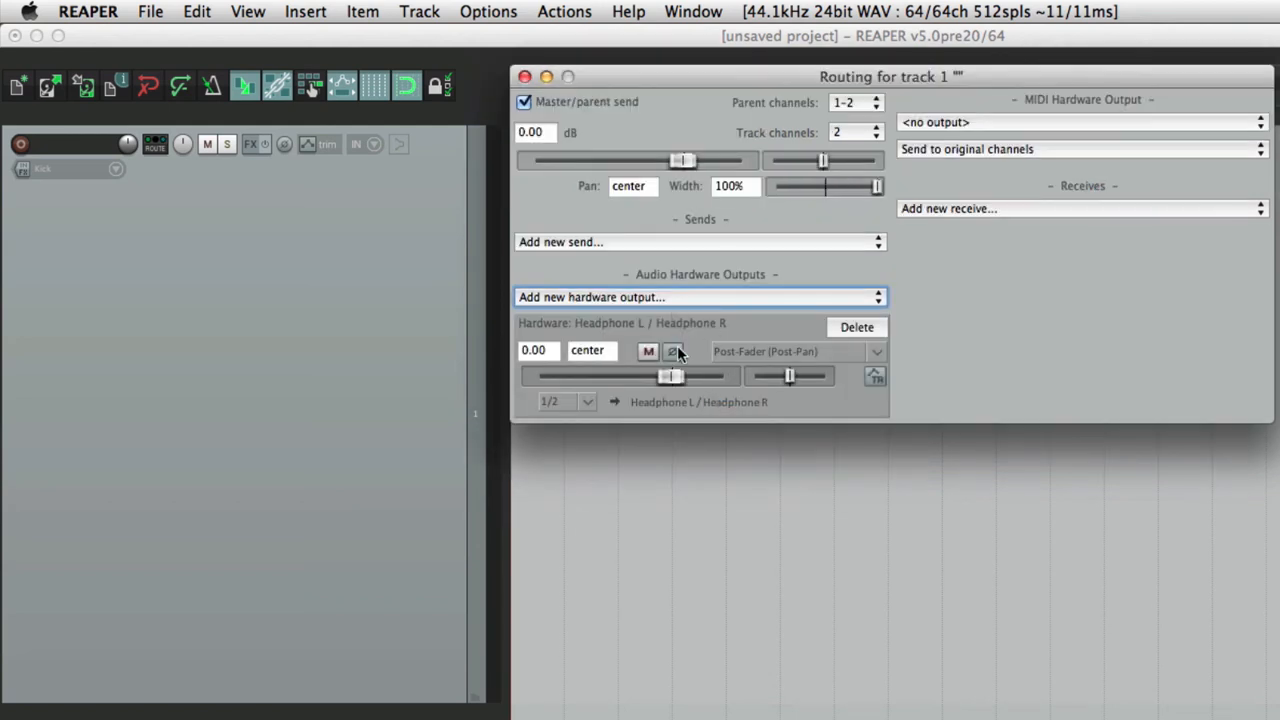
left_click_drag(671, 376, 631, 376)
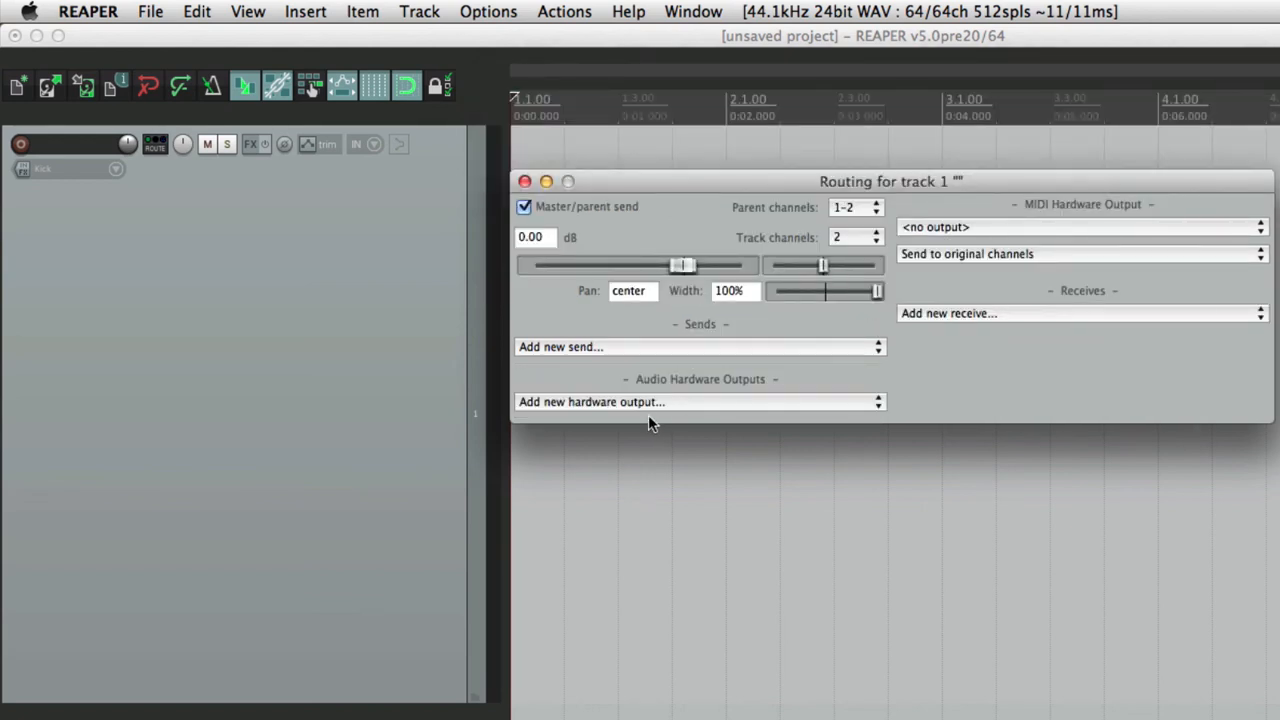
left_click(700, 402)
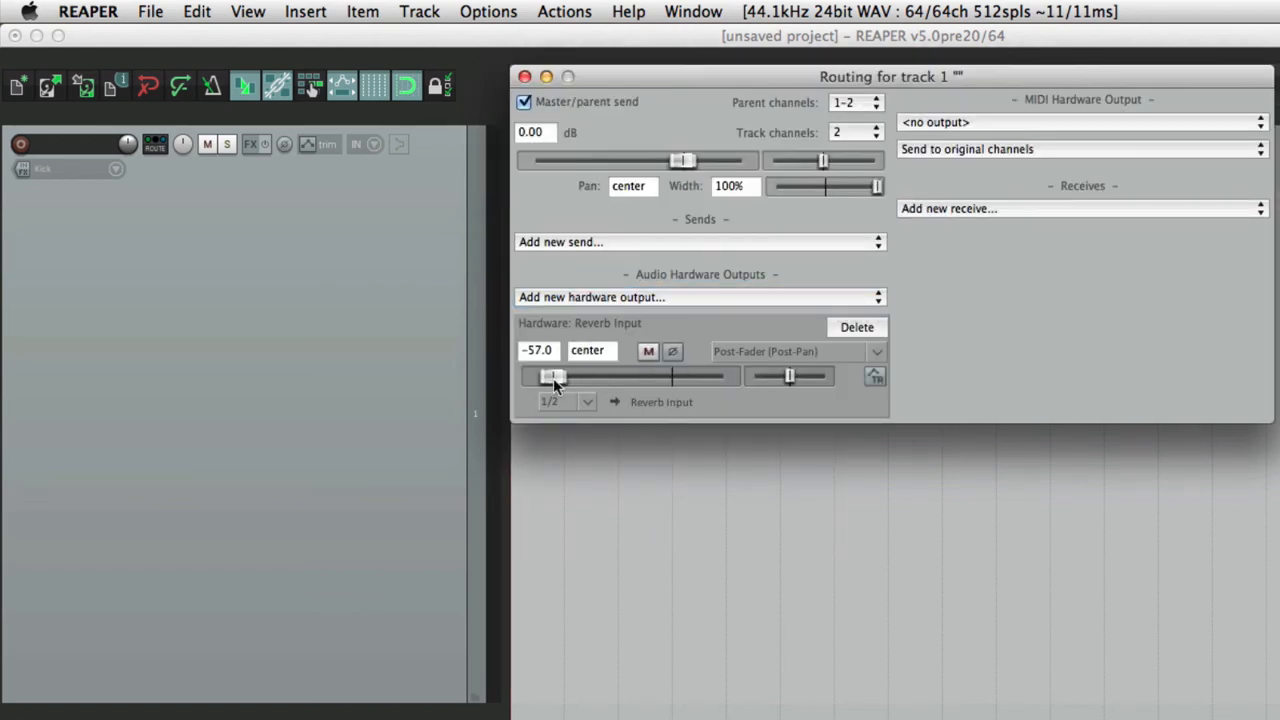
left_click(856, 327)
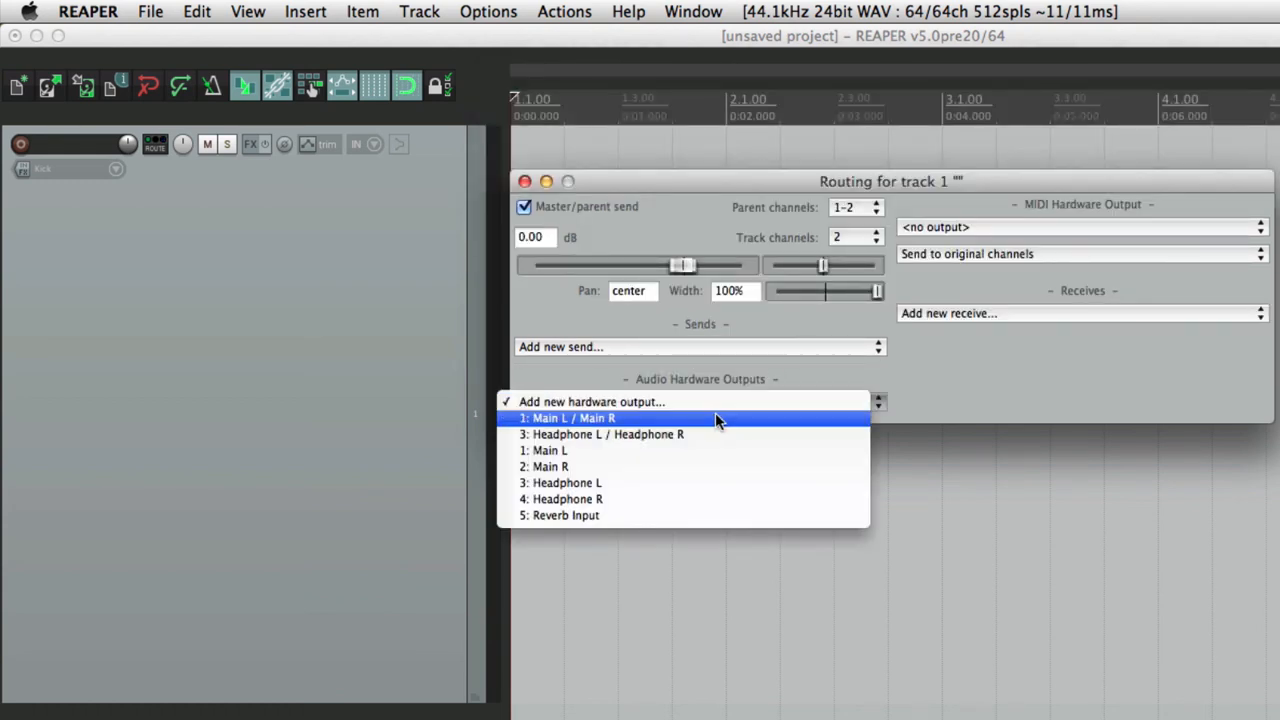
mouse_move(925, 378)
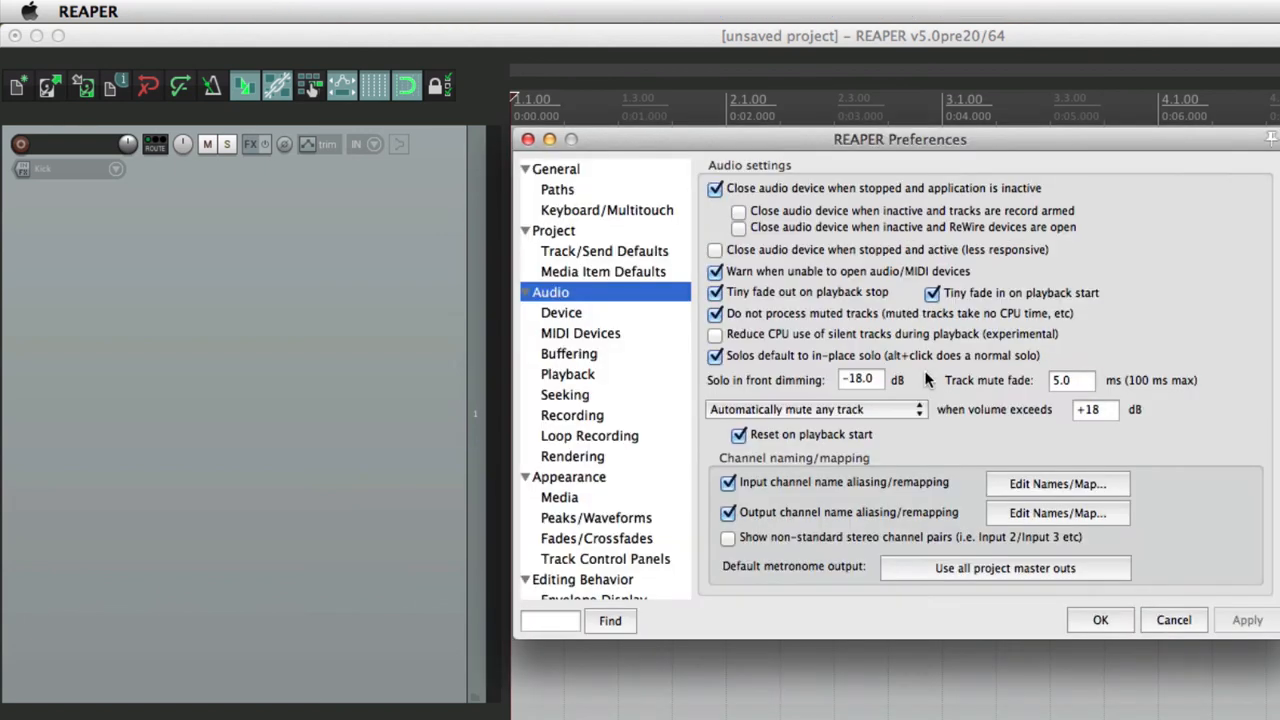
Step: Send track 1 to Reverb Input at just under 0 dB, then reopen audio preferences
left_click(728, 537)
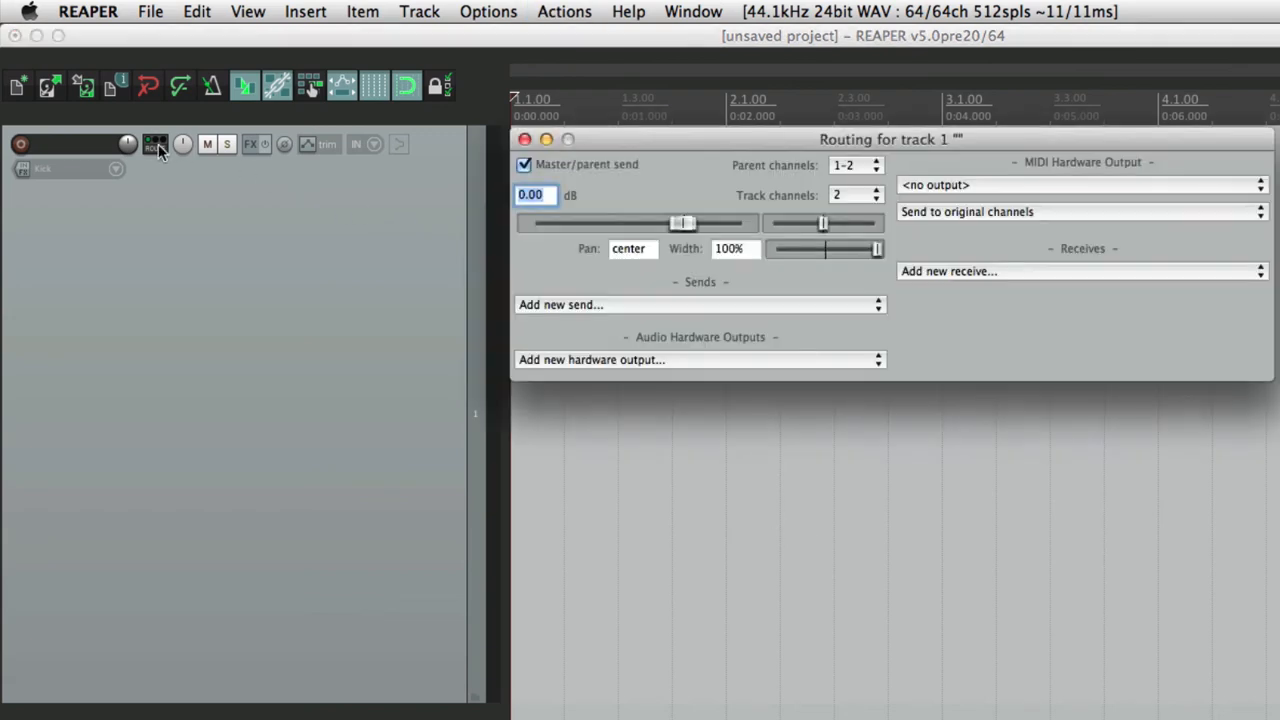
left_click(700, 360)
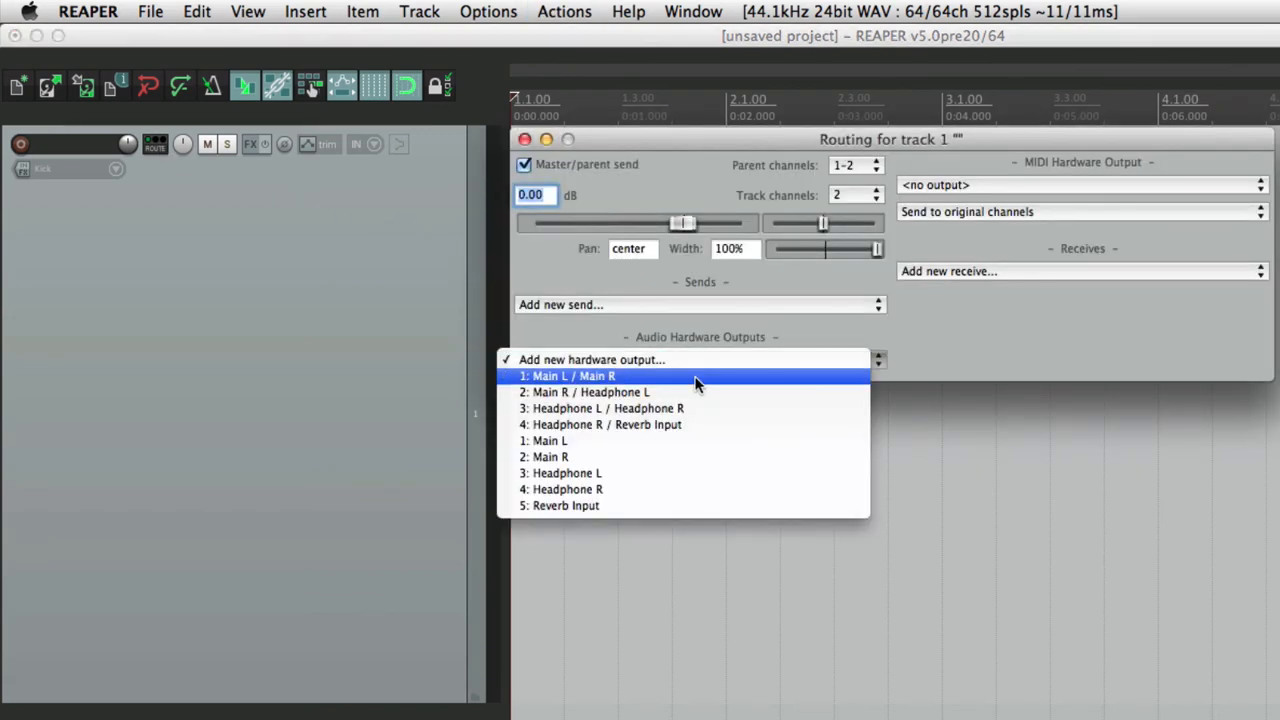
mouse_move(697, 392)
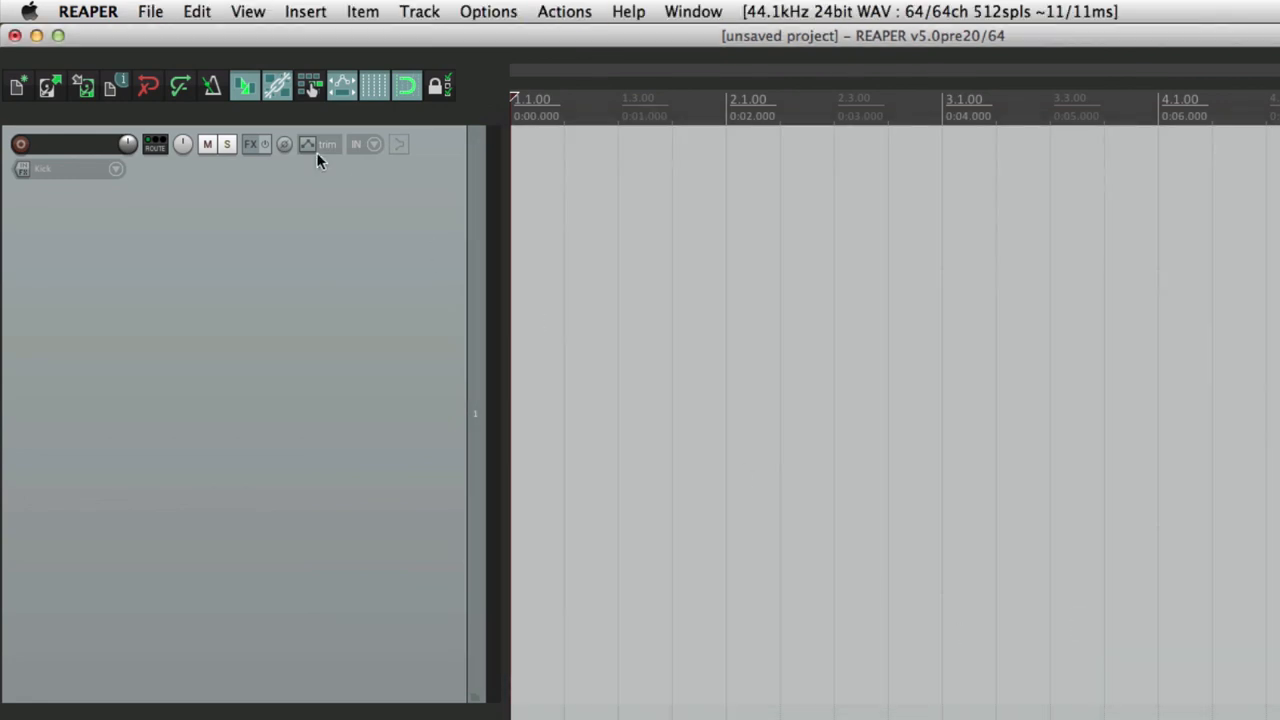
left_click(155, 147)
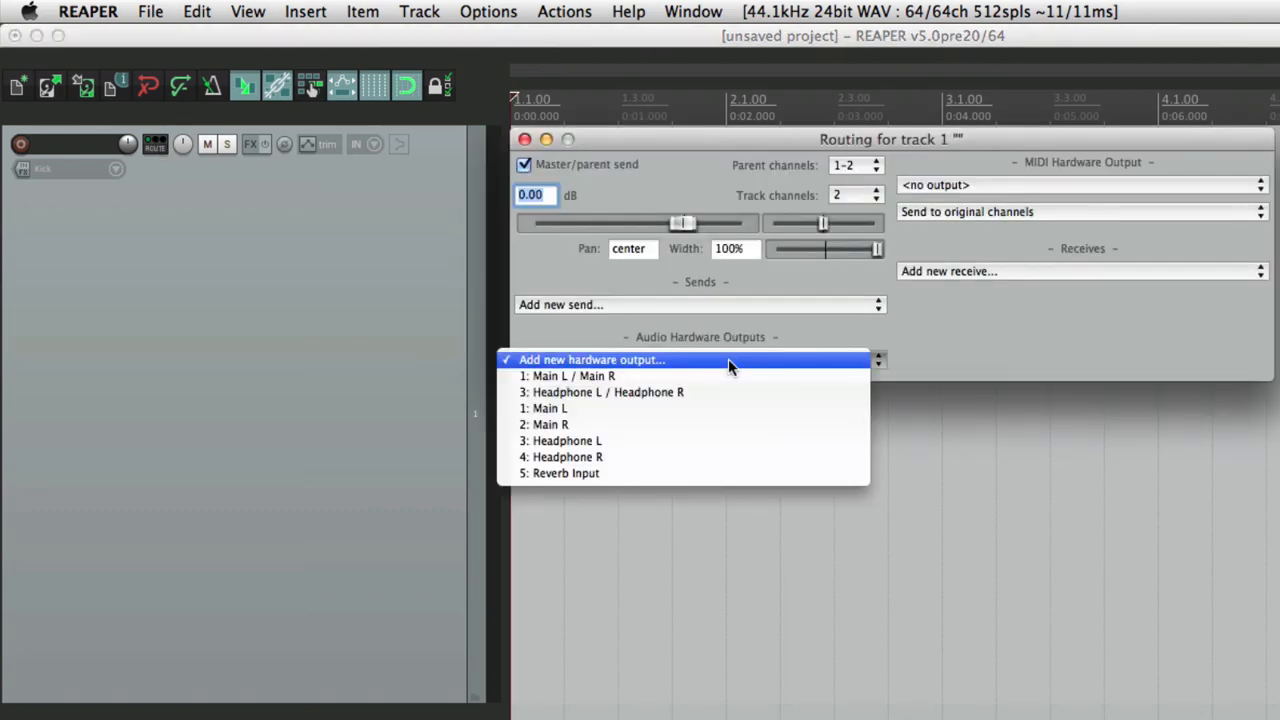
mouse_move(731, 376)
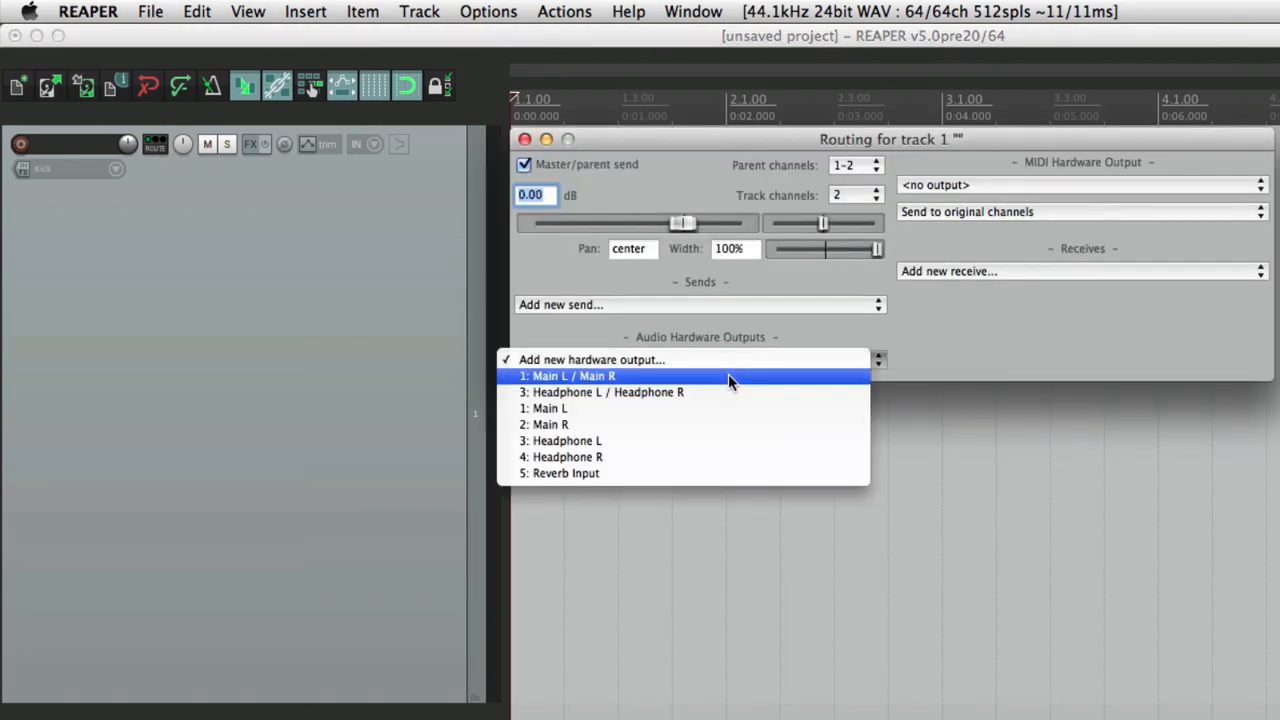
mouse_move(728, 392)
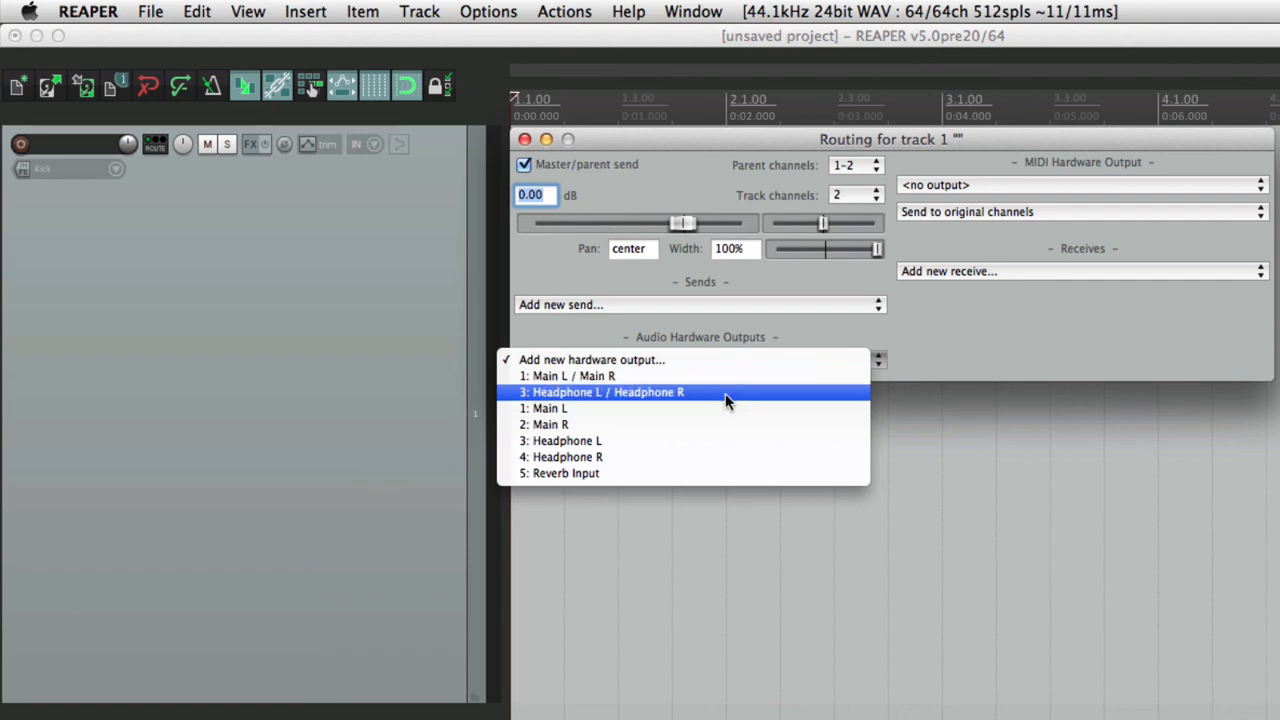
mouse_move(710, 473)
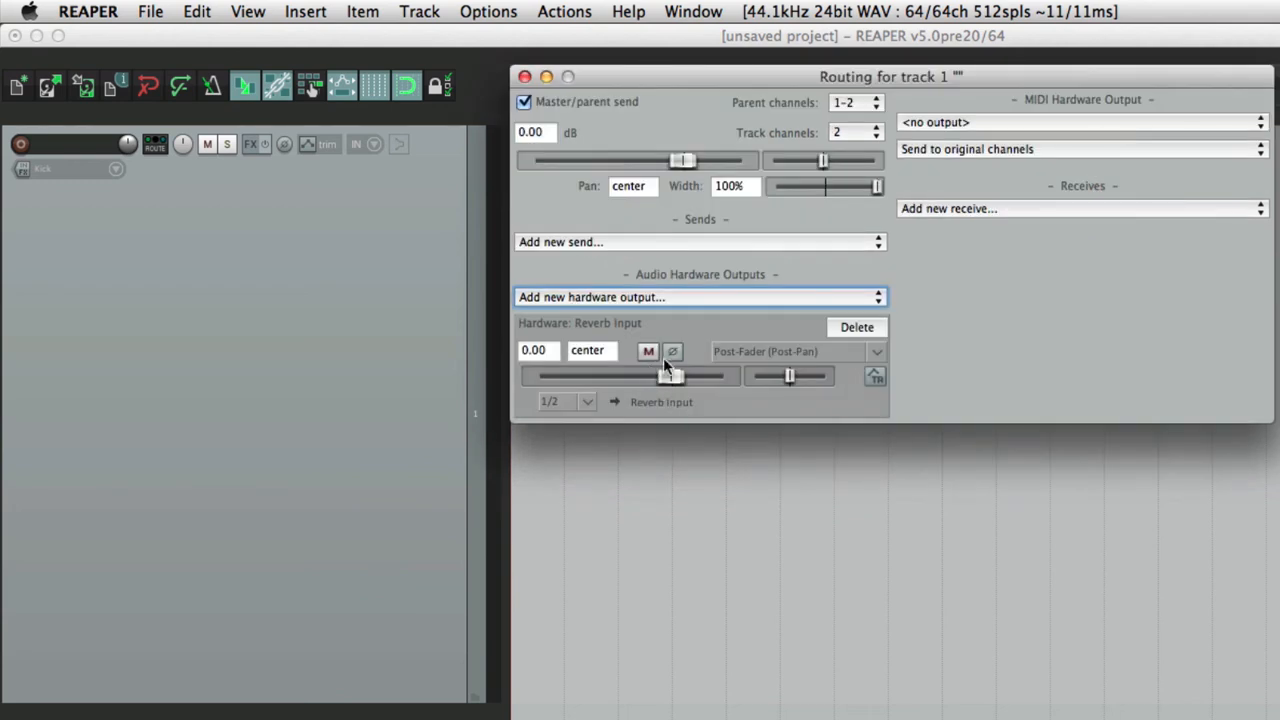
left_click_drag(678, 375, 668, 377)
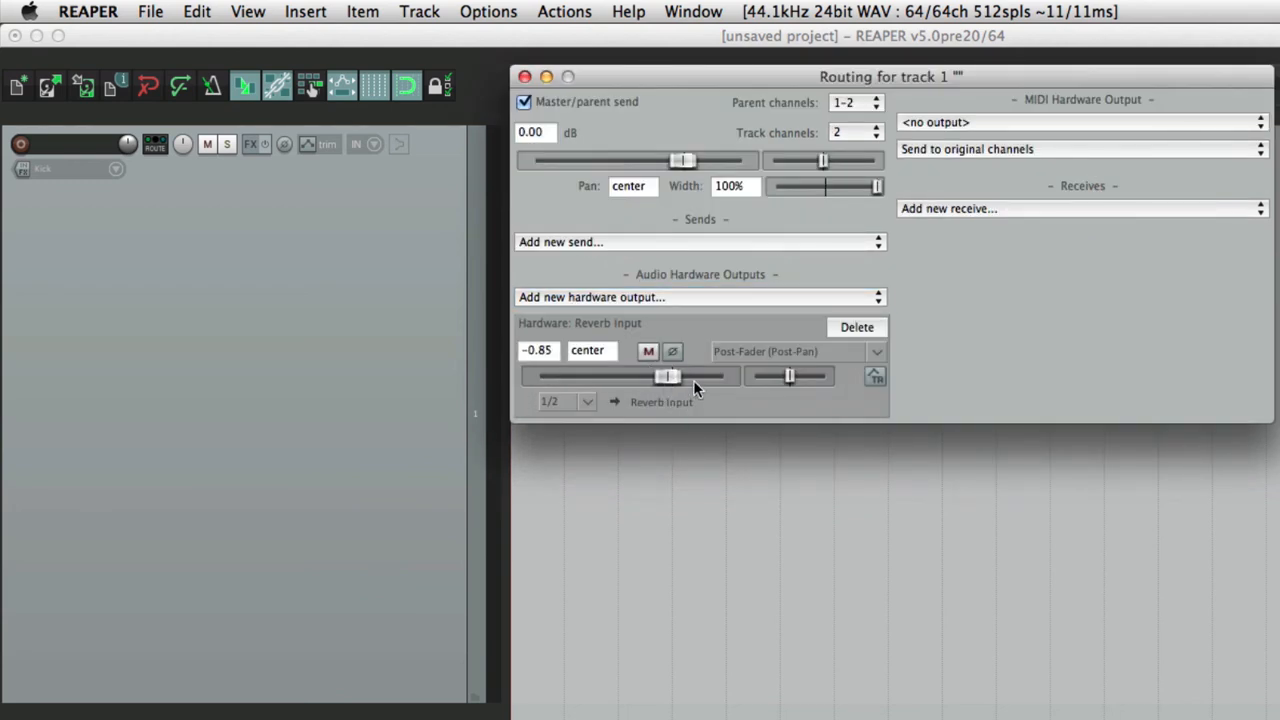
left_click(524, 76)
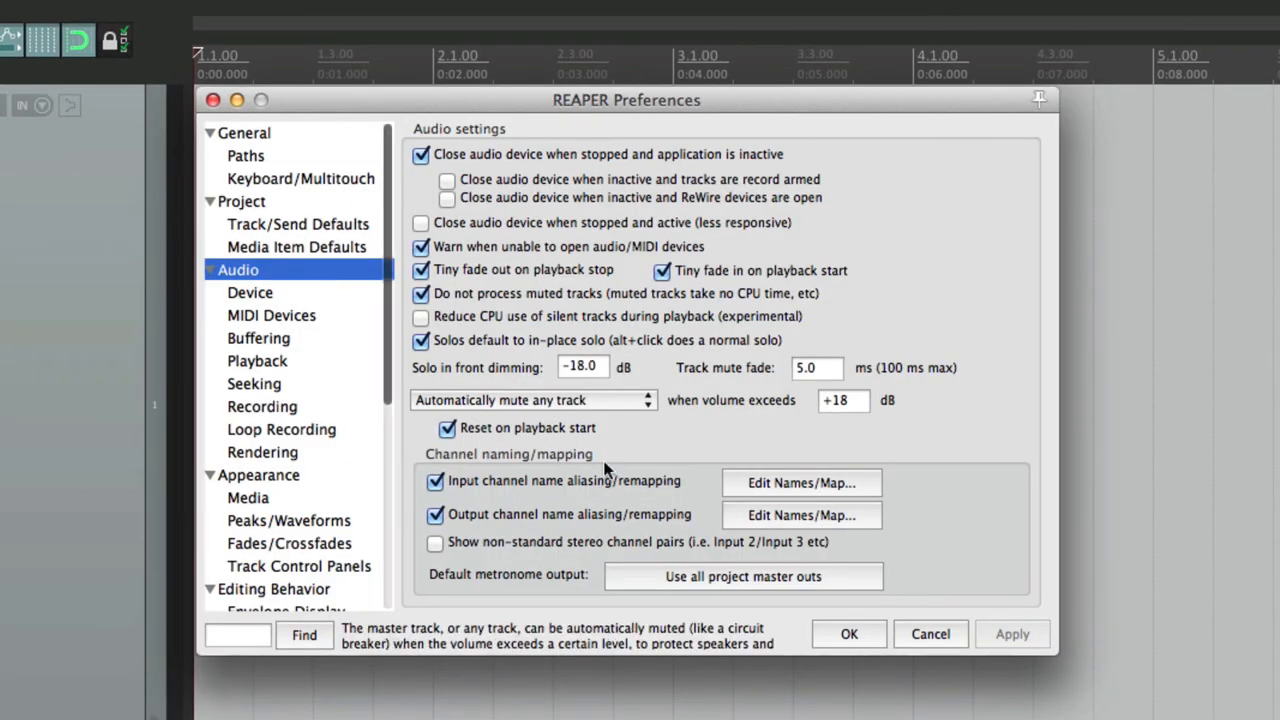
Step: Load Main Outputs.ReaperChanMap in the output channel alias editor
left_click(801, 514)
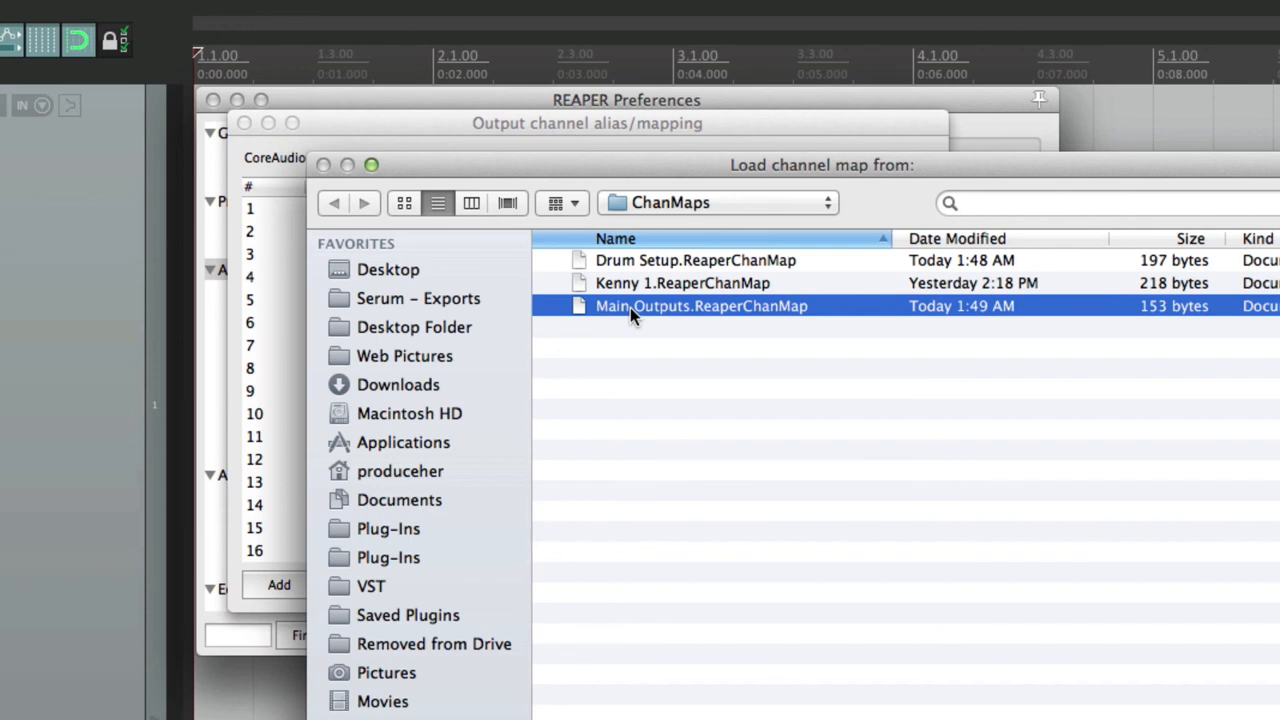
double_click(701, 305)
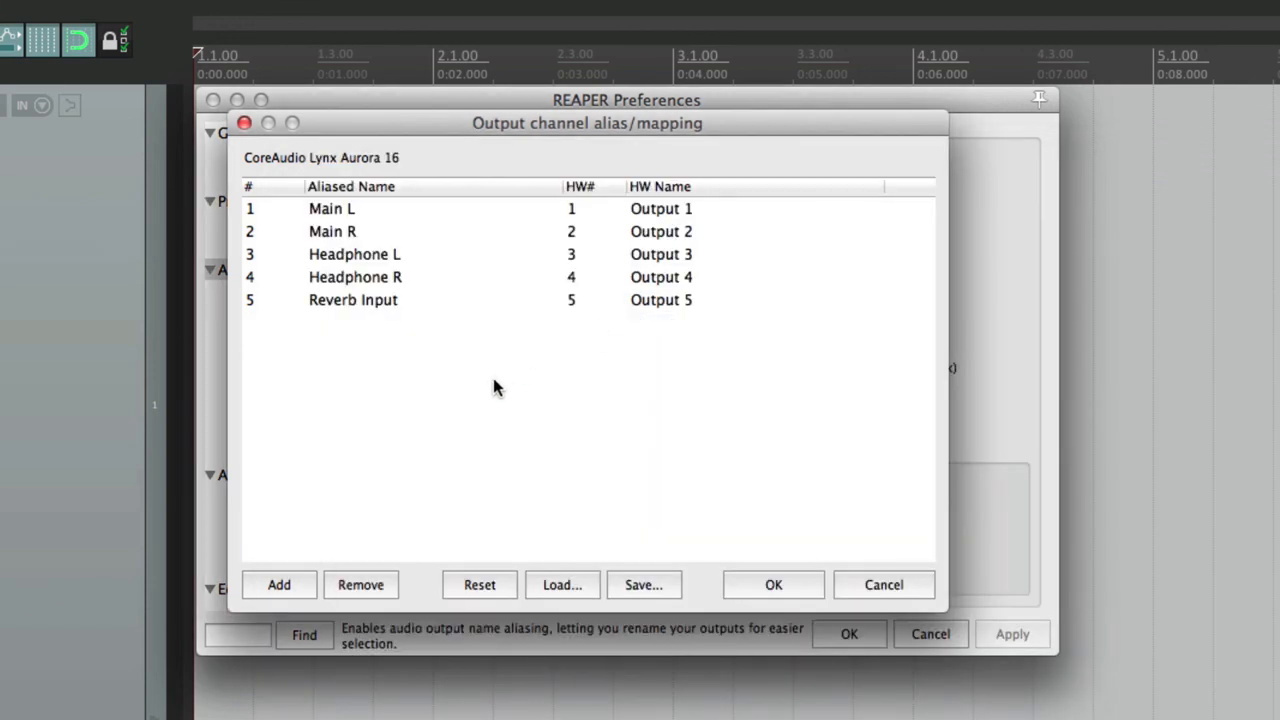